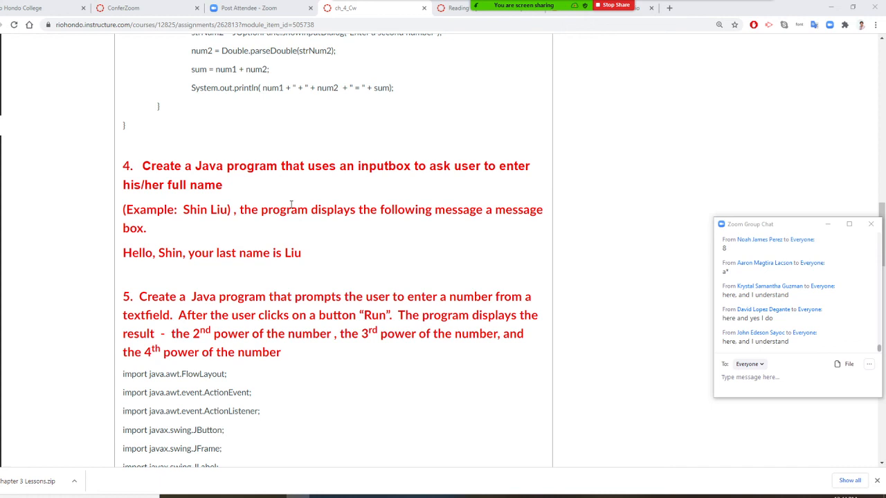
pyautogui.moveTo(313, 435)
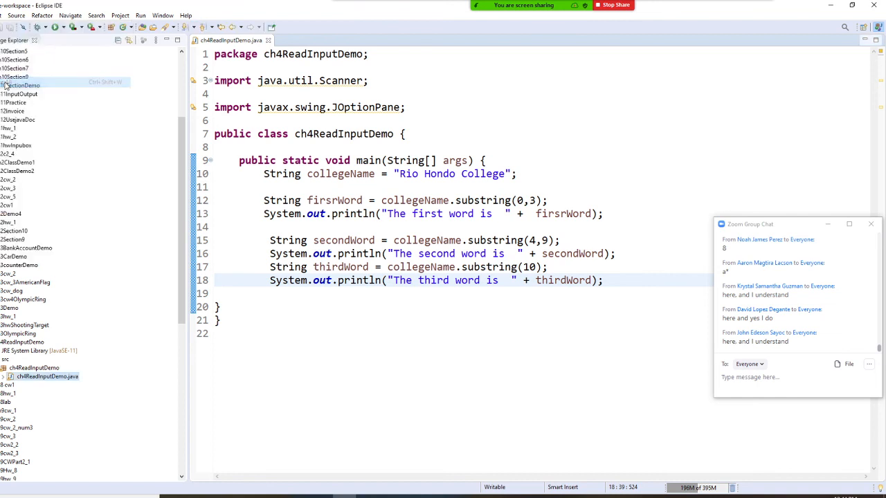
# Create a new Java project named ch4cw_4, skipping the module-info descriptor.
pyautogui.click(4, 15)
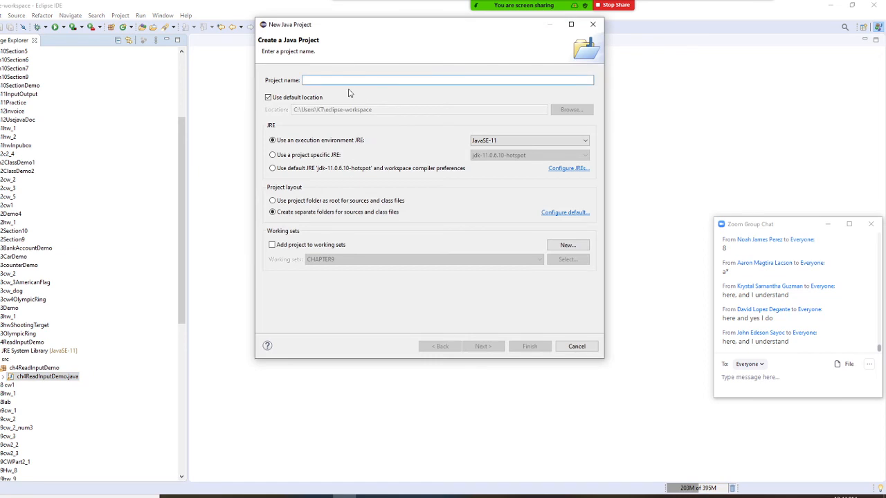
pyautogui.write('ch4')
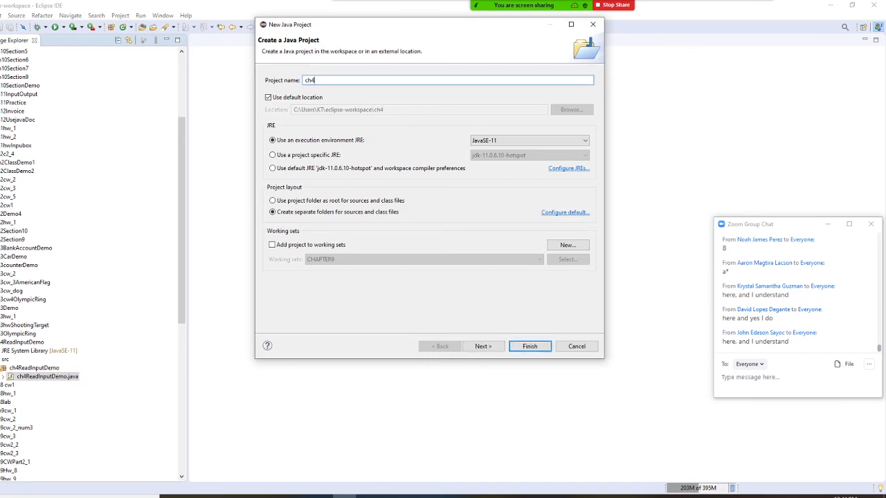
pyautogui.write('c')
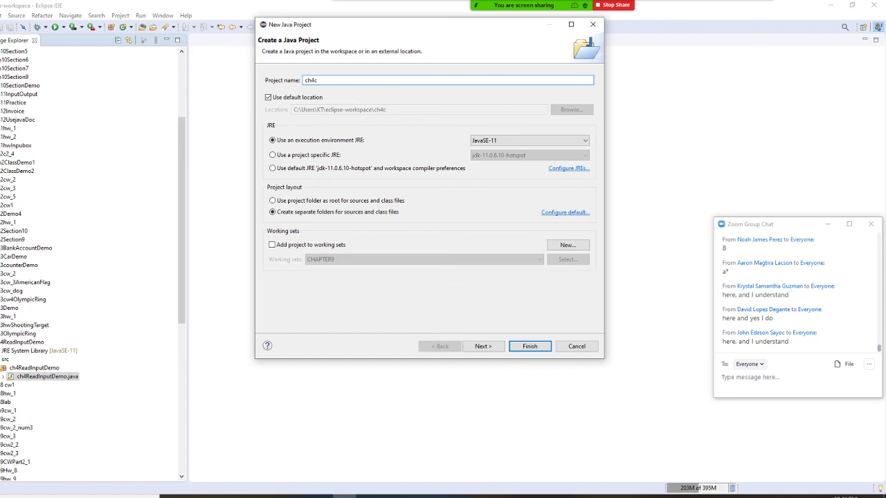
pyautogui.write('w_')
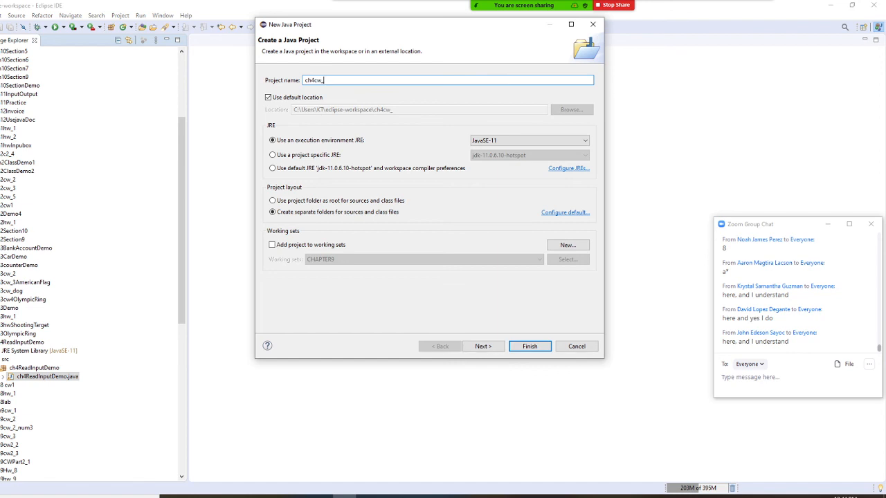
pyautogui.write('4')
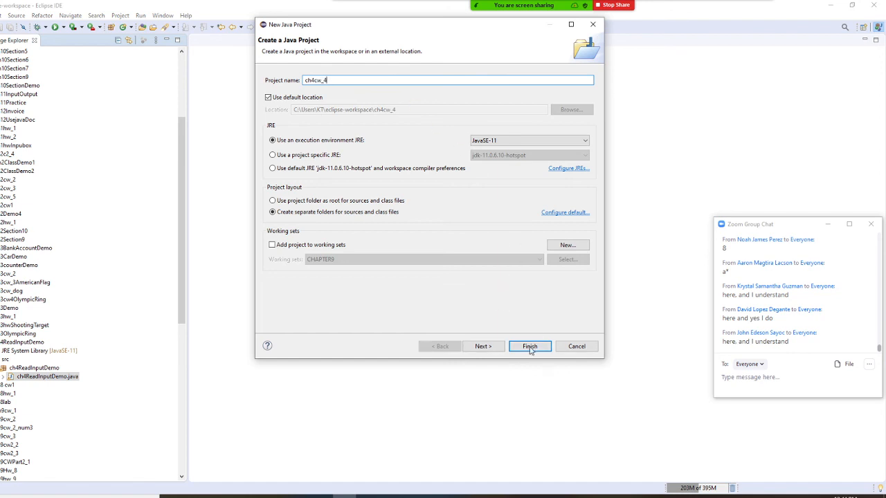
pyautogui.click(529, 346)
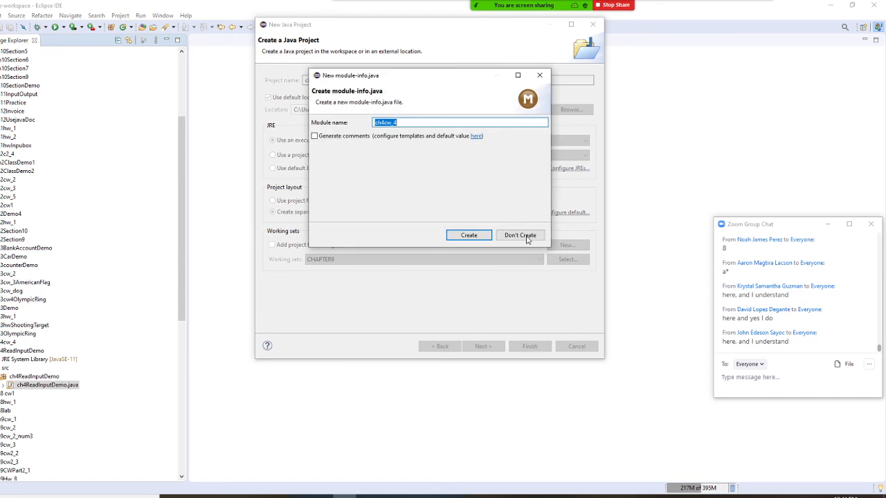
pyautogui.click(521, 235)
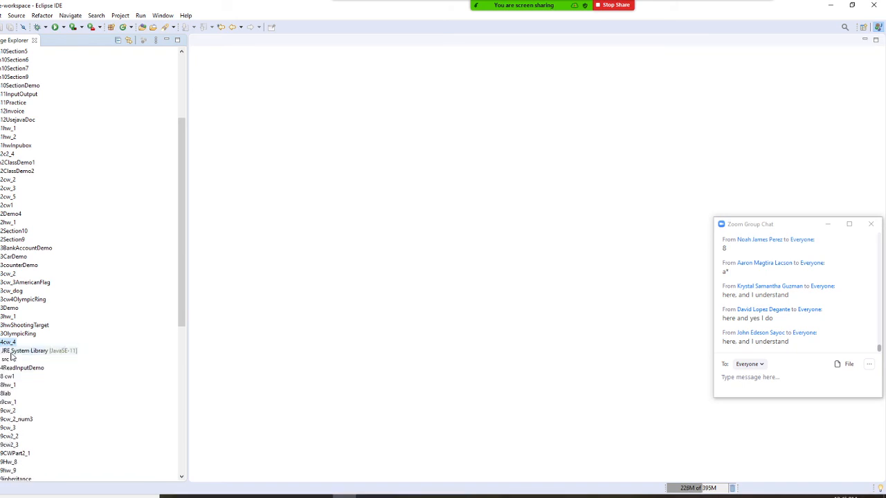
# Add a class ch4cw_4 with a generated public static void main stub to the project.
pyautogui.rightClick(8, 342)
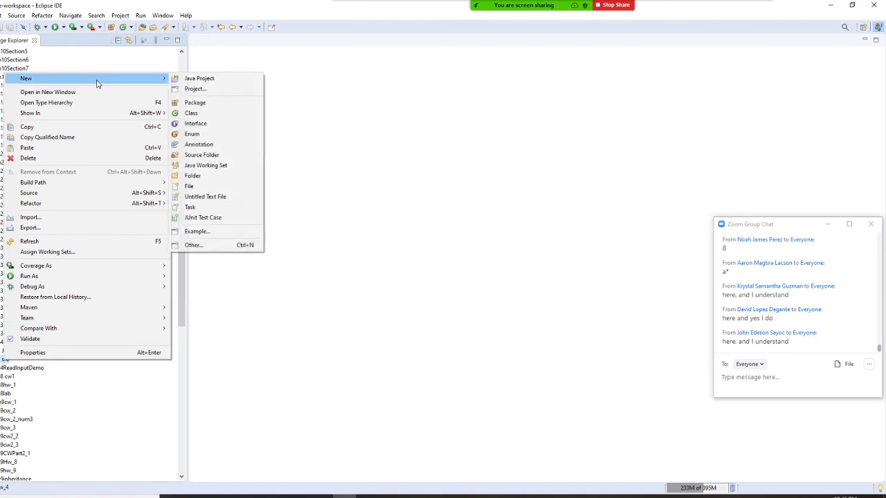
pyautogui.moveTo(191, 114)
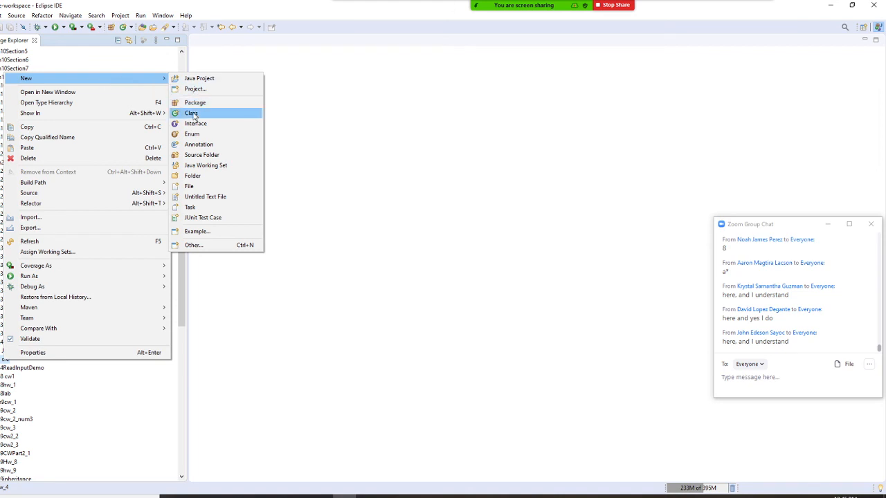
pyautogui.click(191, 114)
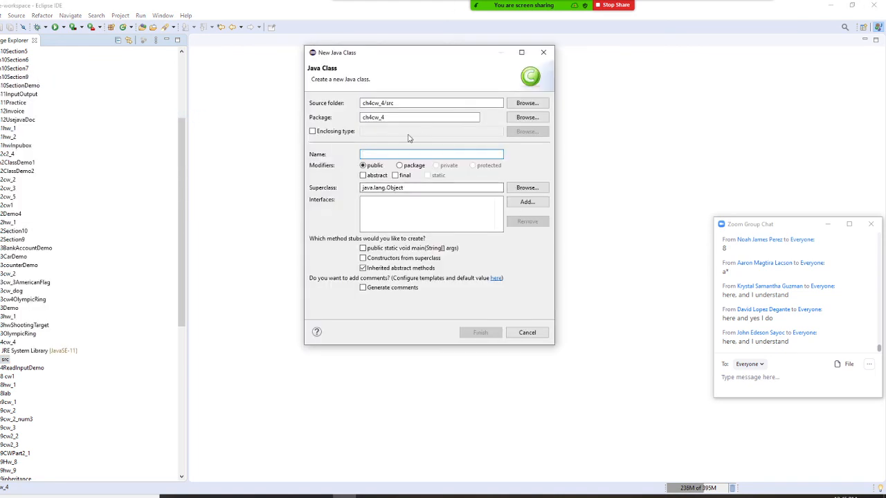
pyautogui.click(385, 155)
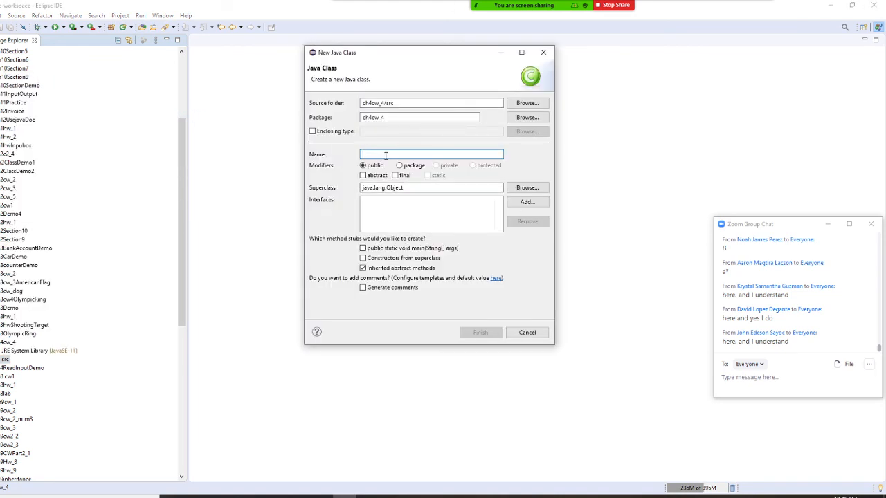
pyautogui.write('ch4')
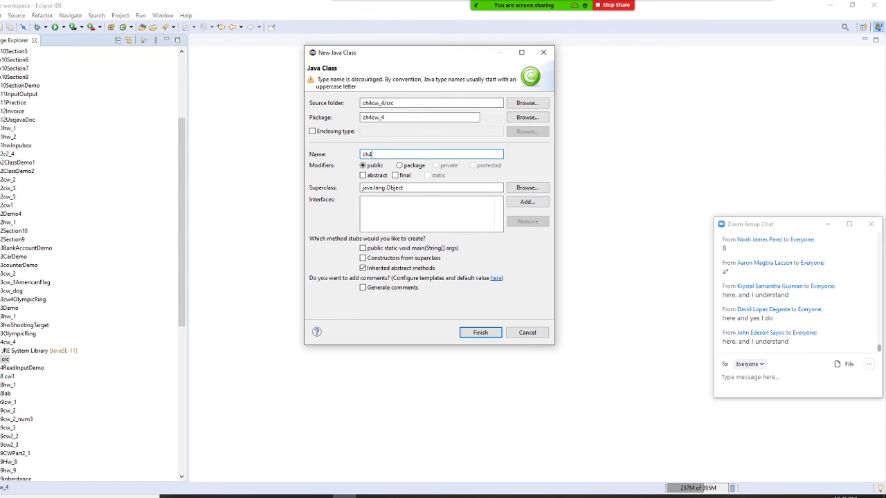
pyautogui.write('cw')
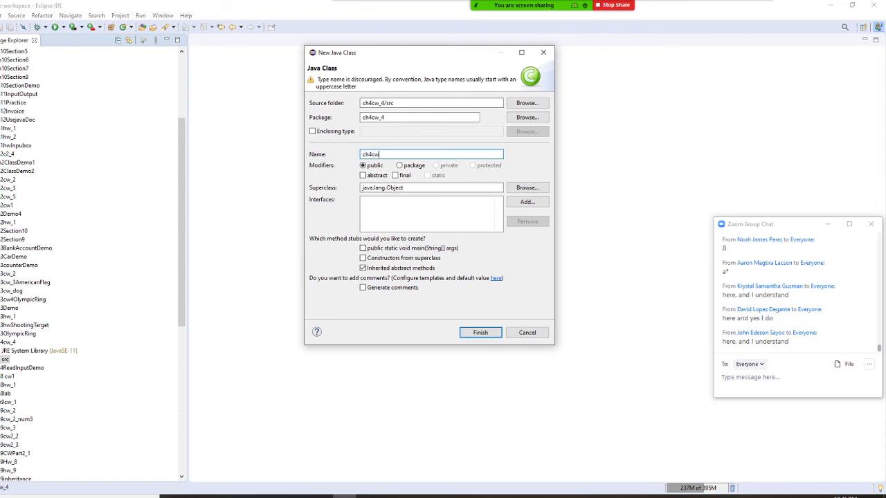
pyautogui.write('_4')
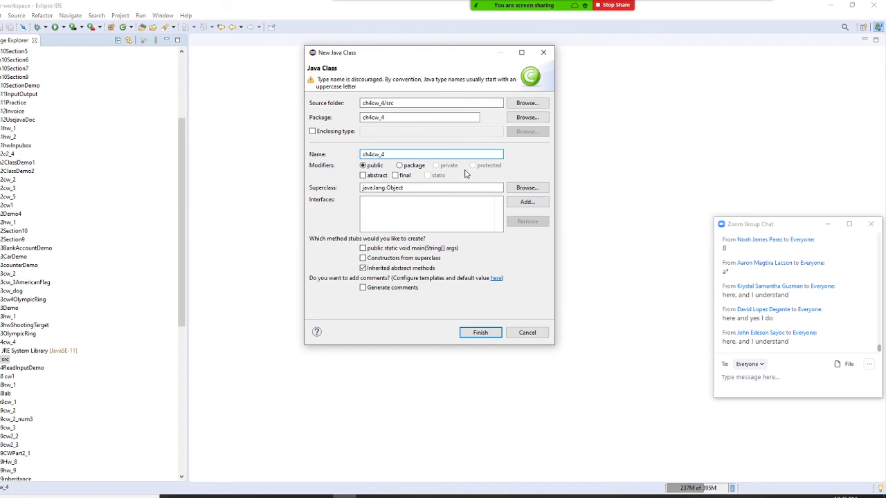
pyautogui.click(479, 333)
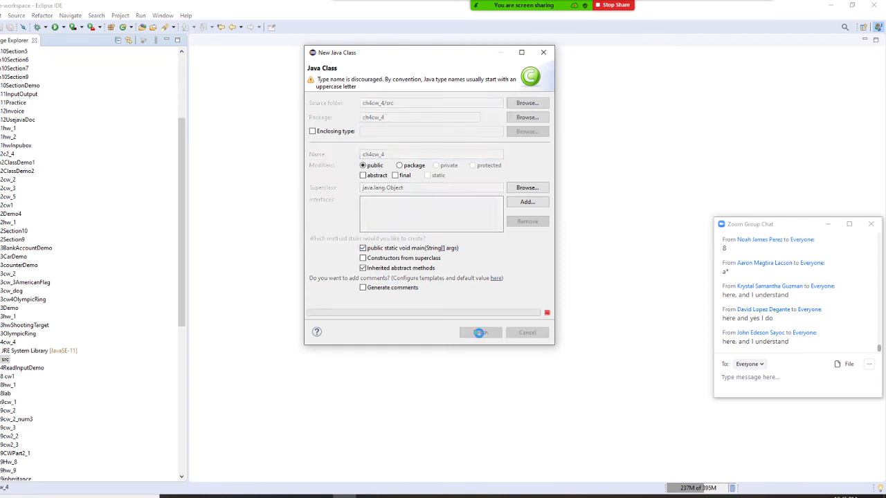
pyautogui.click(480, 333)
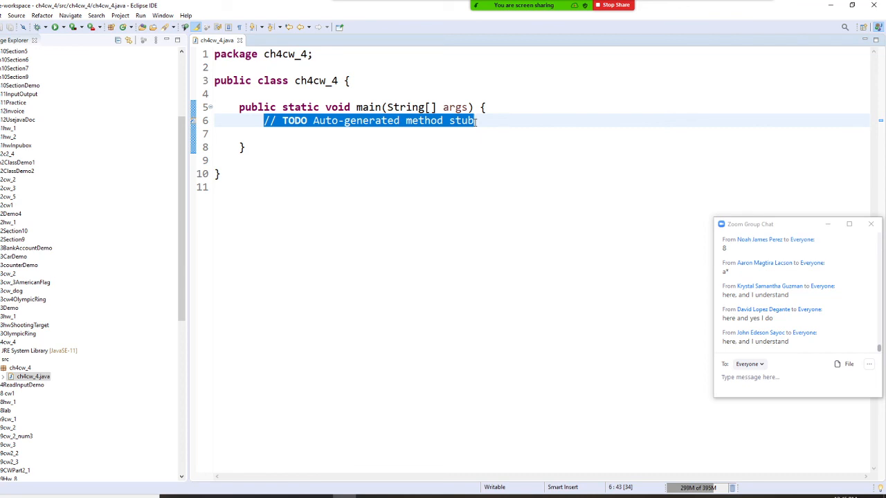
# Declare String strFullName in main, prefixing the fullName variable with str.
pyautogui.write('Str')
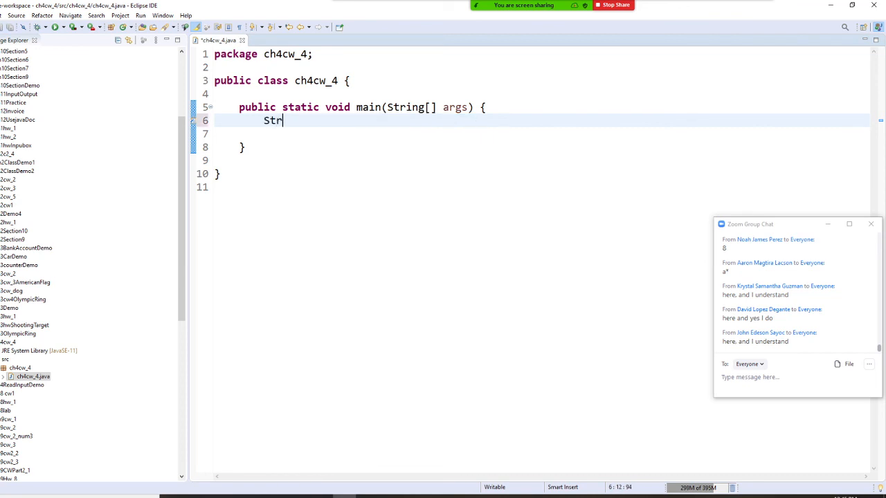
pyautogui.write('ing ful')
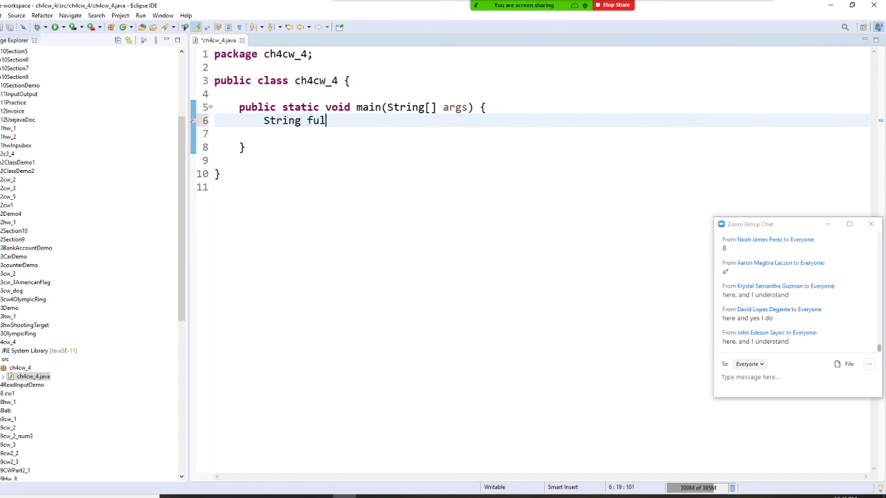
pyautogui.write('lName;')
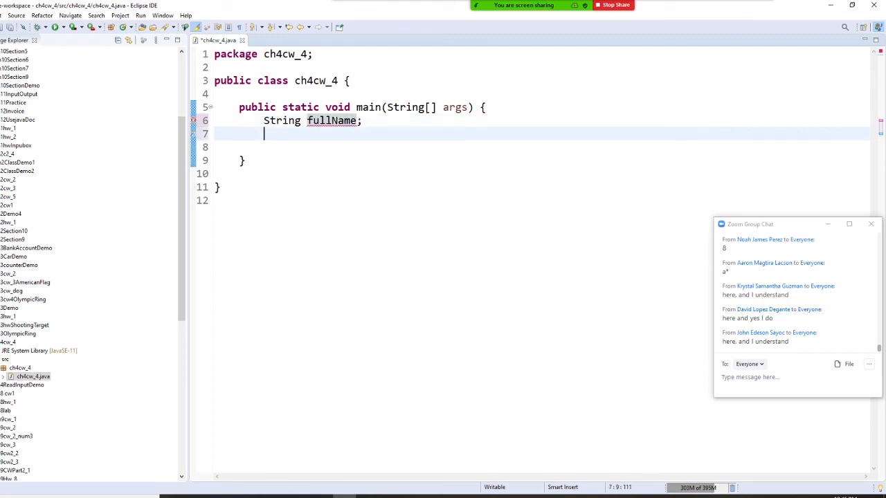
pyautogui.write('full')
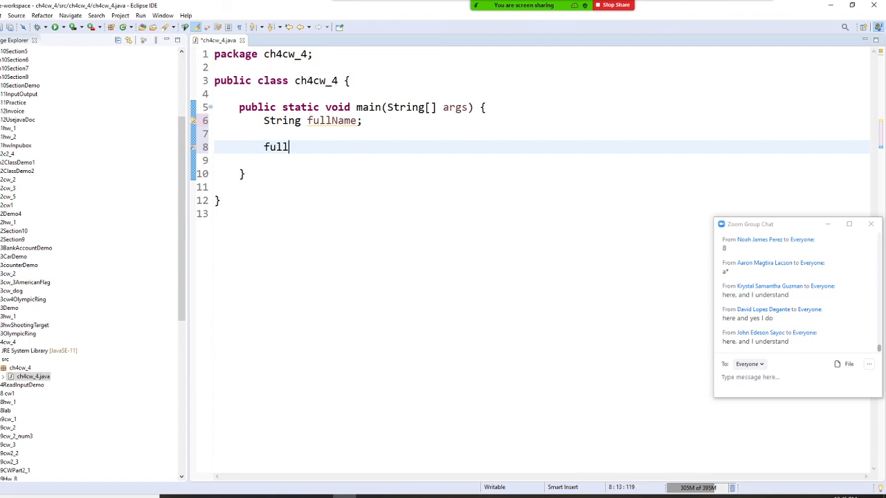
pyautogui.write('Name')
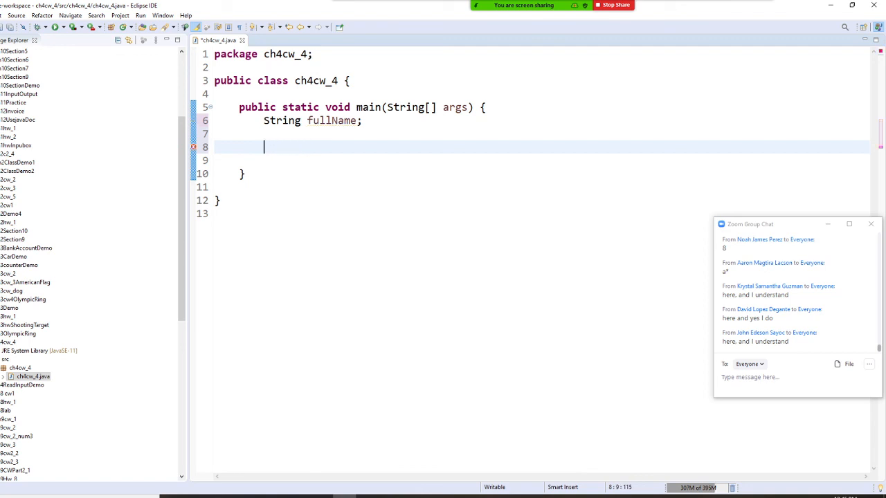
pyautogui.click(308, 121)
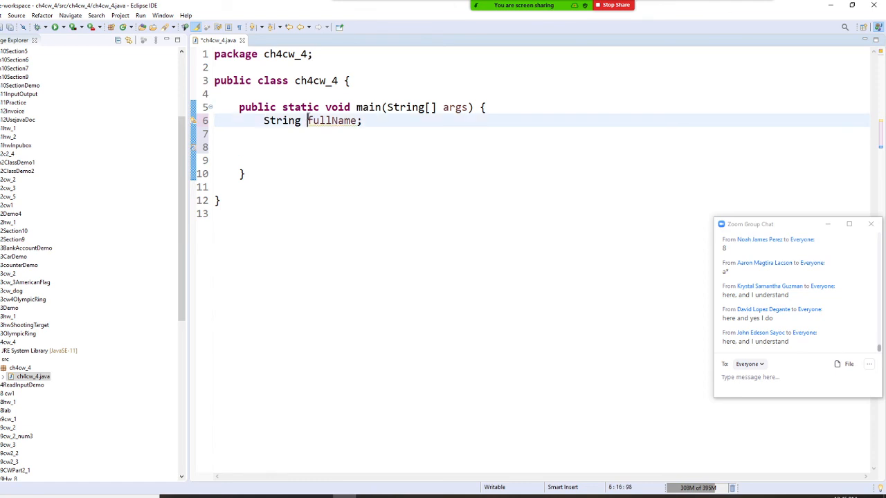
pyautogui.write('strF')
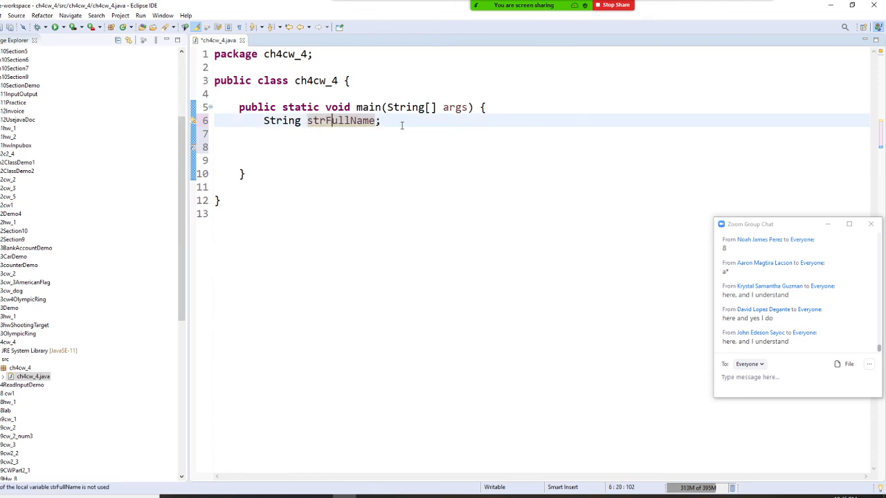
# Begin a new line with strFullName to start the assignment statement.
pyautogui.press('Return')
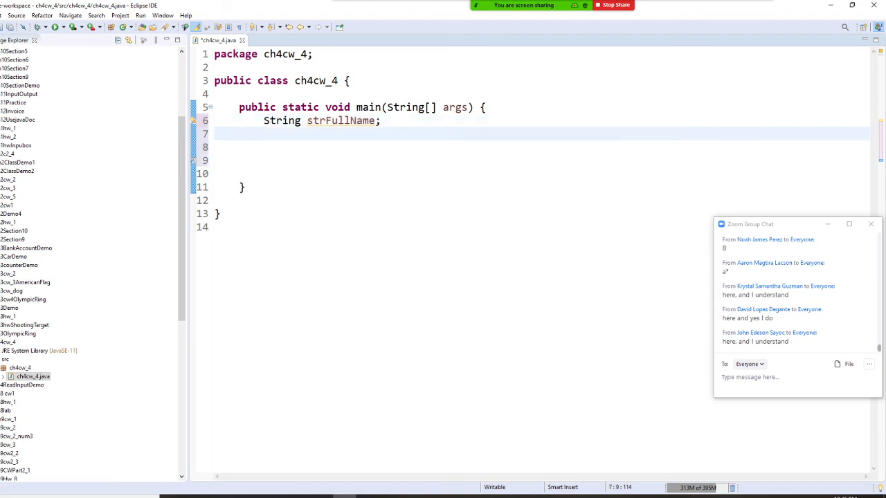
pyautogui.write('st')
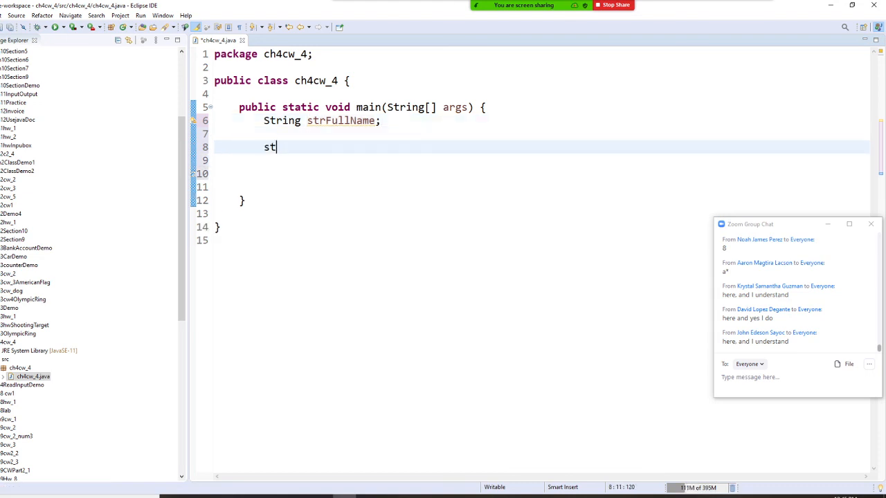
pyautogui.write('rFi')
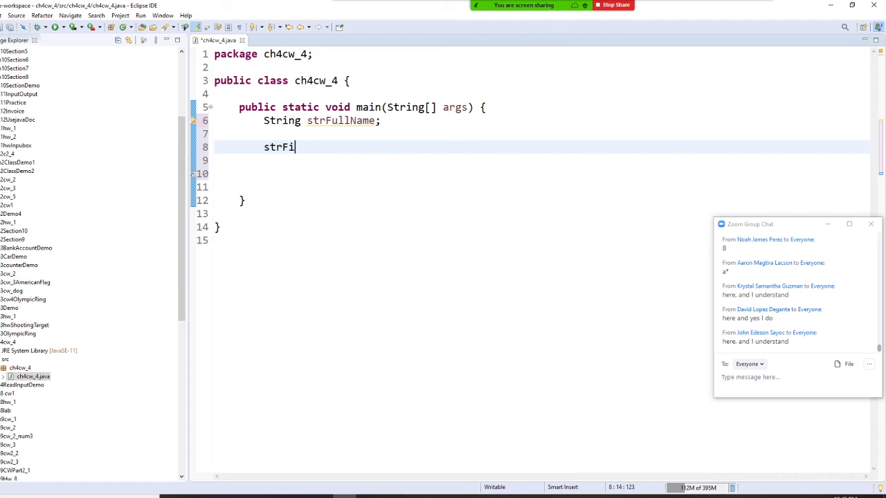
pyautogui.write('ll')
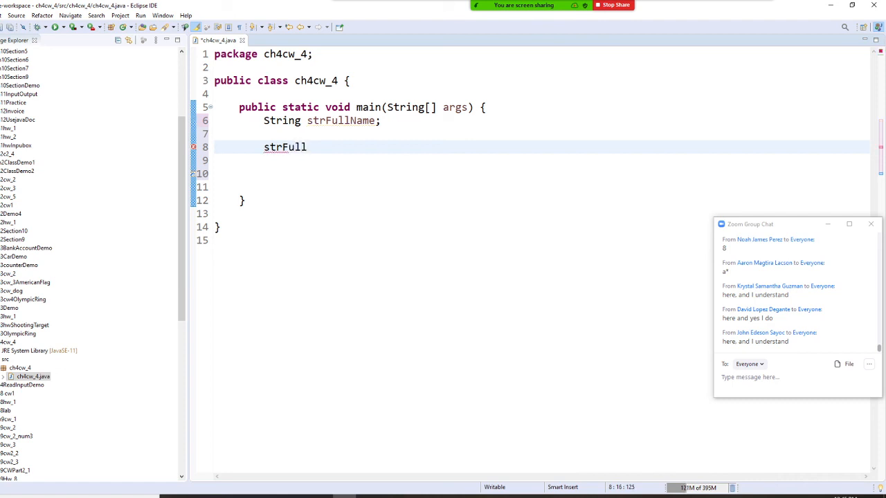
pyautogui.write('Name')
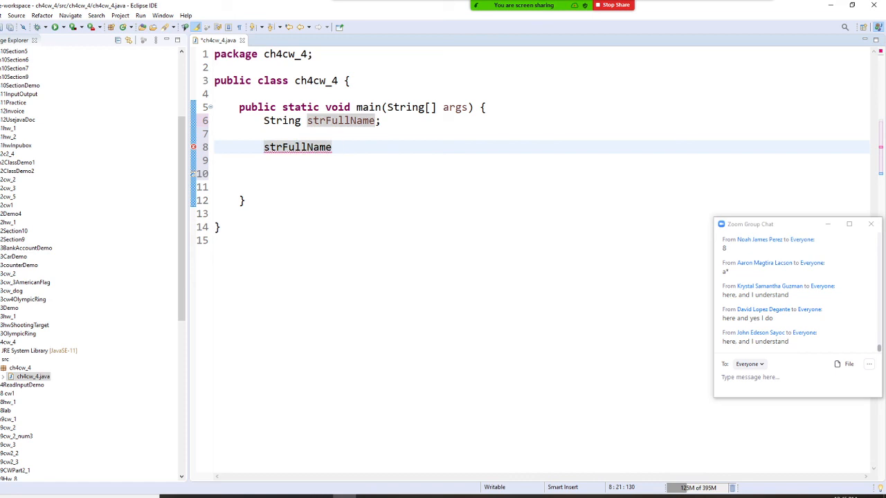
# Assign strFullName from JOptionPane.showInputDialog, accepting the auto-import.
pyautogui.write('= In')
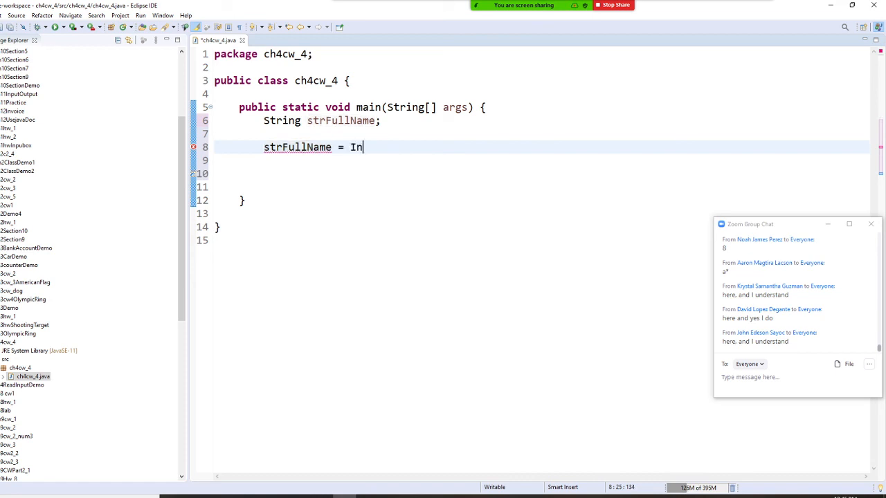
pyautogui.press('Backspace')
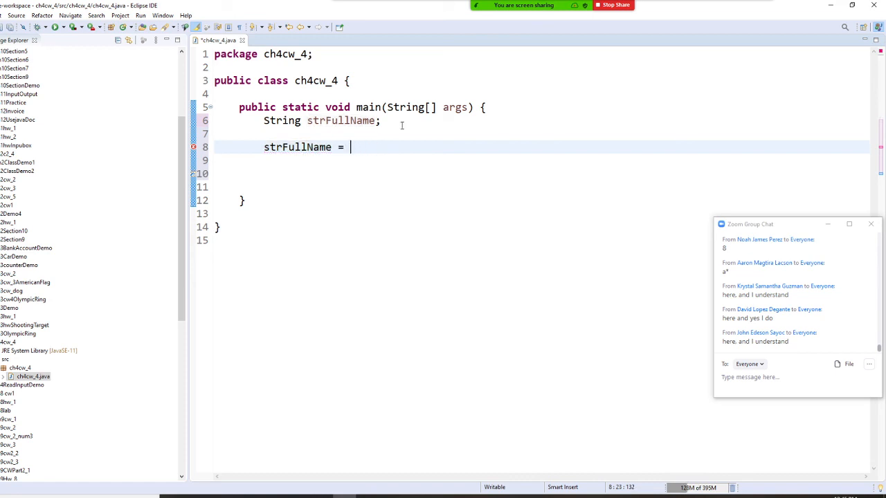
pyautogui.write('JOpti')
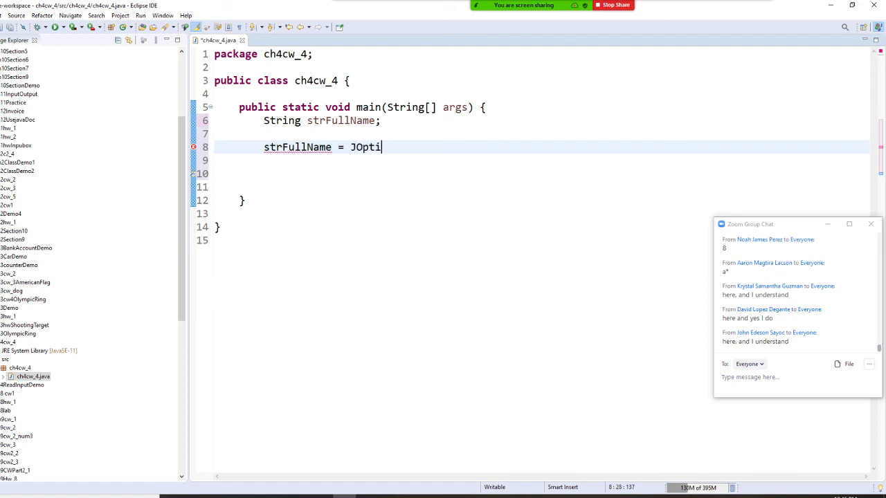
pyautogui.write('onPane')
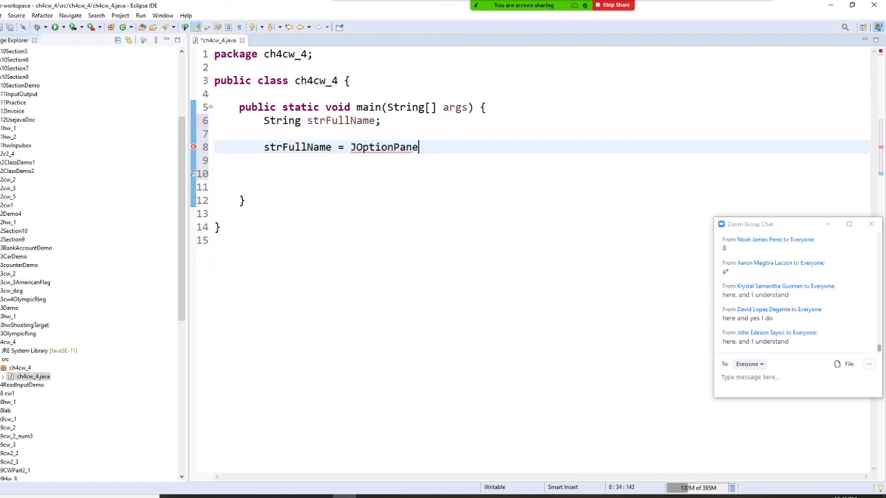
pyautogui.write('.showi')
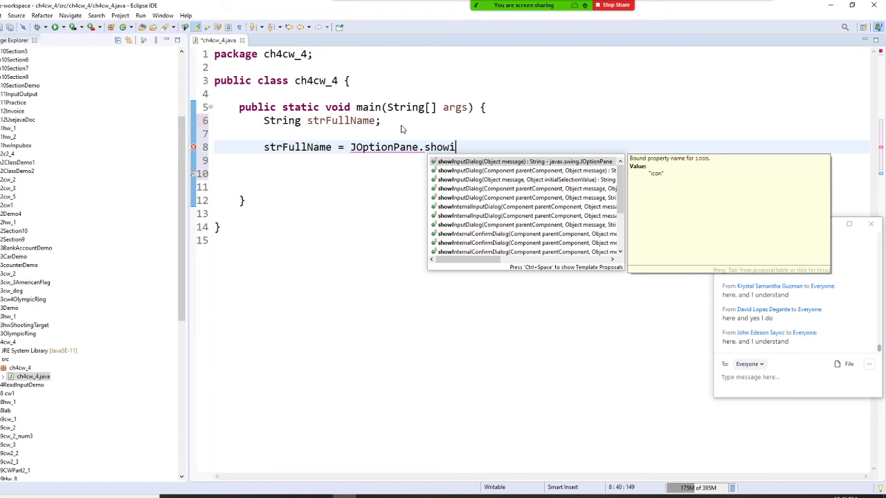
pyautogui.write('n')
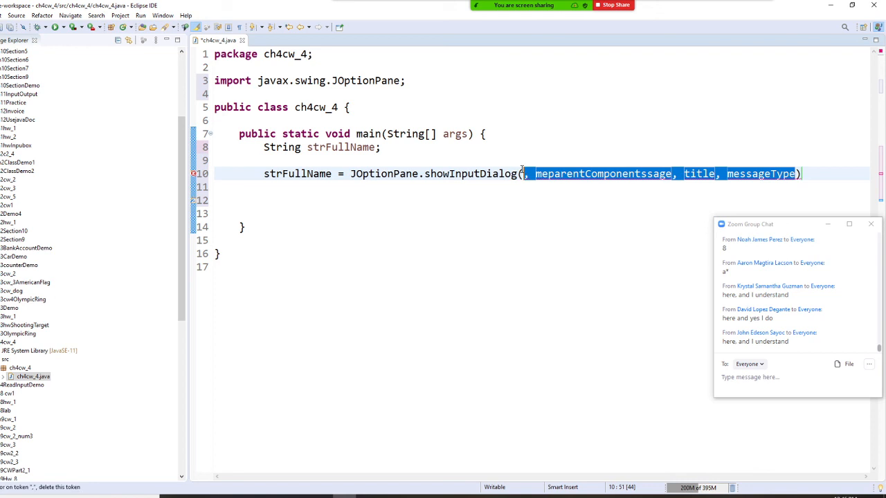
# Write the prompt text "Enter your full name -- first last" and end the statement with a semicolon.
pyautogui.write('Enter')
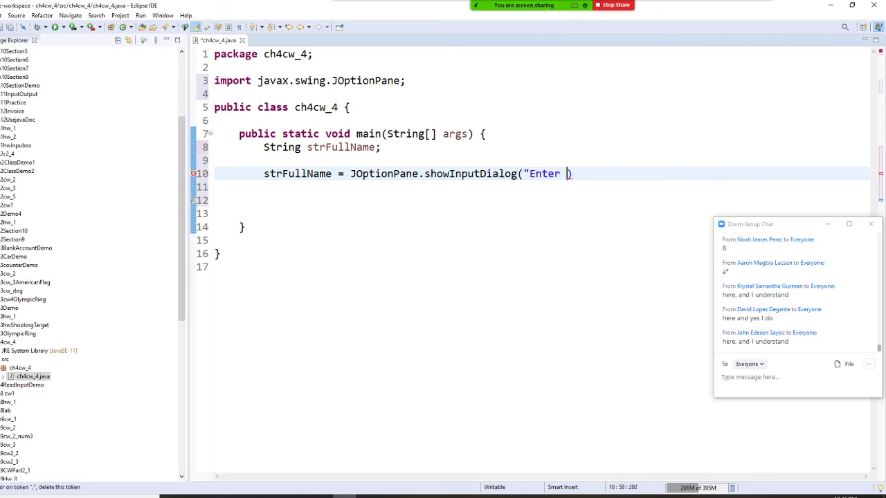
pyautogui.write('your full')
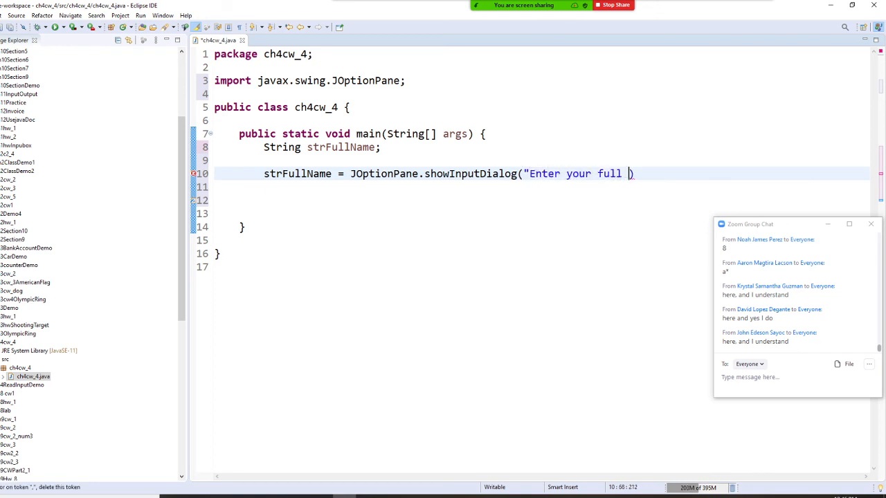
pyautogui.write('name)')
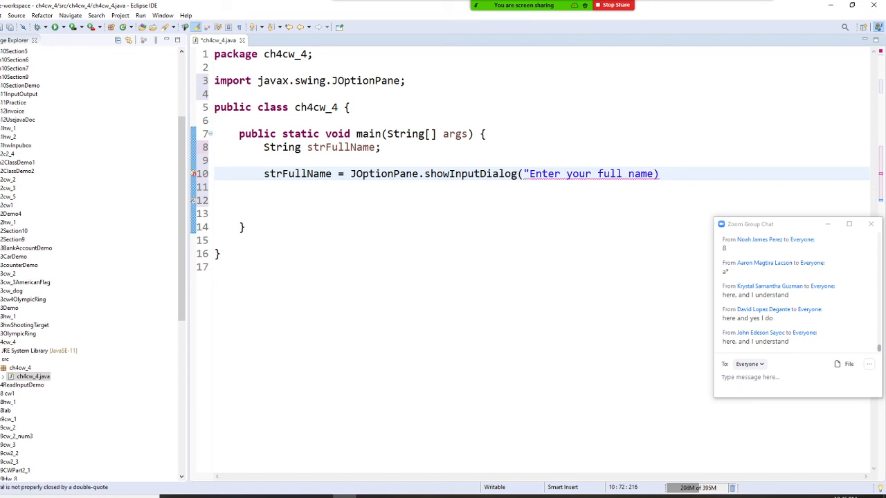
pyautogui.write('-- f')
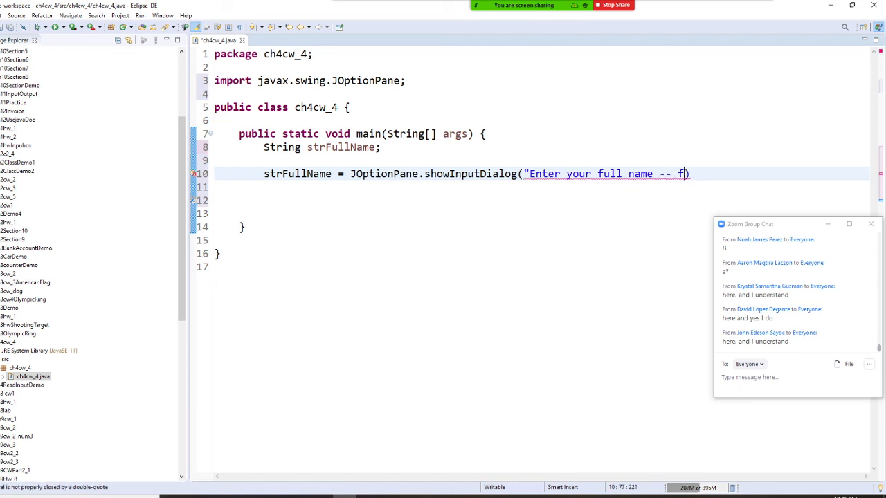
pyautogui.write('irst')
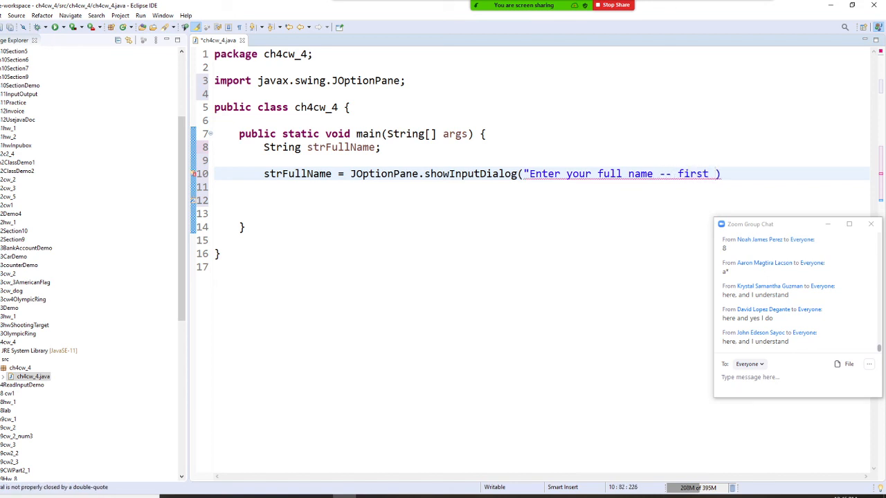
pyautogui.press('Backspace')
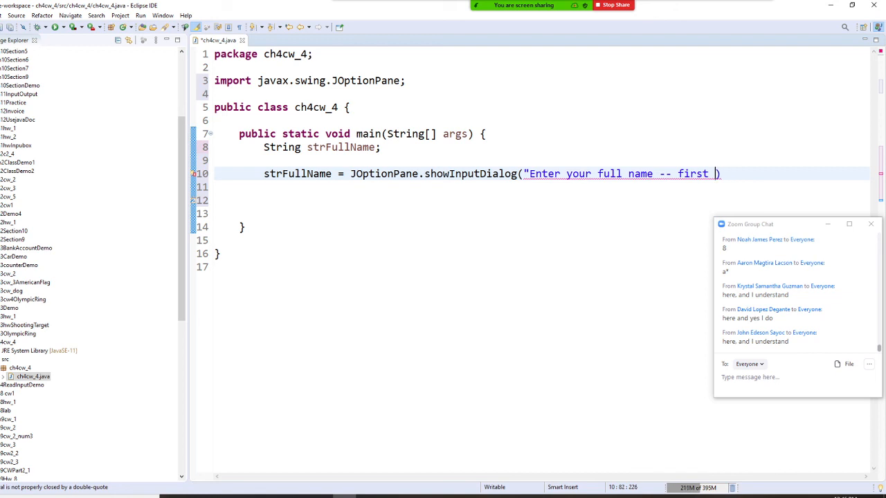
pyautogui.write('an')
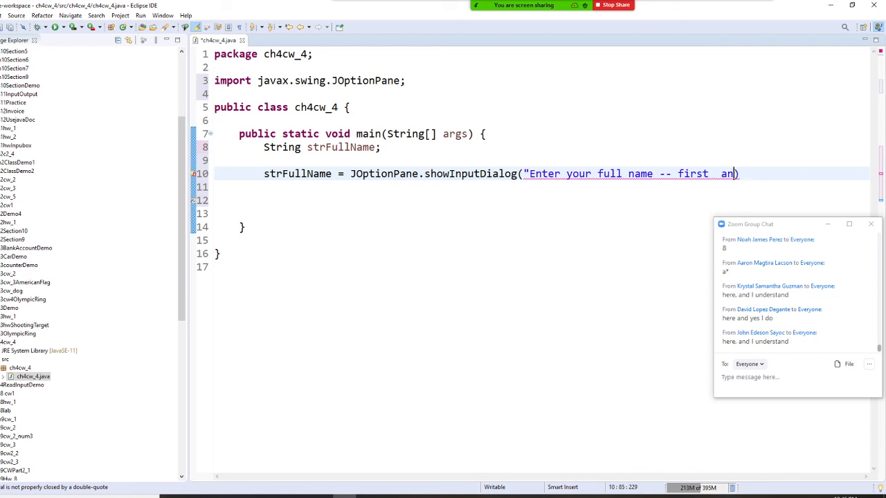
pyautogui.write('las')
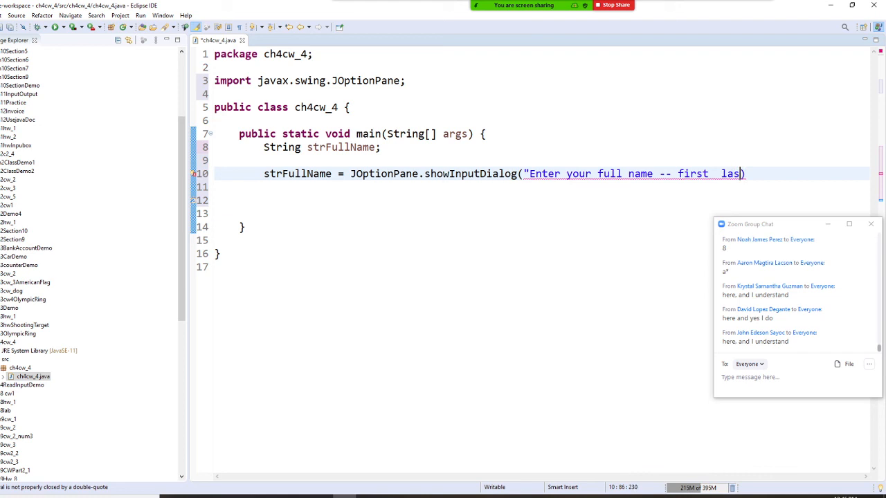
pyautogui.write('t"')
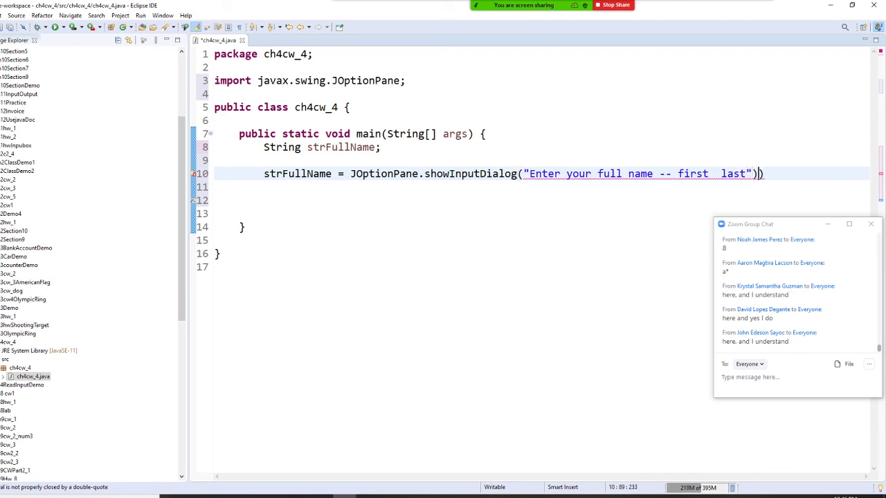
pyautogui.write(';')
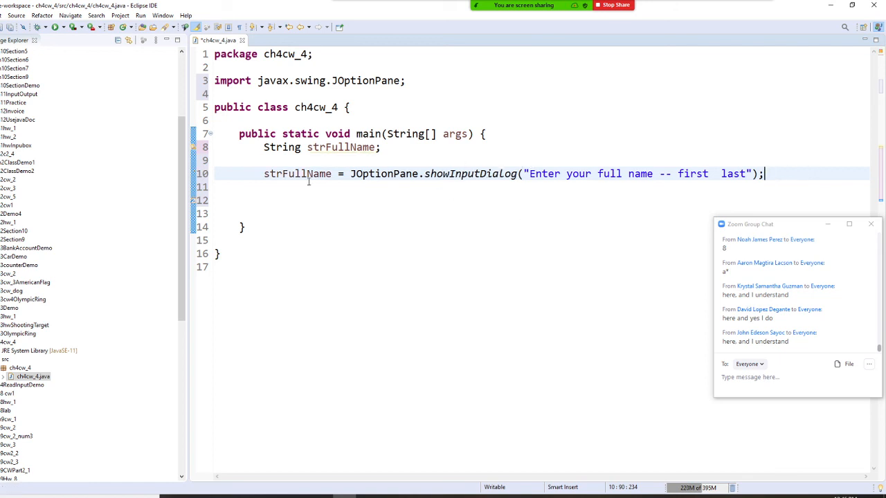
pyautogui.moveTo(814, 198)
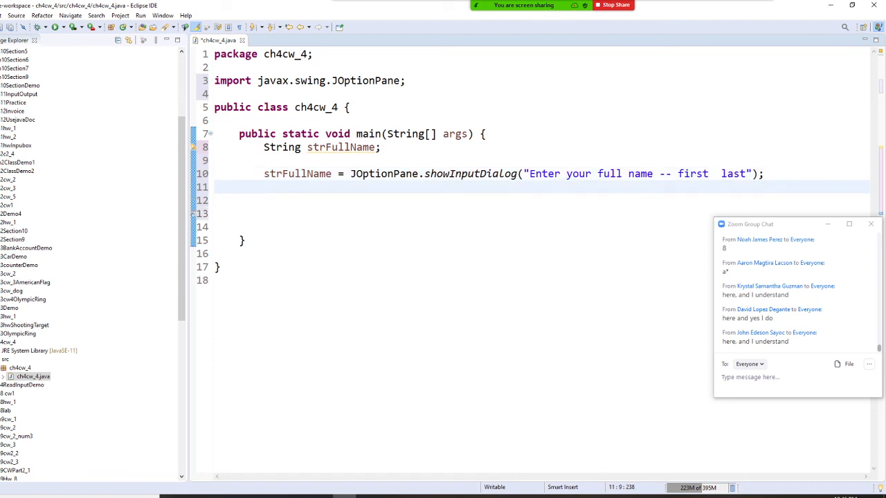
# Add System.out.println("full name = " + strFullName) using the sysout template.
pyautogui.write('sys')
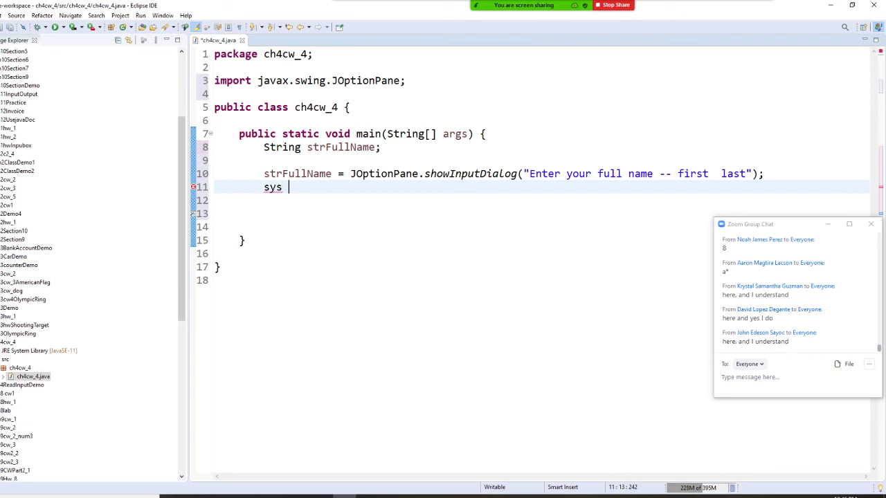
pyautogui.press('backspace')
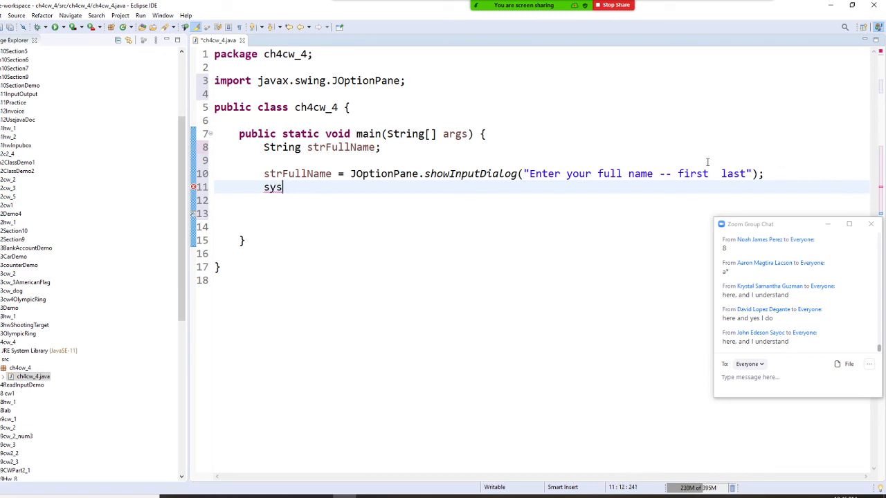
pyautogui.write('stem.out.println();')
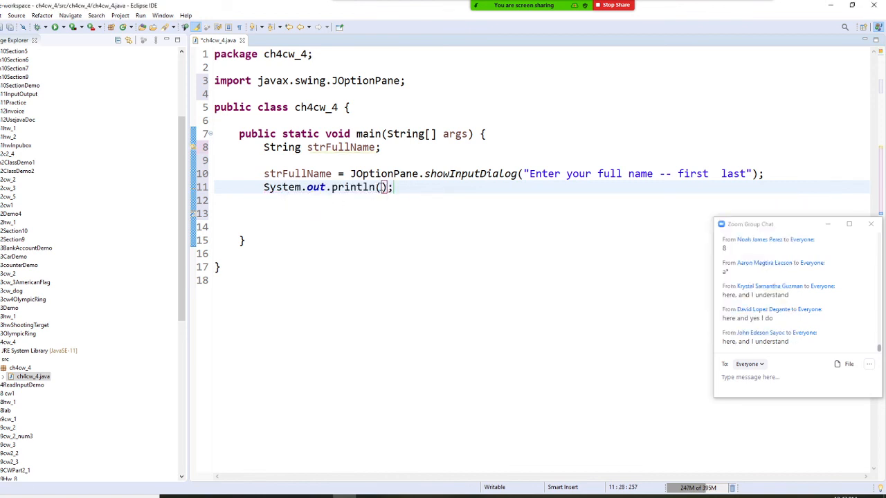
pyautogui.write('""')
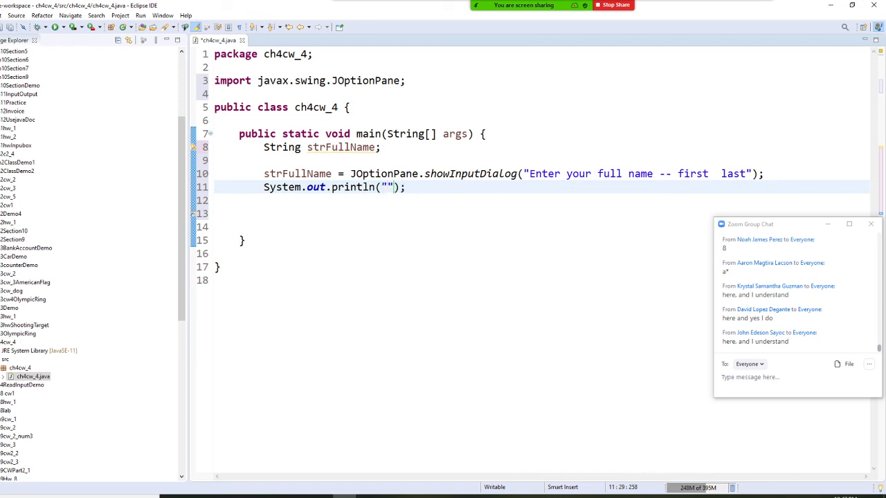
pyautogui.write('full name =')
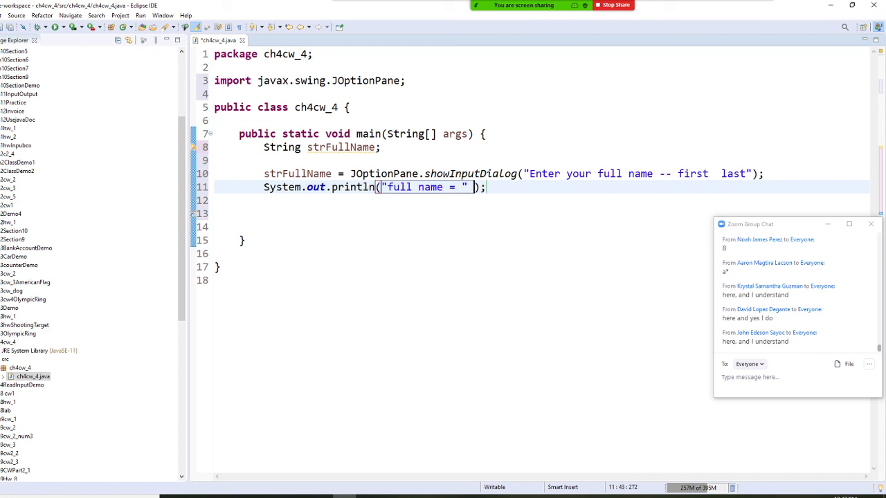
pyautogui.write('+ f')
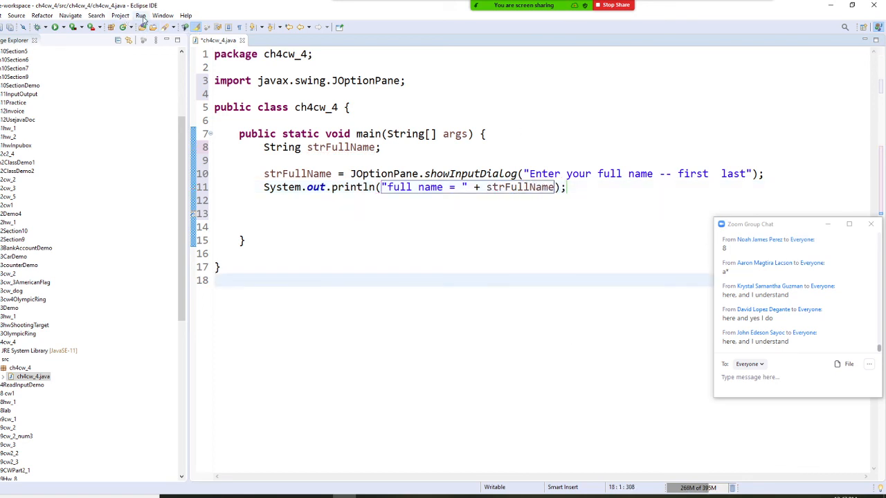
# Run the class as a Java application, saving the file before launch.
pyautogui.click(141, 16)
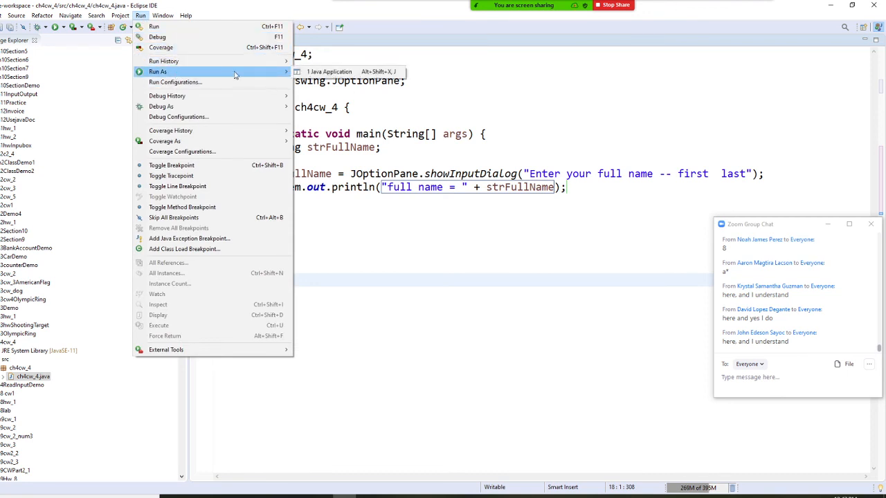
pyautogui.click(329, 72)
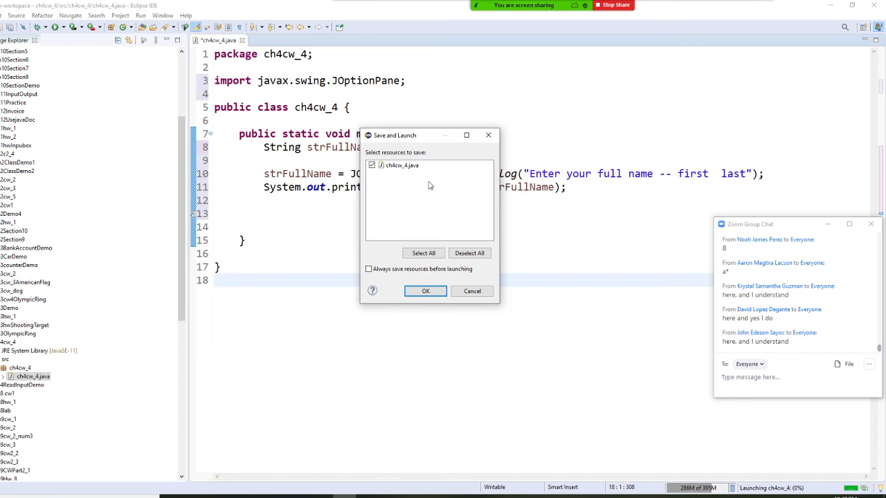
pyautogui.click(425, 290)
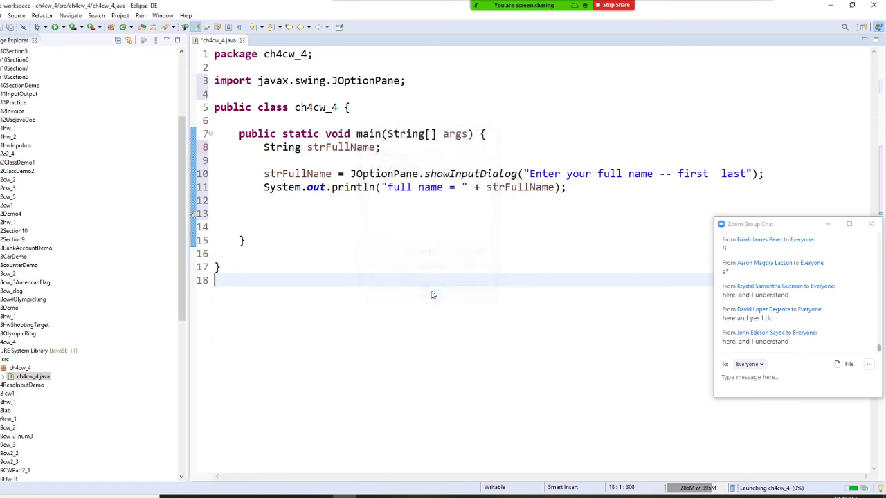
pyautogui.click(123, 28)
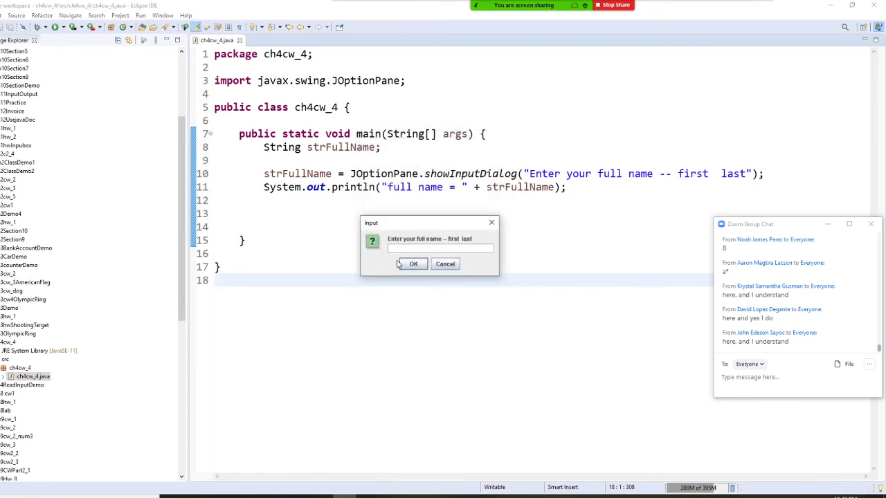
pyautogui.write('s')
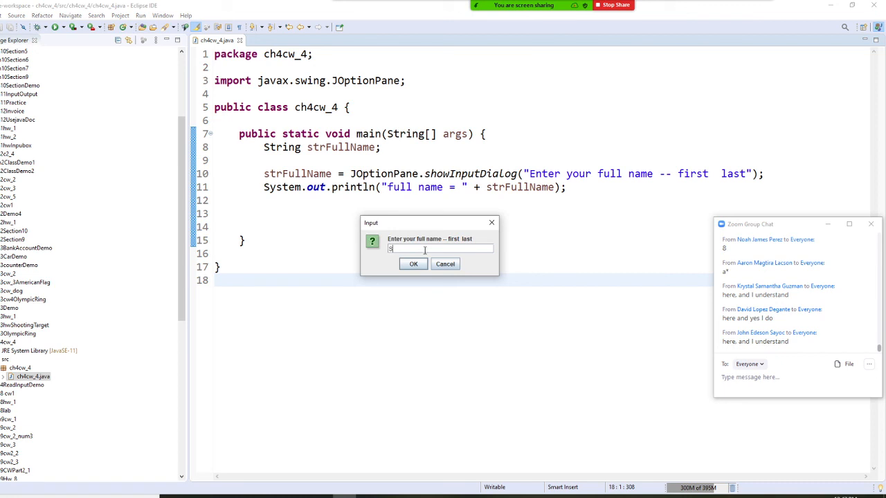
pyautogui.write('Shin Liu')
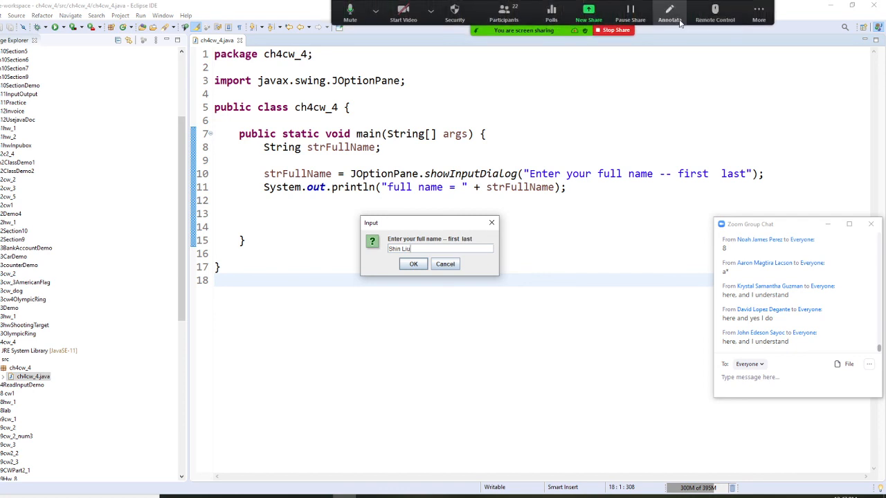
pyautogui.click(670, 14)
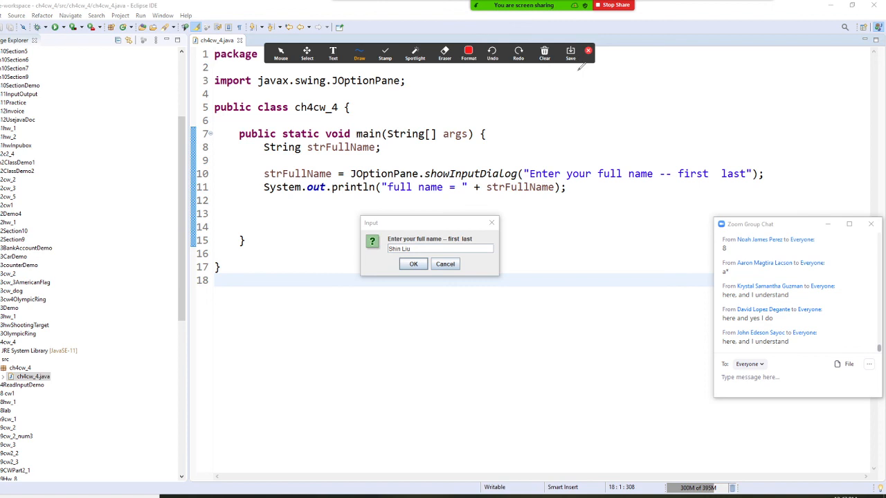
pyautogui.click(545, 53)
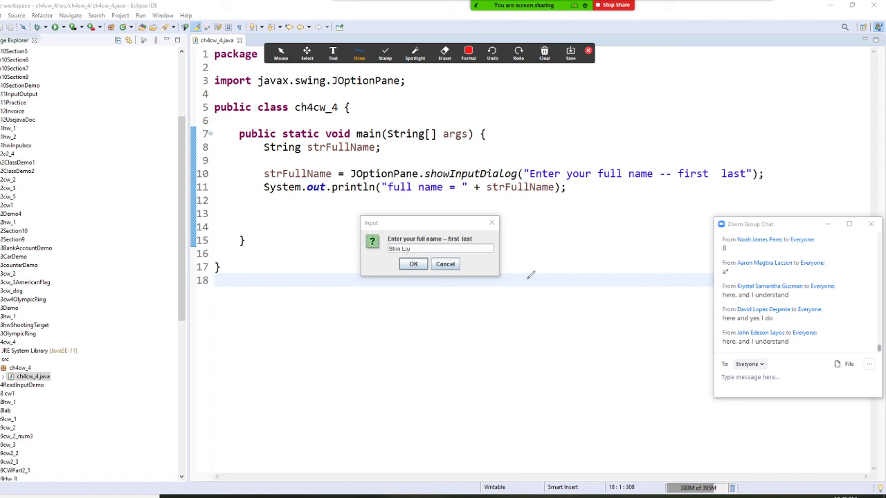
pyautogui.moveTo(513, 224)
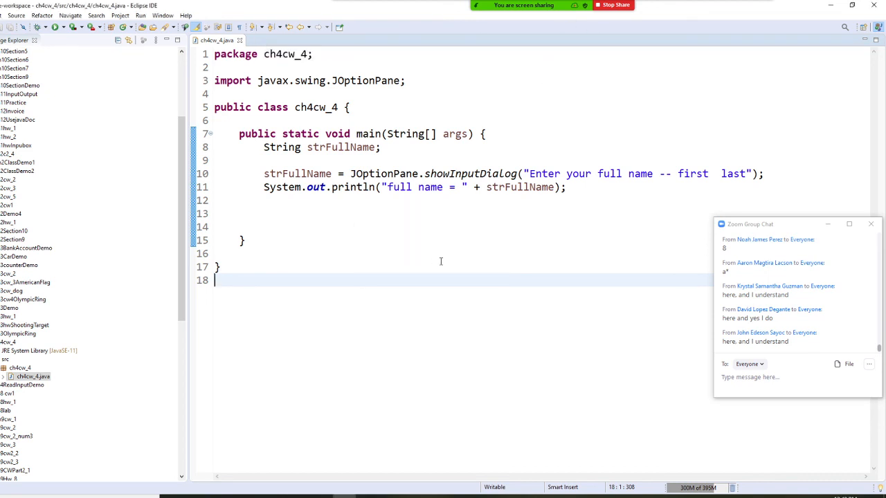
pyautogui.click(96, 28)
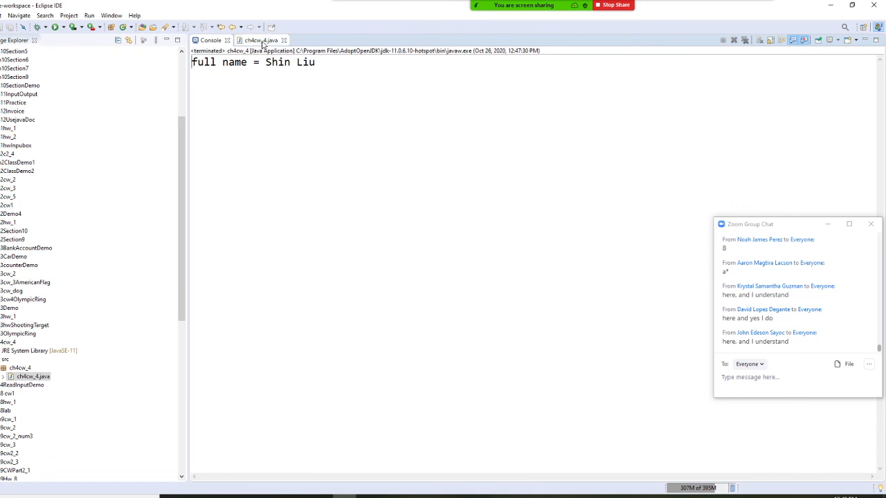
pyautogui.click(260, 39)
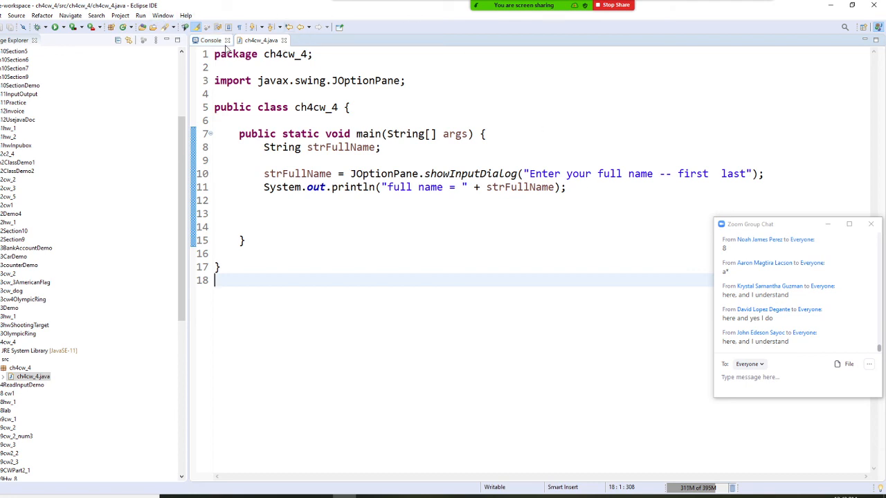
pyautogui.click(65, 28)
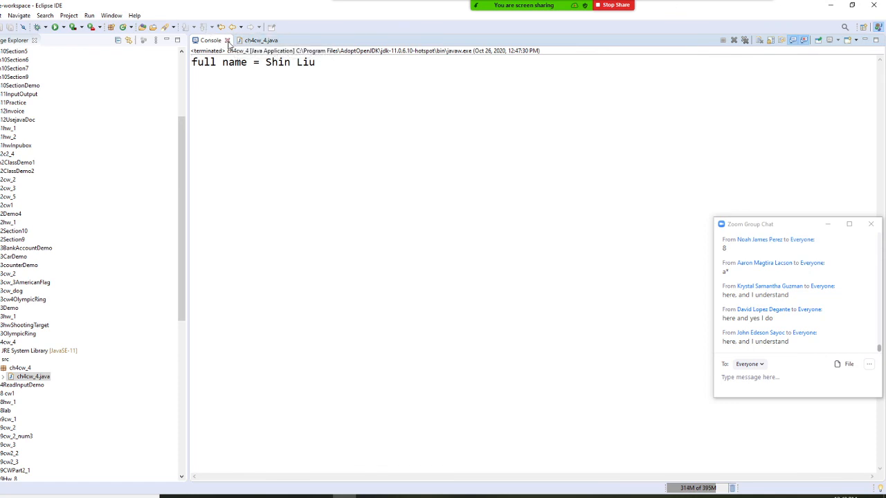
pyautogui.click(261, 39)
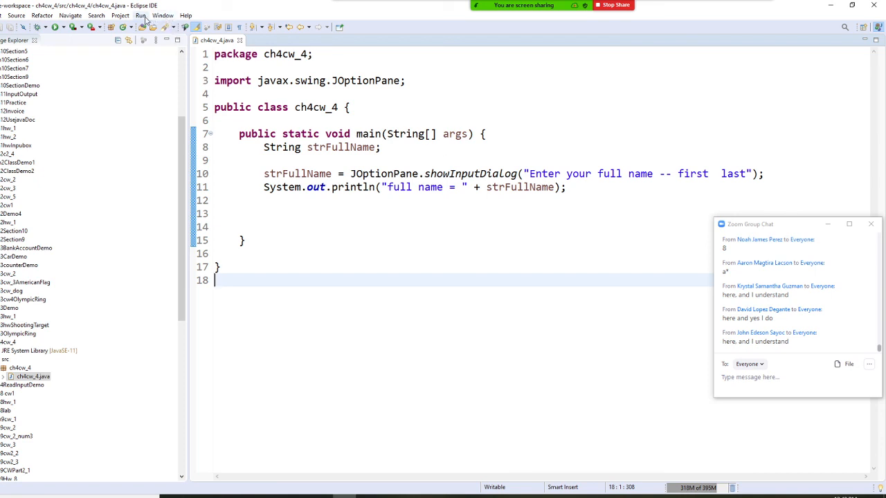
# Rerun the program and type another name (Kenn...) at the prompt, then switch toward the assignment page.
pyautogui.click(142, 15)
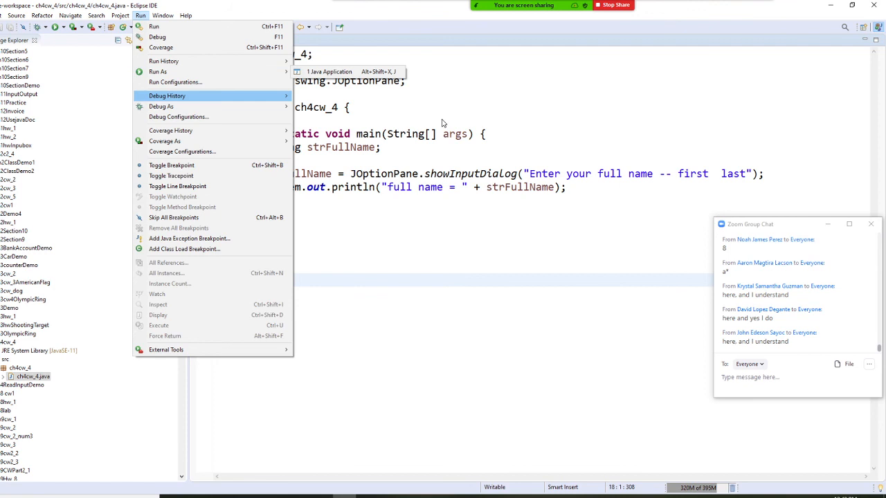
pyautogui.moveTo(174, 82)
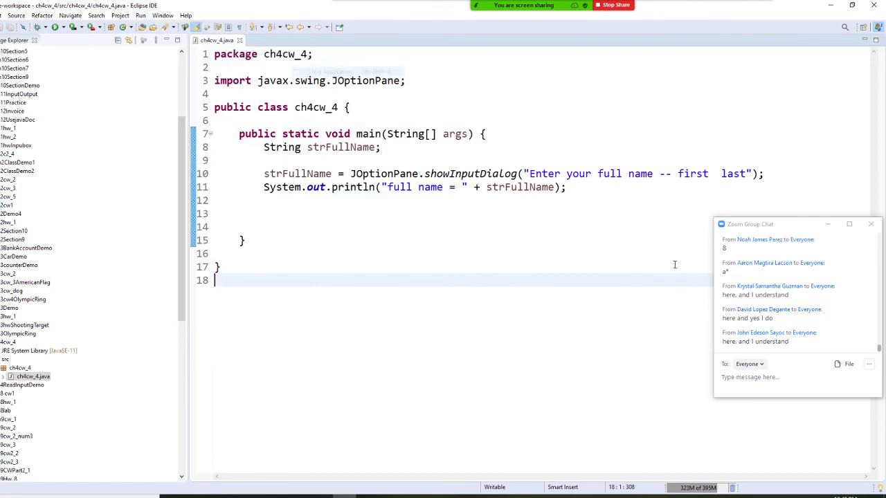
pyautogui.click(140, 27)
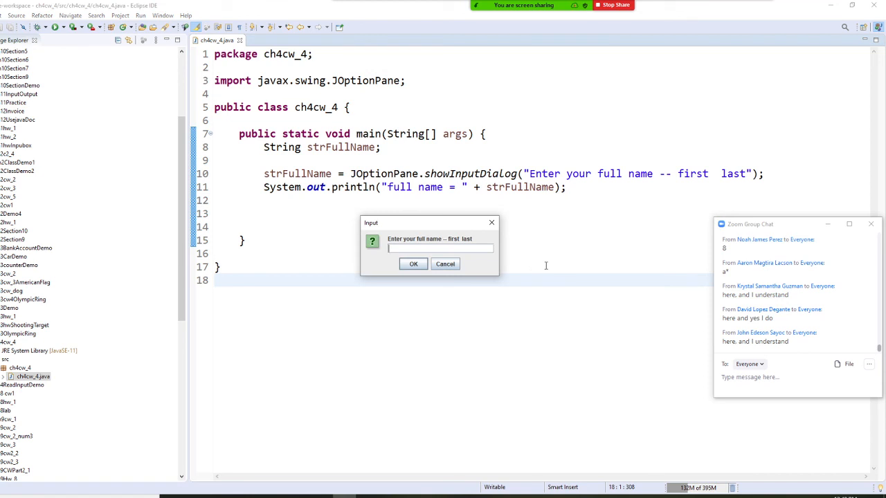
pyautogui.write('Kenneth S')
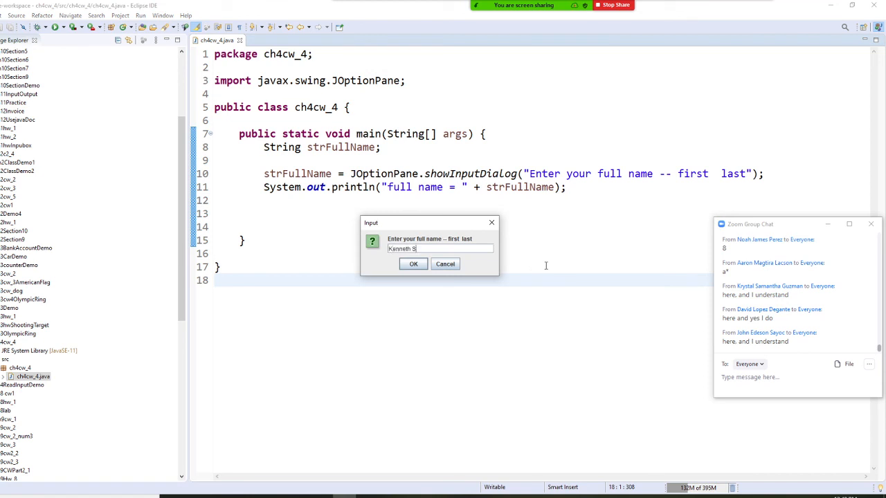
pyautogui.write('u')
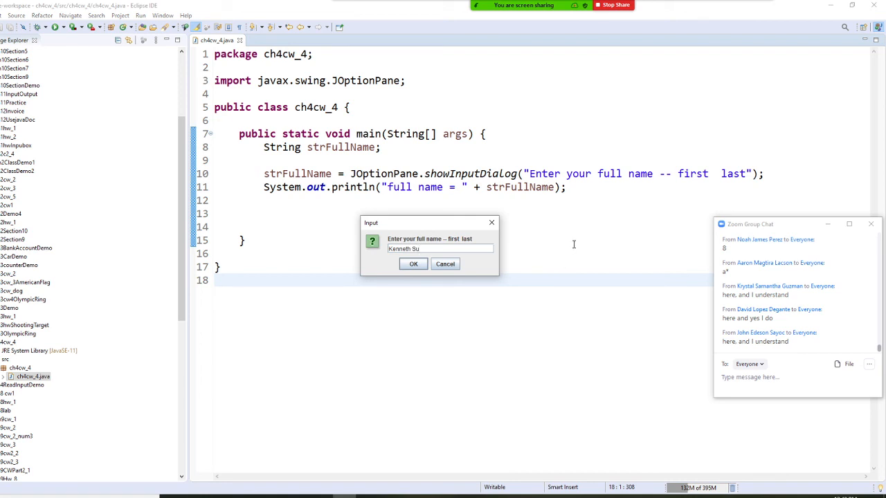
pyautogui.moveTo(518, 259)
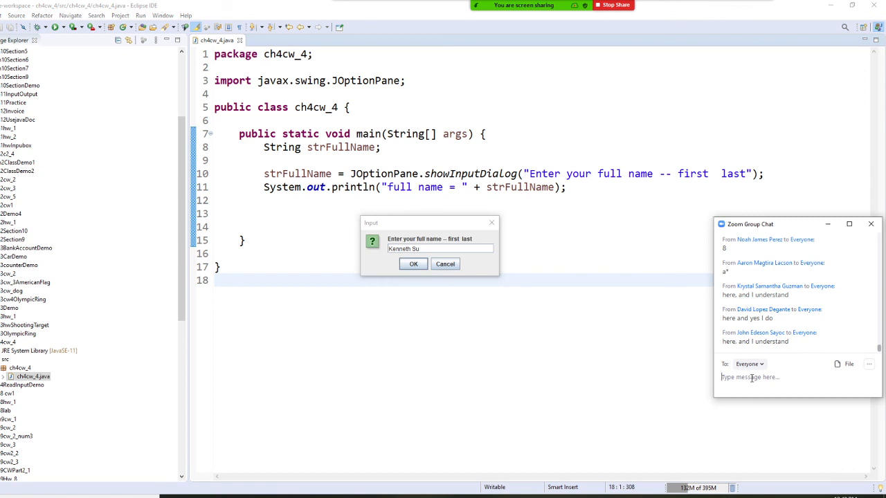
pyautogui.write('What sepaar')
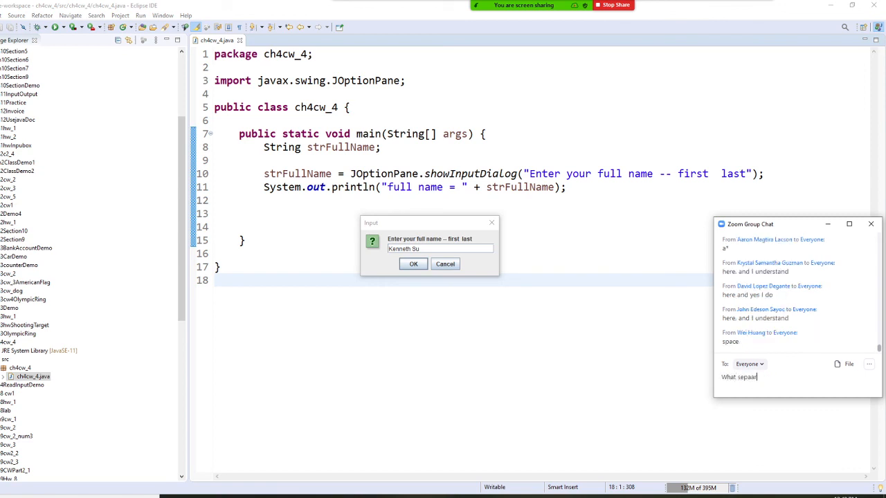
pyautogui.write('a')
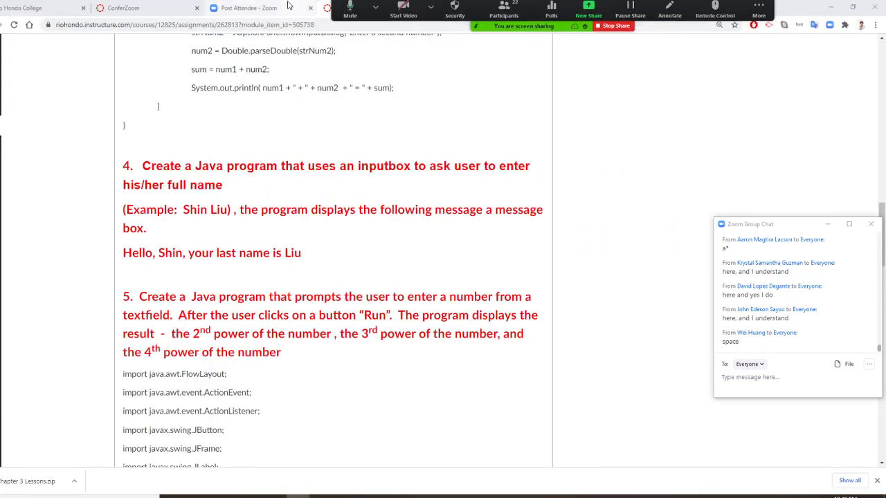
# Open the Java SE 8 String class documentation and scroll past the constructors.
pyautogui.click(783, 9)
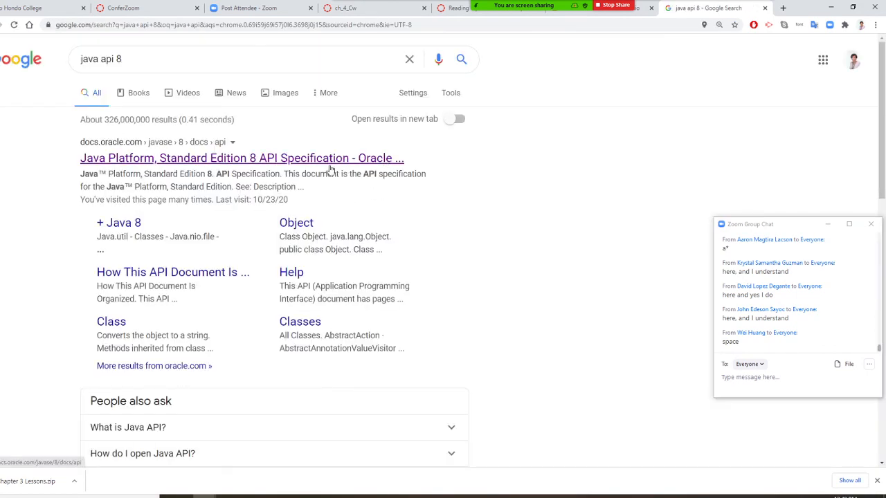
pyautogui.click(242, 158)
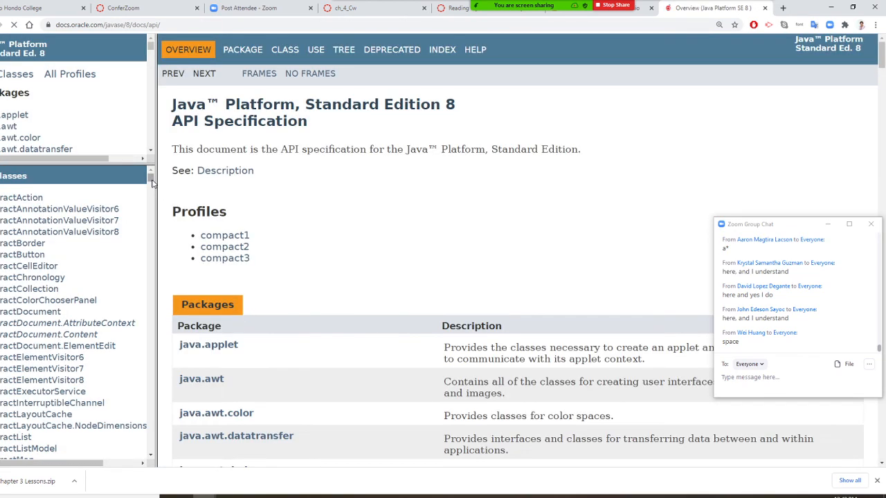
pyautogui.scroll(-3)
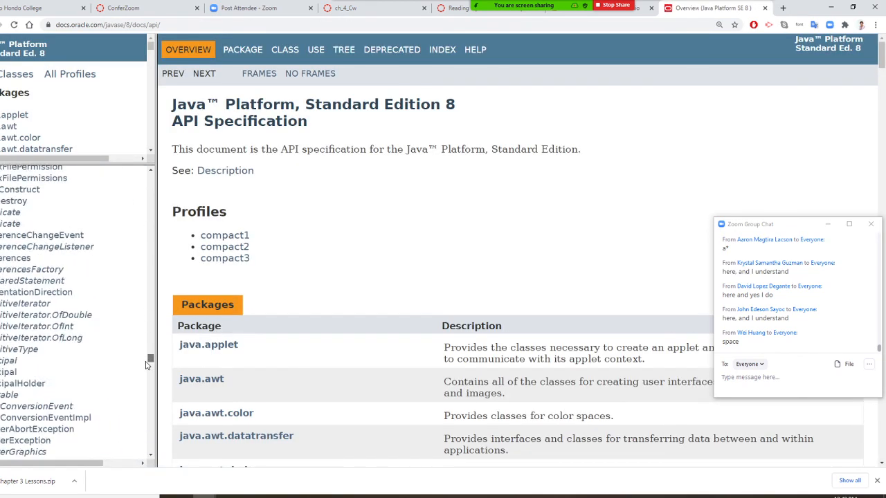
pyautogui.scroll(-3)
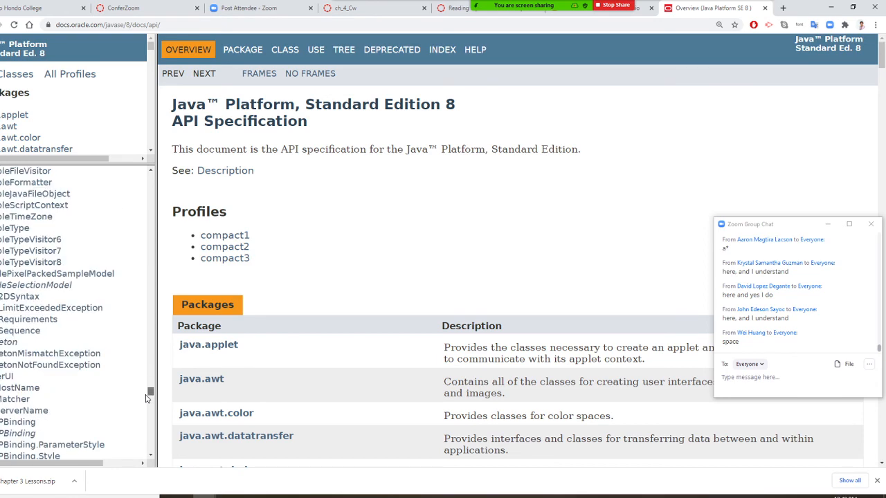
pyautogui.scroll(-3)
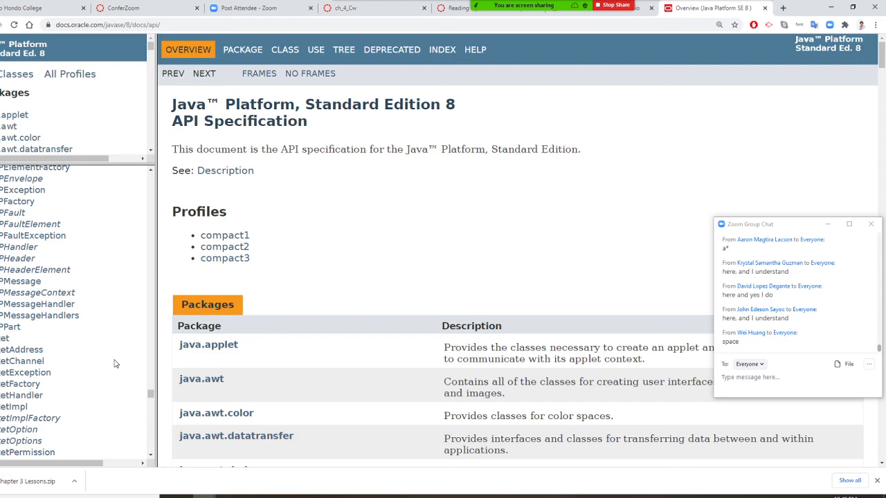
pyautogui.scroll(-3)
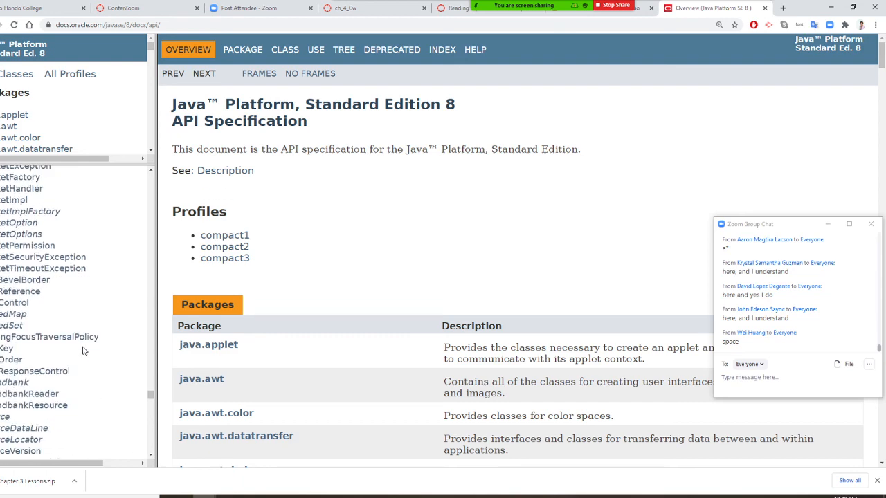
pyautogui.scroll(-3)
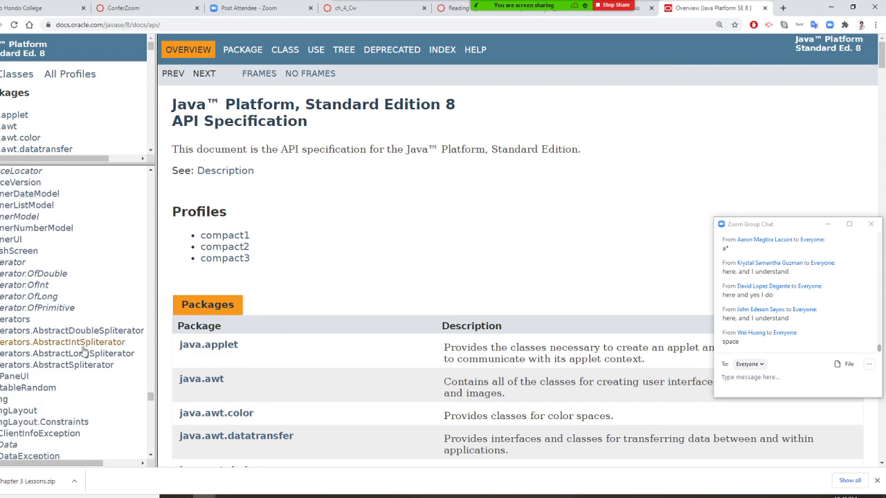
pyautogui.moveTo(64, 342)
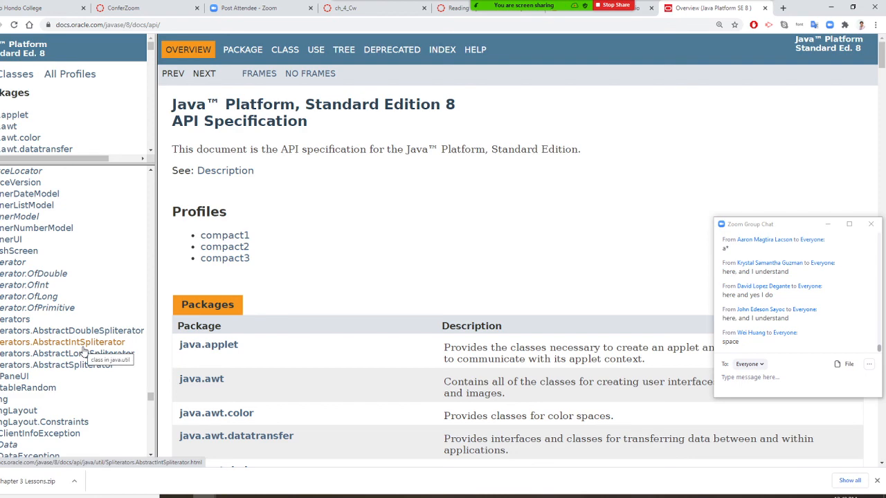
pyautogui.scroll(-3)
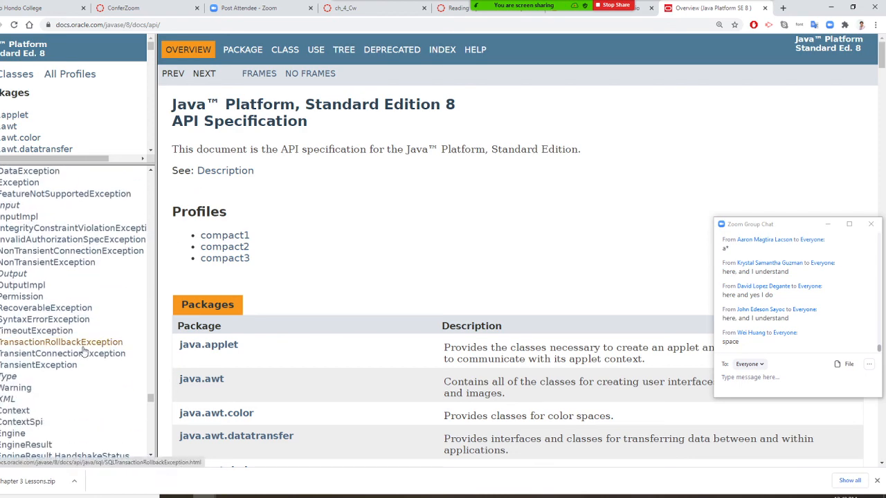
pyautogui.scroll(-3)
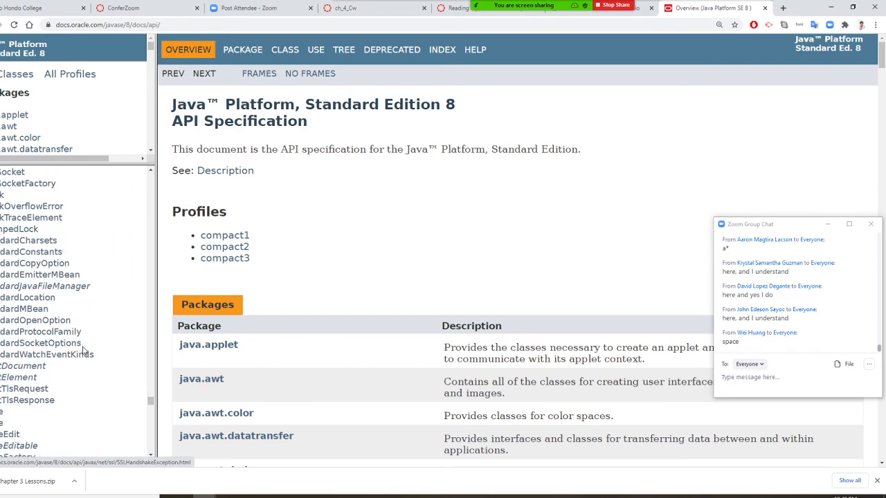
pyautogui.scroll(-3)
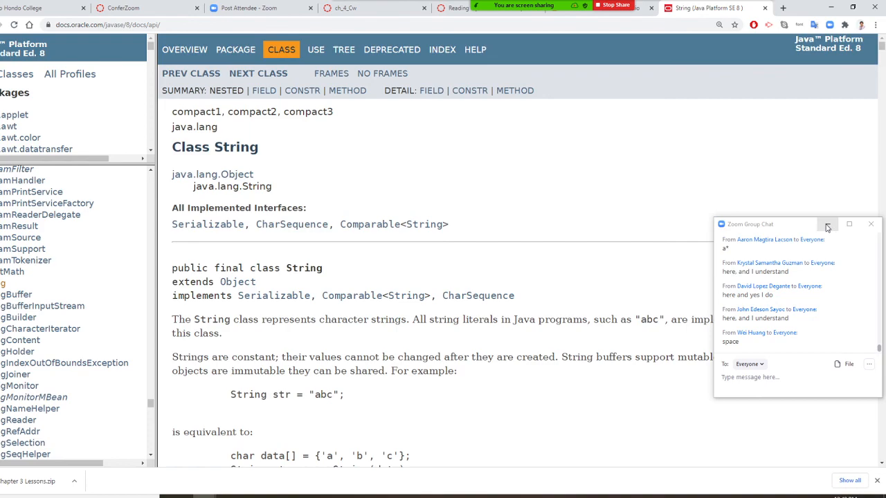
pyautogui.scroll(-3)
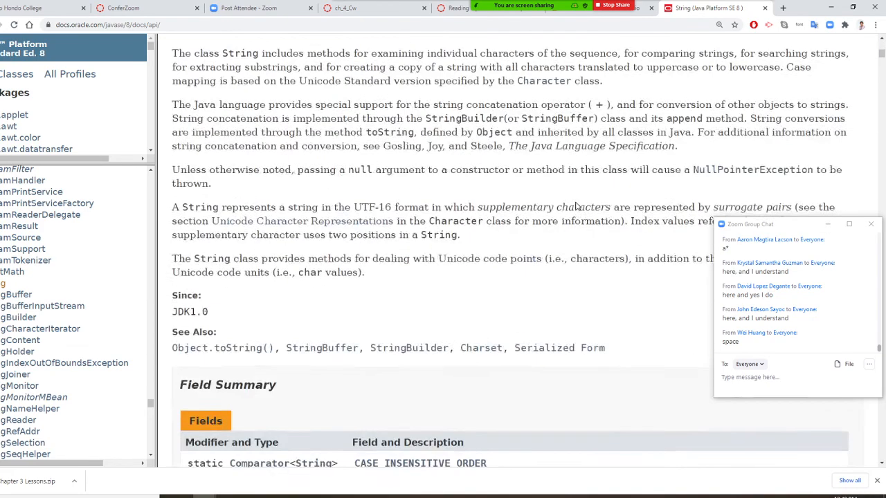
pyautogui.scroll(-3)
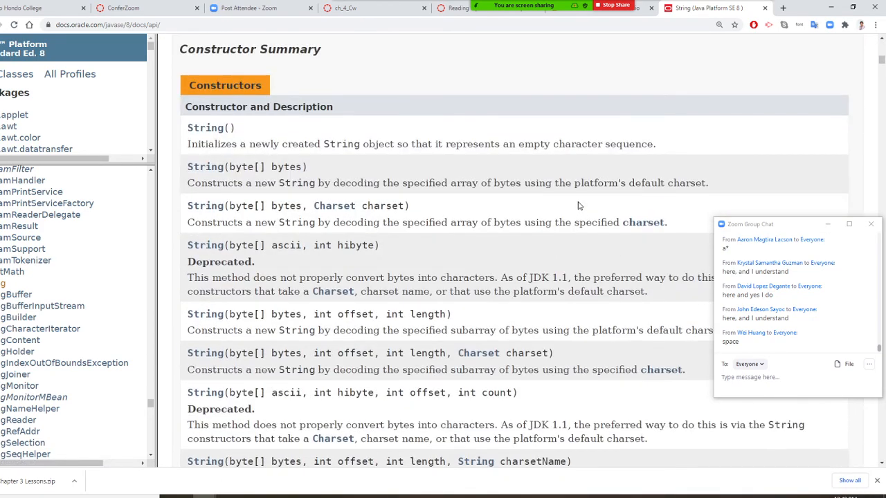
pyautogui.scroll(-3)
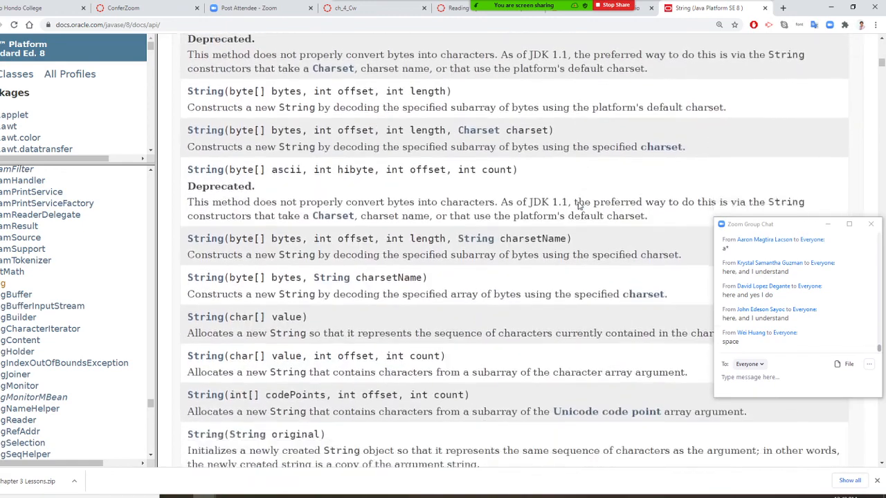
pyautogui.scroll(3)
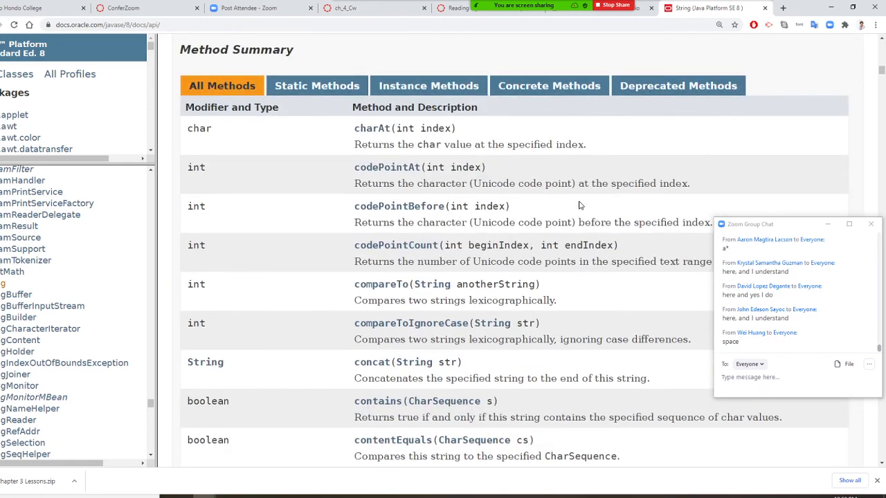
pyautogui.moveTo(224, 128)
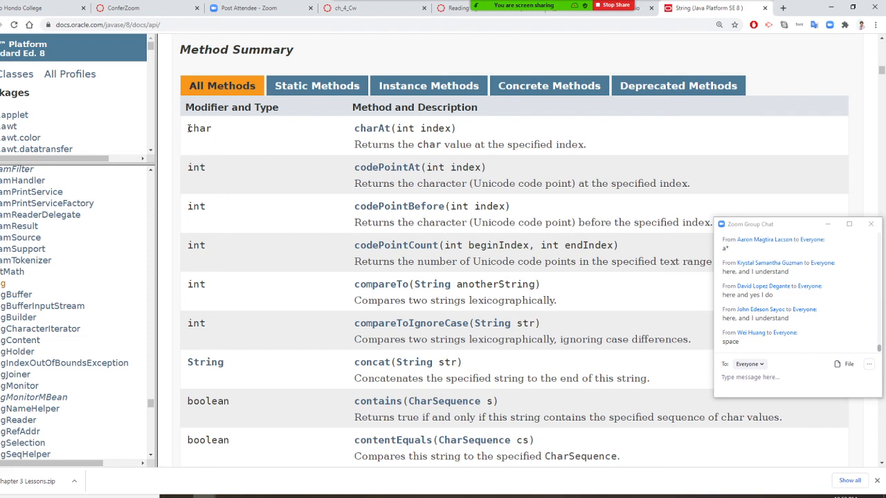
pyautogui.moveTo(223, 142)
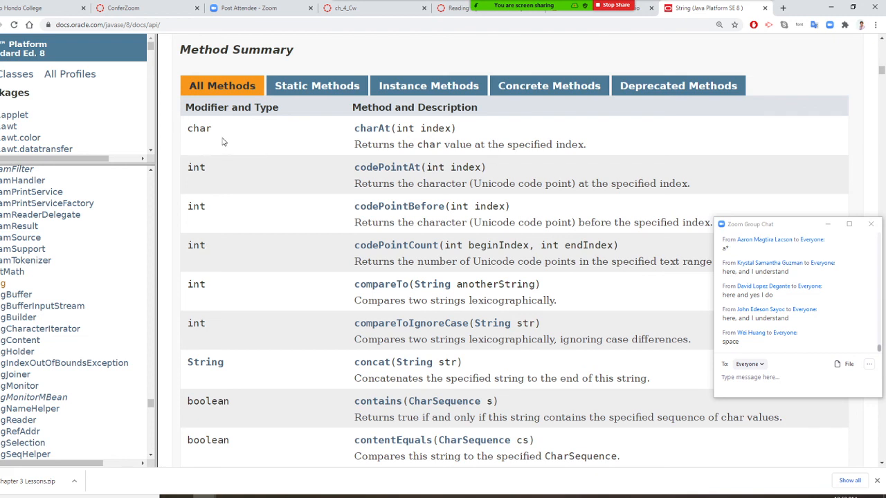
pyautogui.moveTo(191, 274)
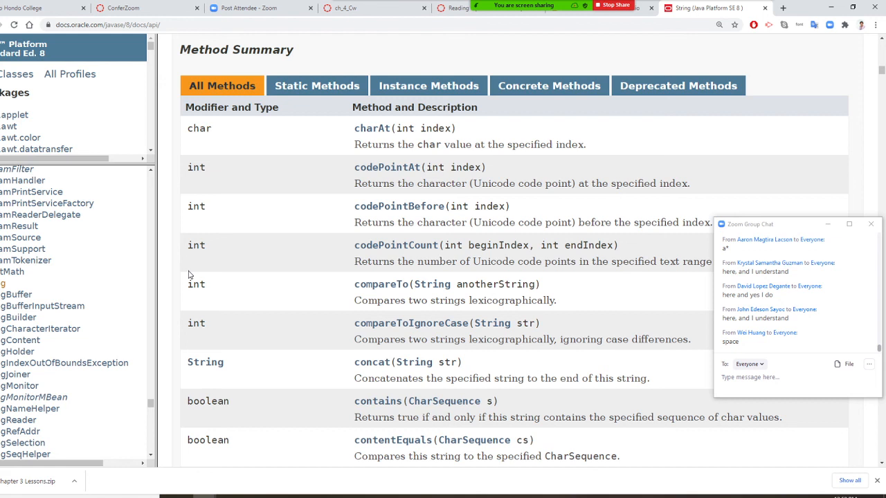
pyautogui.moveTo(183, 333)
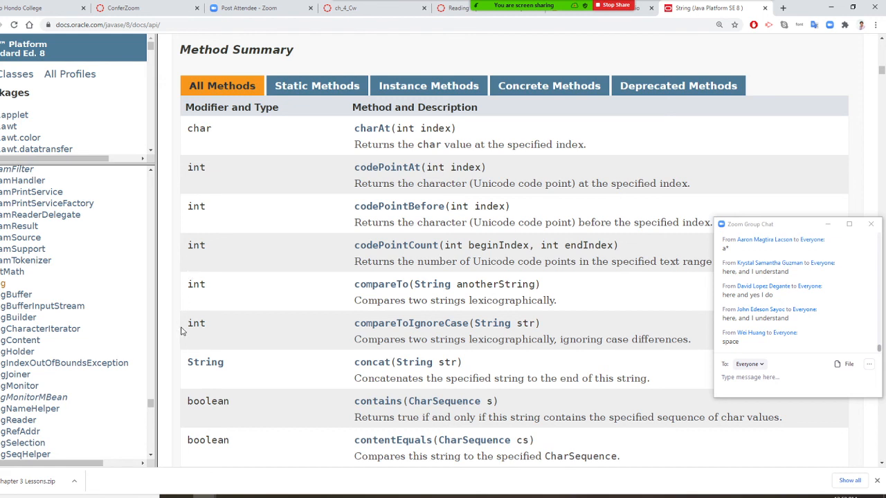
pyautogui.moveTo(456, 333)
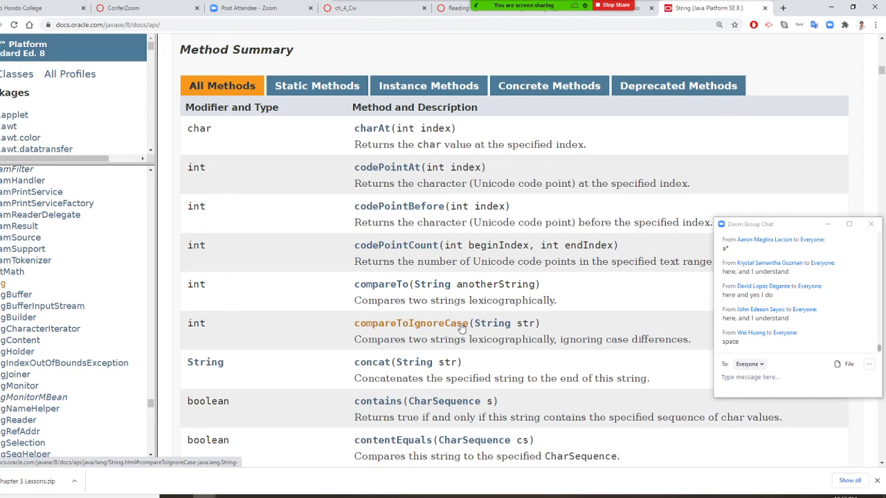
pyautogui.moveTo(504, 224)
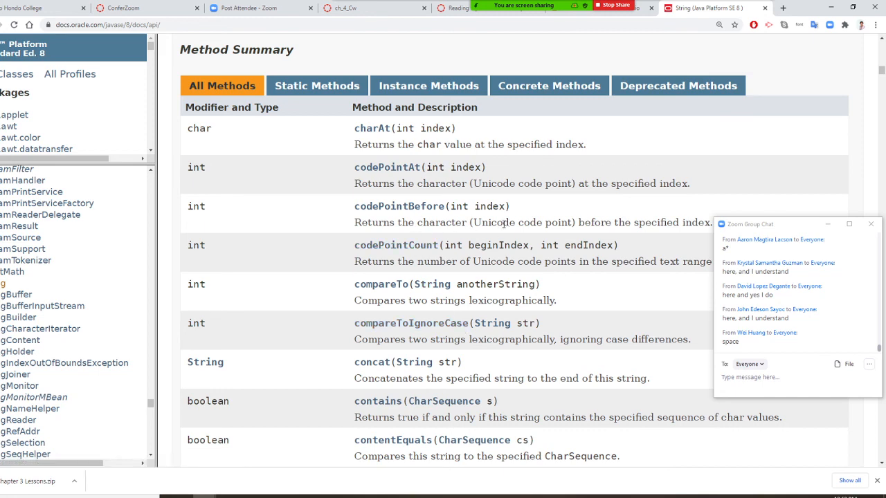
# Scroll the Method Summary down to the indexOf entries.
pyautogui.scroll(-3)
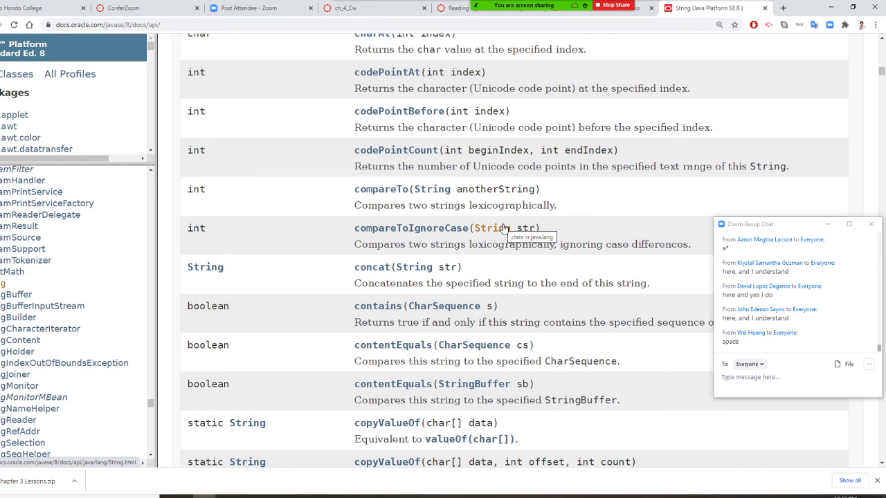
pyautogui.scroll(-3)
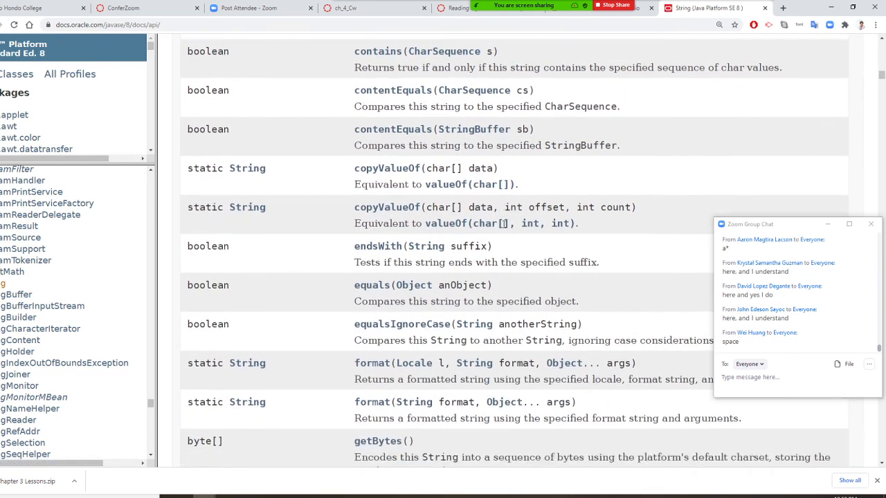
pyautogui.scroll(-3)
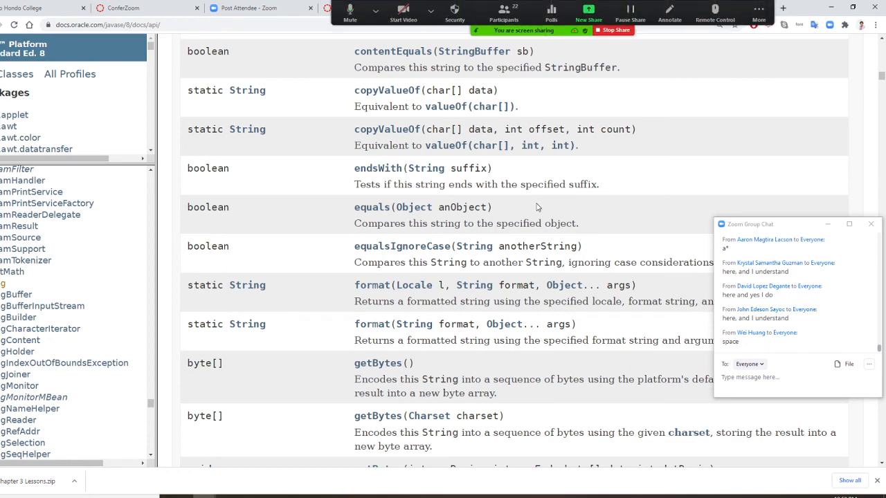
pyautogui.scroll(-3)
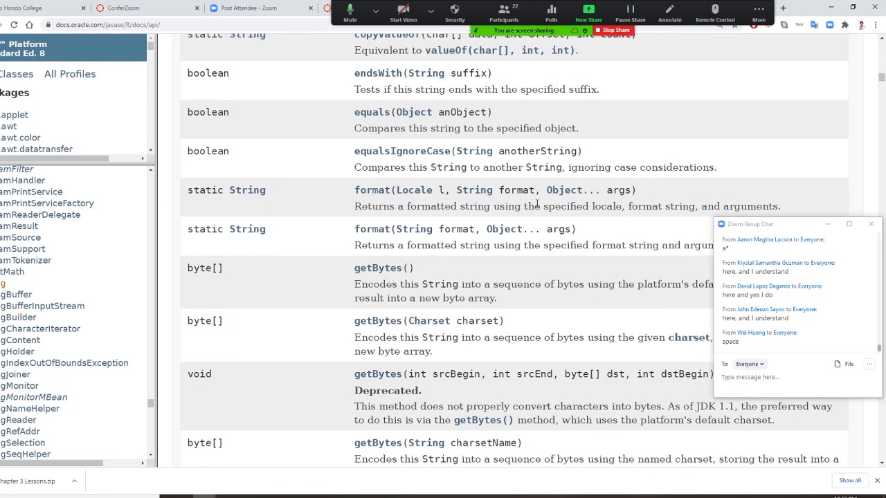
pyautogui.scroll(-3)
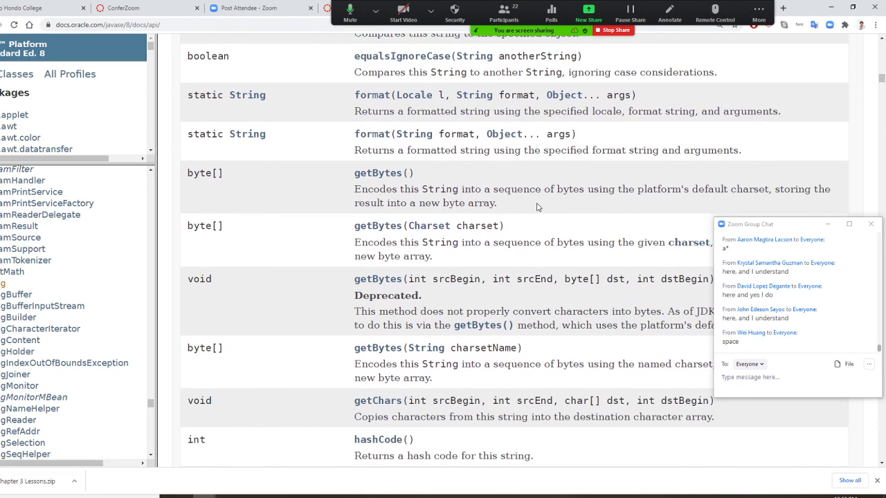
pyautogui.scroll(-3)
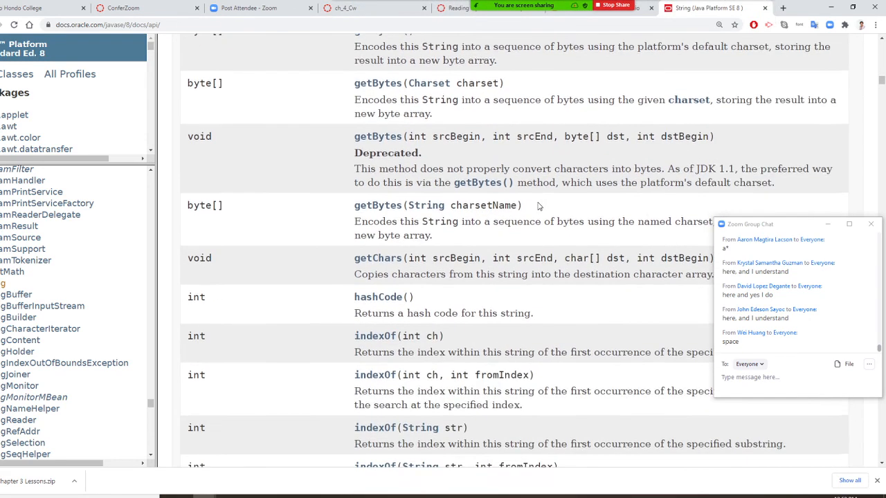
pyautogui.scroll(-3)
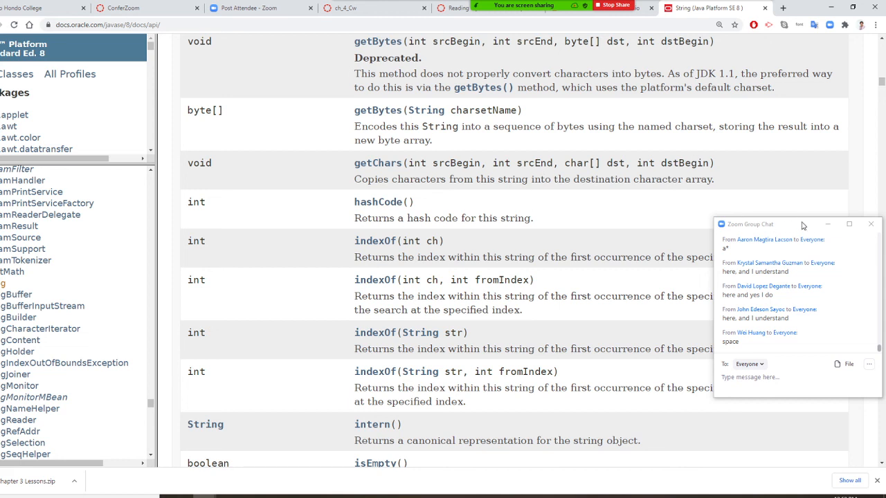
pyautogui.moveTo(803, 227); pyautogui.dragTo(798, 308)
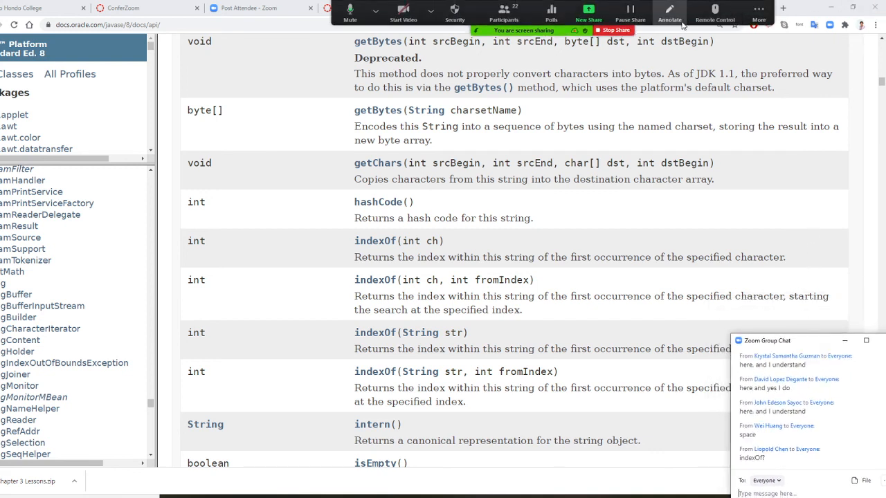
pyautogui.click(670, 20)
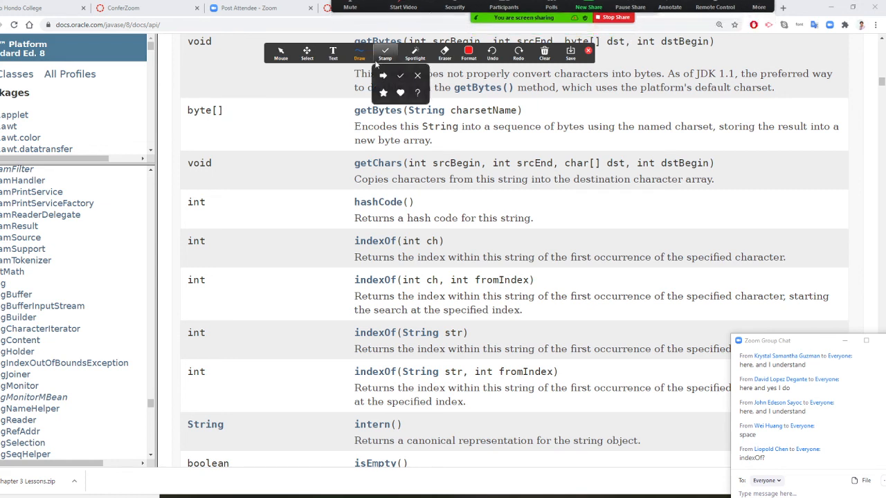
pyautogui.click(468, 54)
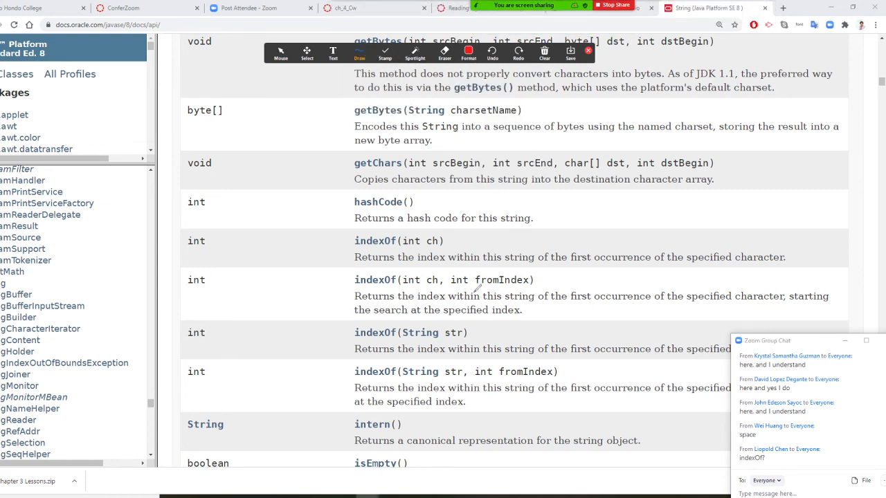
pyautogui.moveTo(415, 305); pyautogui.dragTo(321, 331)
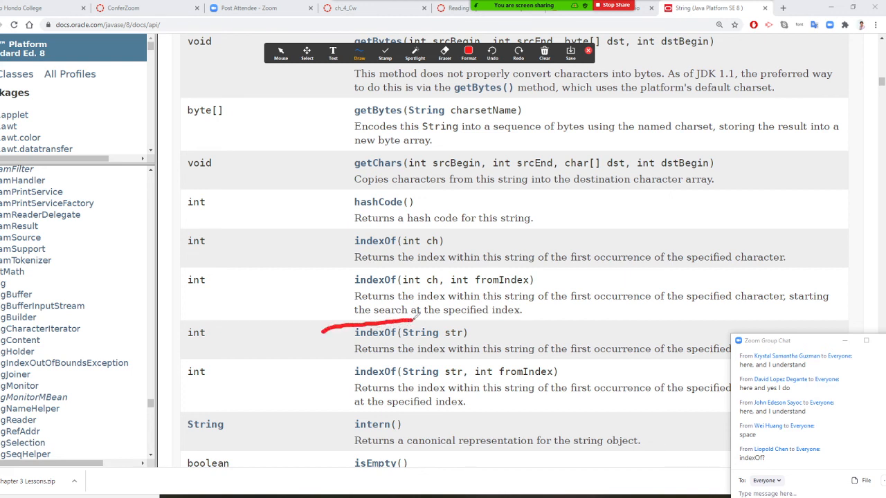
pyautogui.moveTo(404, 320); pyautogui.dragTo(722, 337)
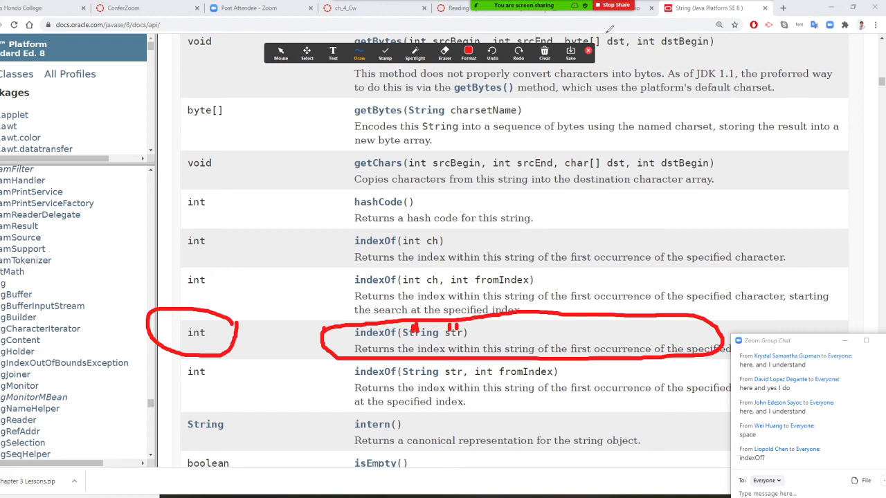
pyautogui.click(546, 54)
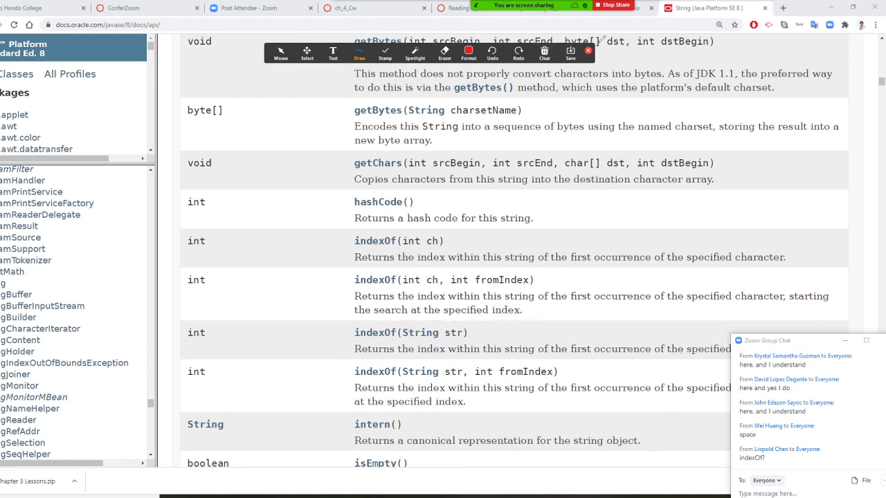
# Write int intSpaceLocation = strFullName.indexOf(" "); to locate the space in the name.
pyautogui.click(587, 51)
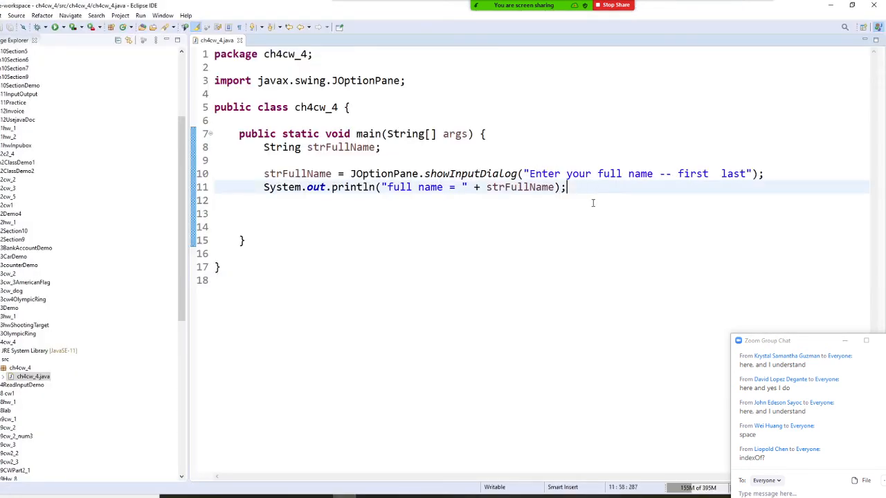
pyautogui.write('in')
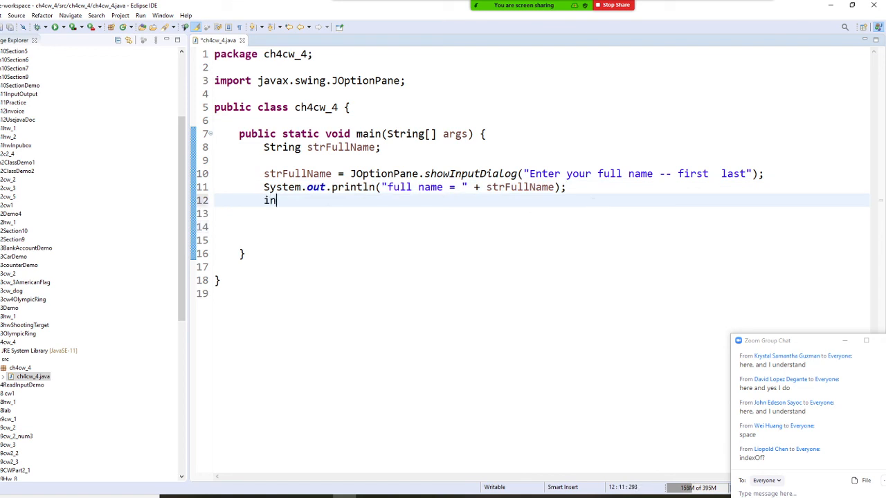
pyautogui.write('t space')
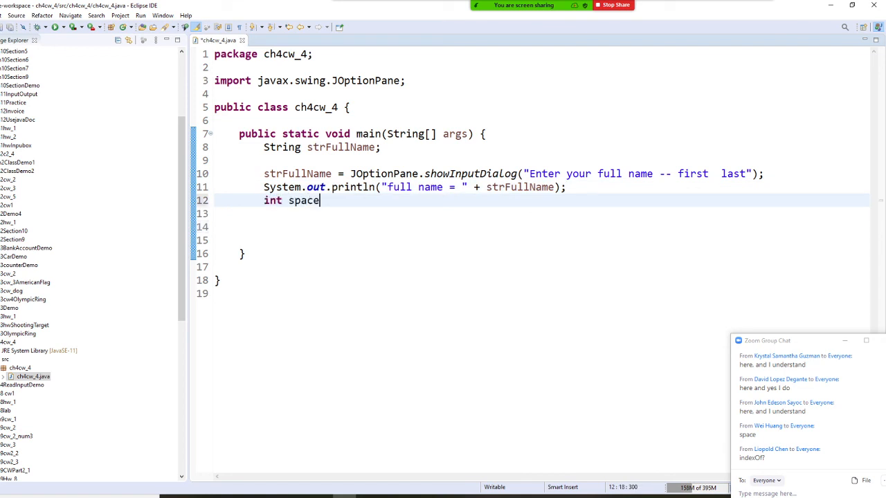
pyautogui.write('intS')
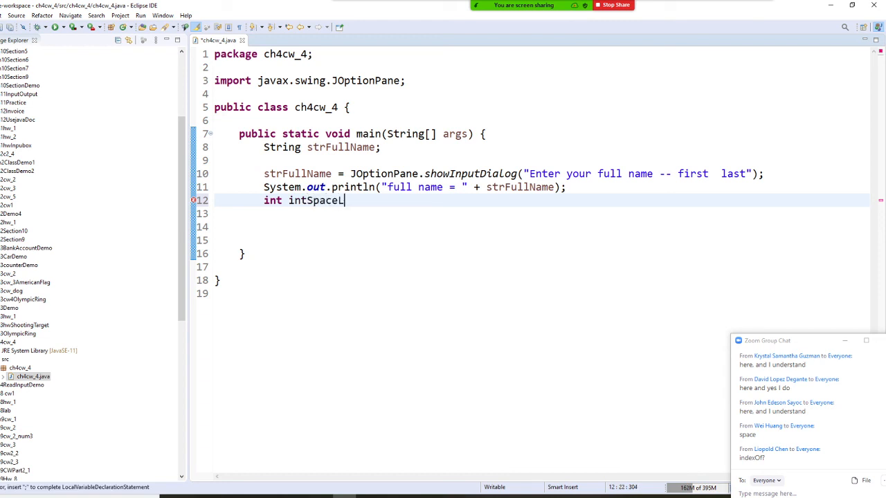
pyautogui.write('ocation =')
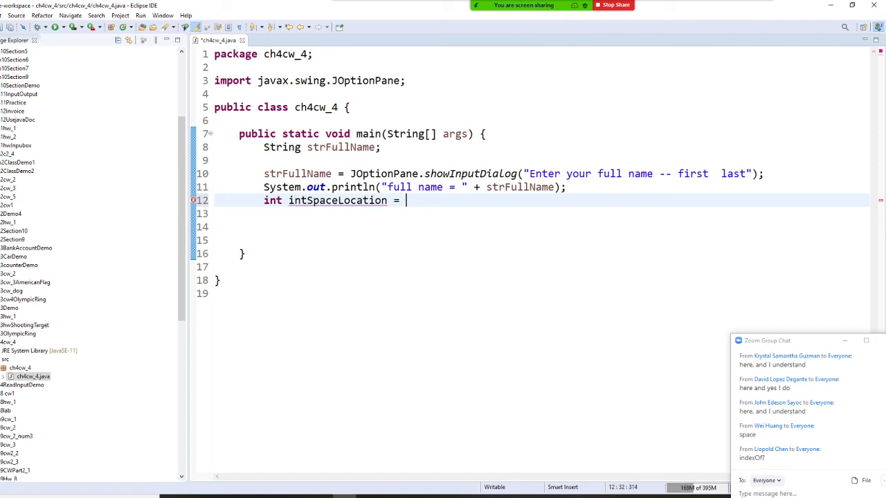
pyautogui.write('str')
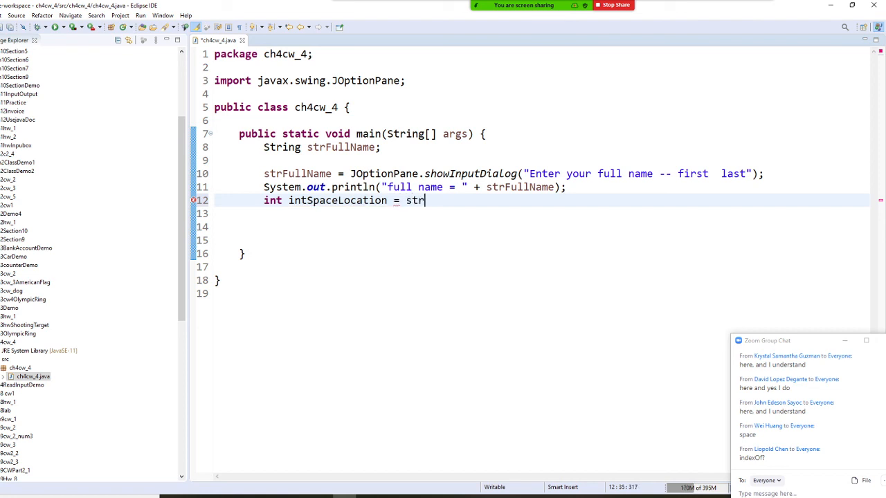
pyautogui.write('FullName.')
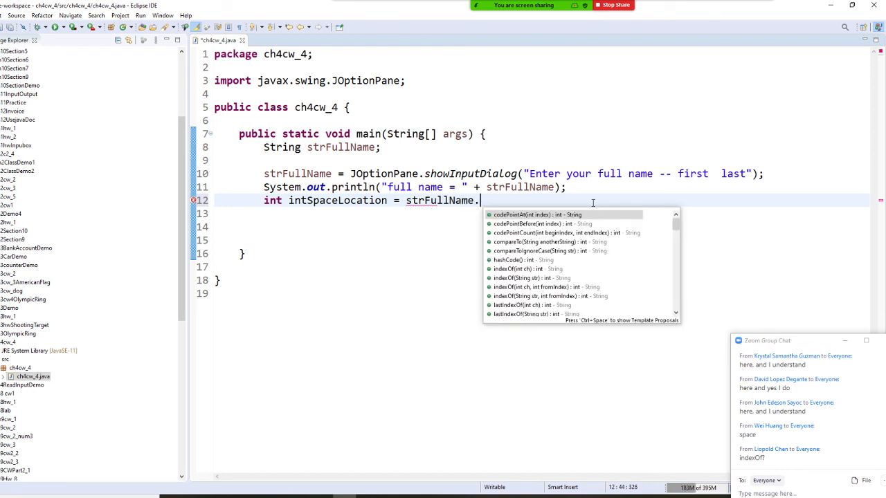
pyautogui.write('indexOf("')
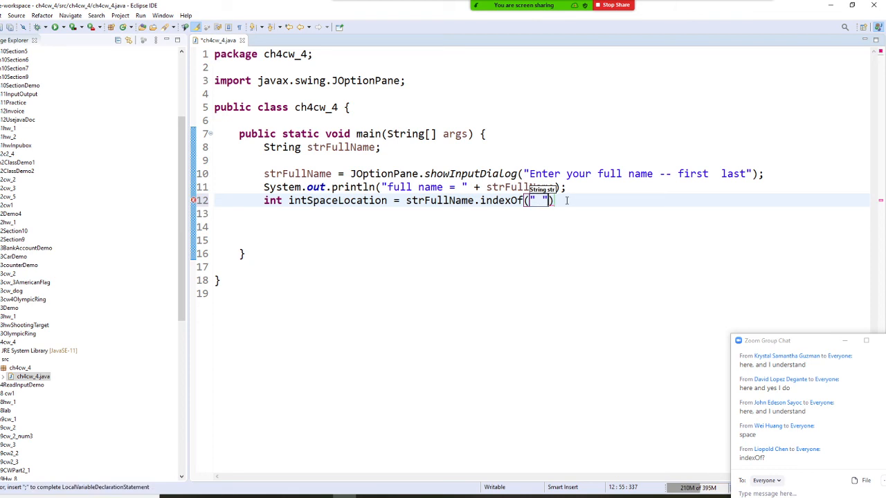
pyautogui.write(';')
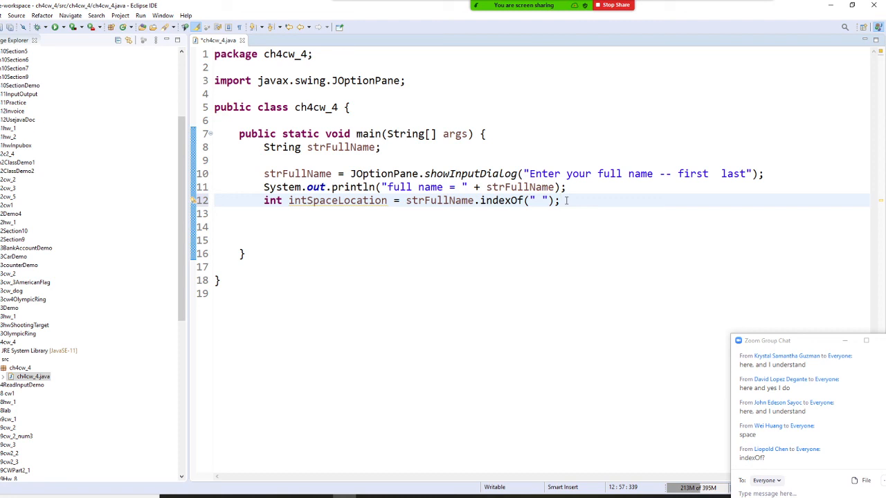
pyautogui.click(561, 200)
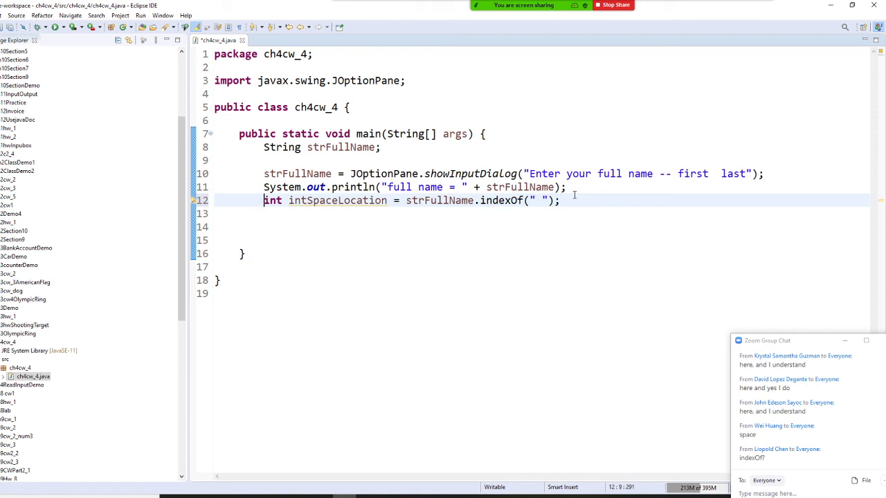
pyautogui.click(560, 200)
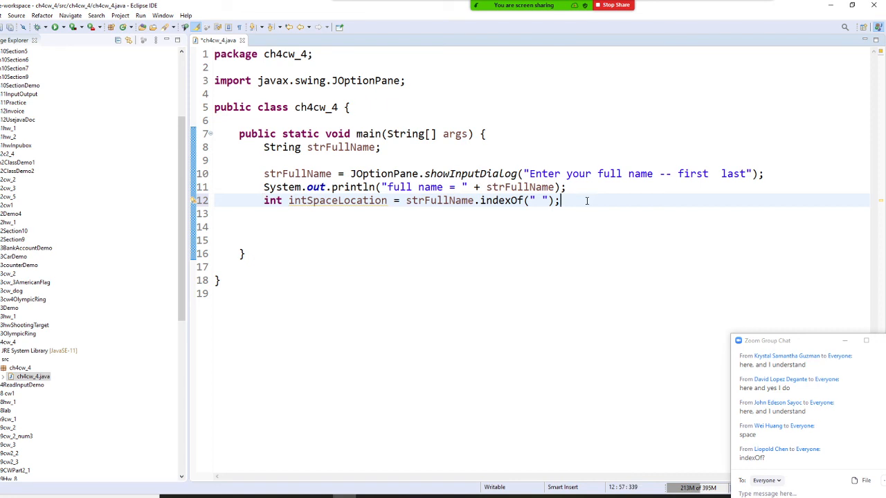
# Add String strFirstName = strFullName.substring(...) on a new line.
pyautogui.press('Return')
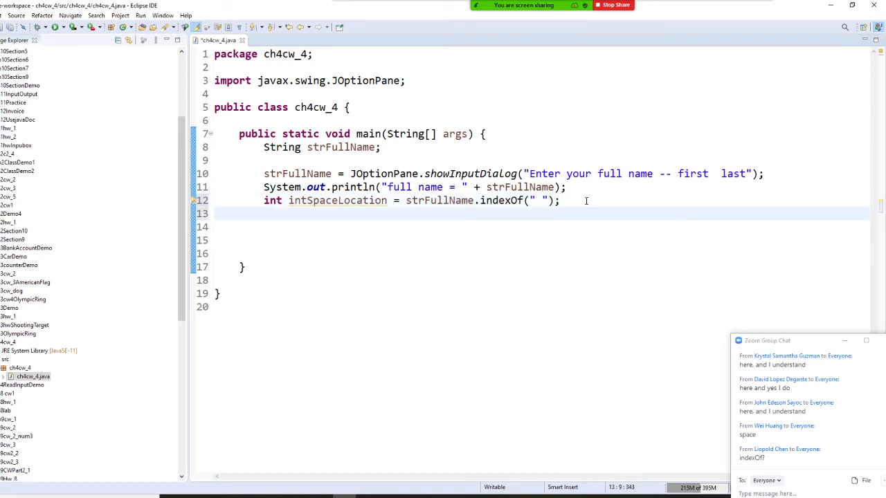
pyautogui.write('str')
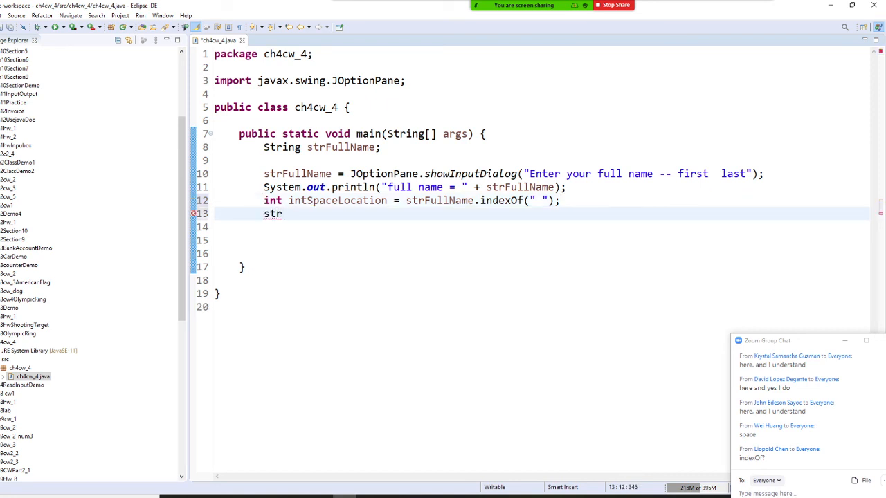
pyautogui.write('ing')
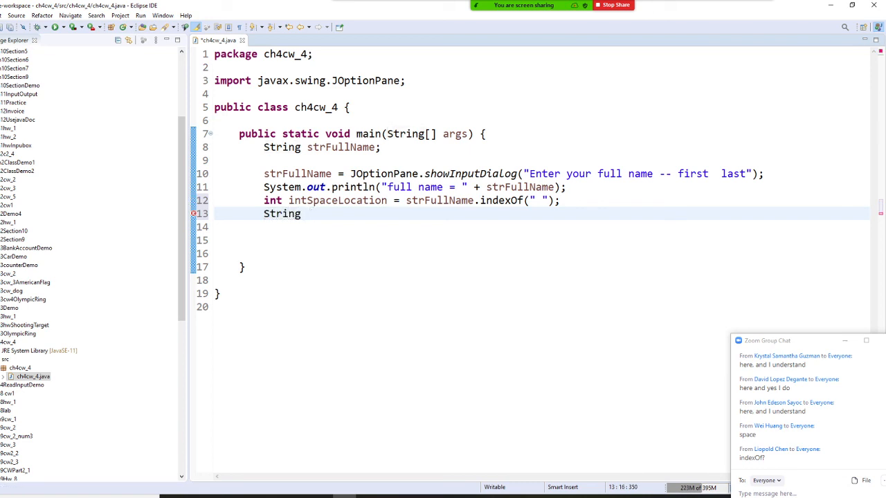
pyautogui.write('strF')
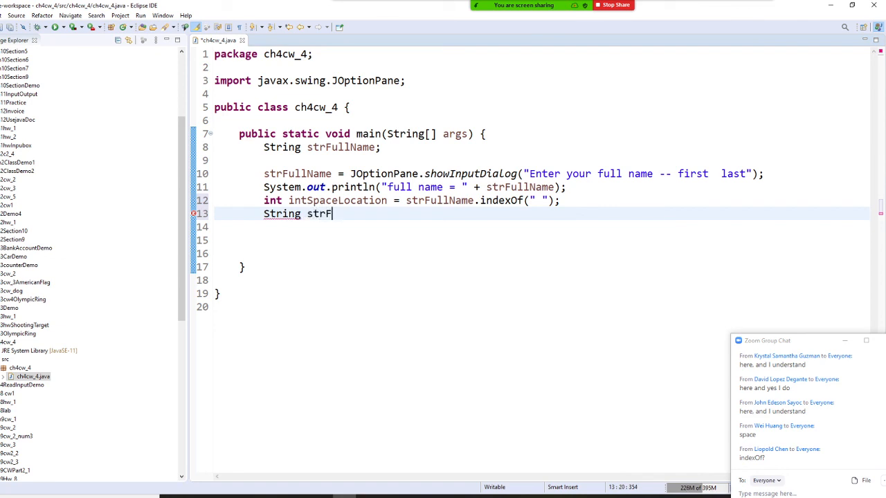
pyautogui.write('irstName =')
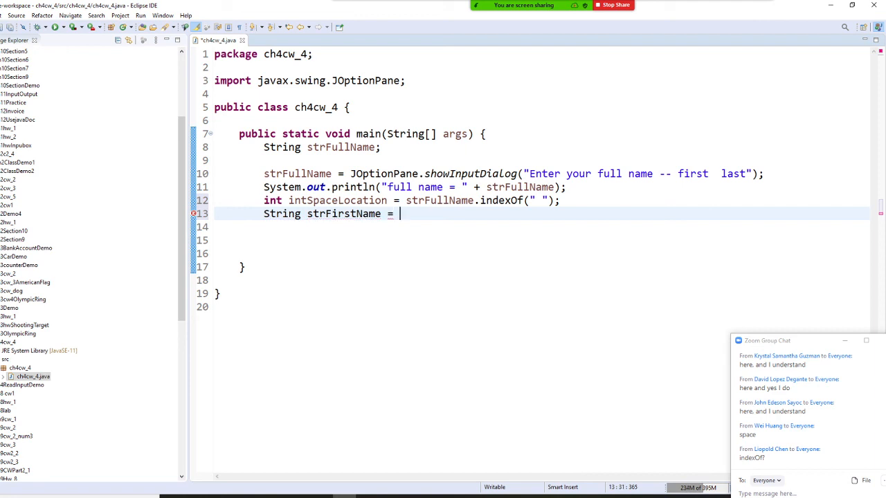
pyautogui.write('st')
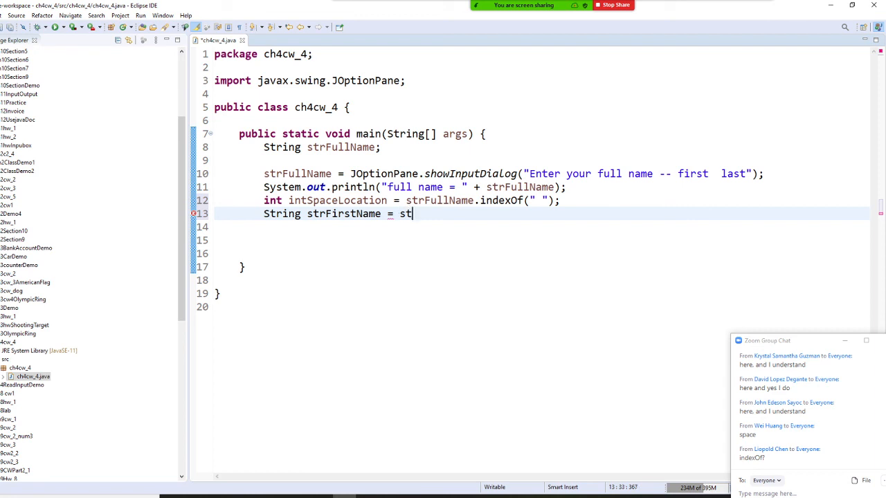
pyautogui.write('rFullName.')
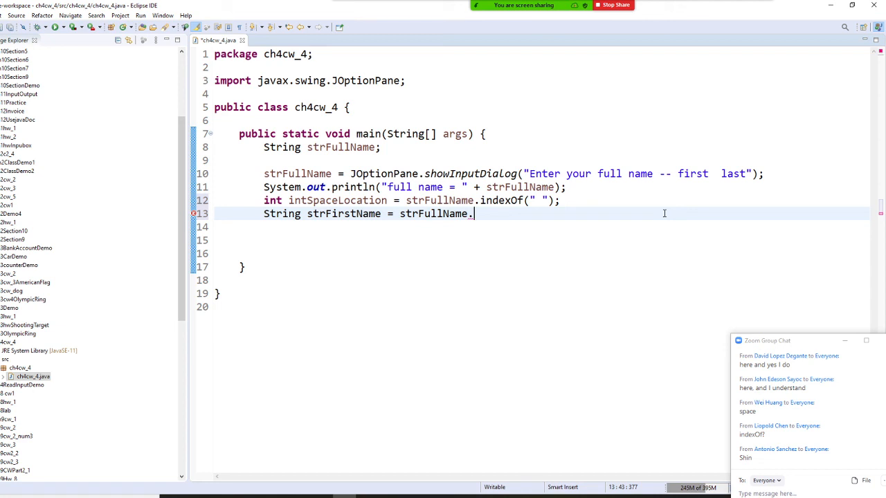
pyautogui.press('Backspace')
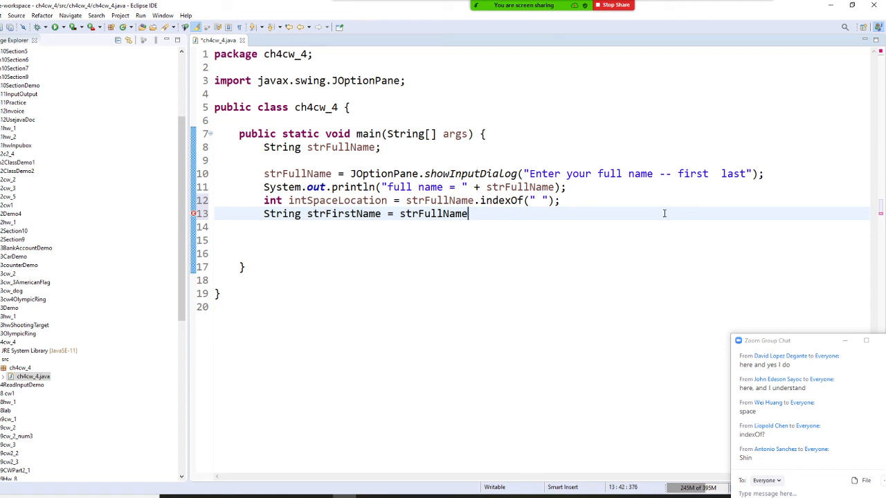
pyautogui.write('.substring(beginIndex')
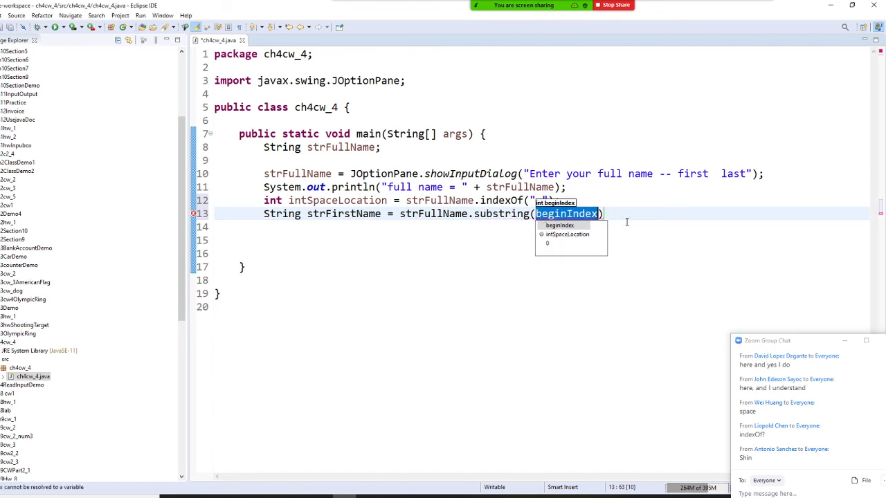
pyautogui.moveTo(670, 220)
pyautogui.write('0,')
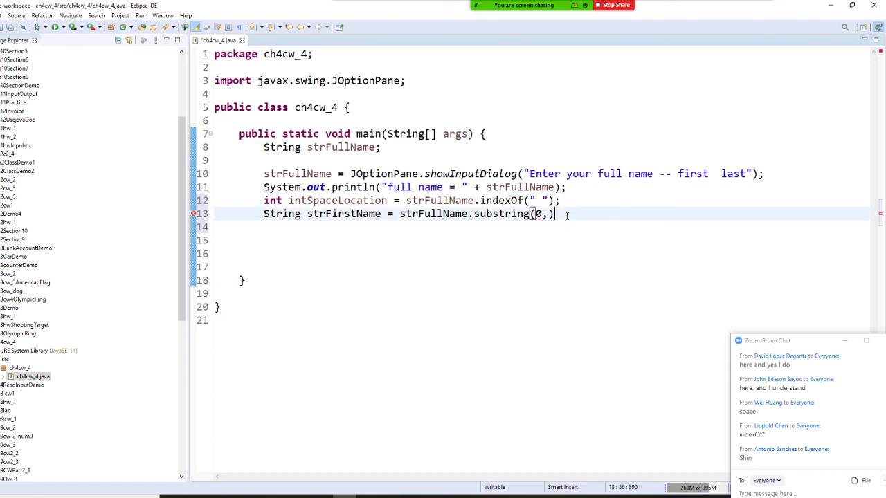
# Add String strLastName = strFullName.substring() as an unfinished call.
pyautogui.press('enter')
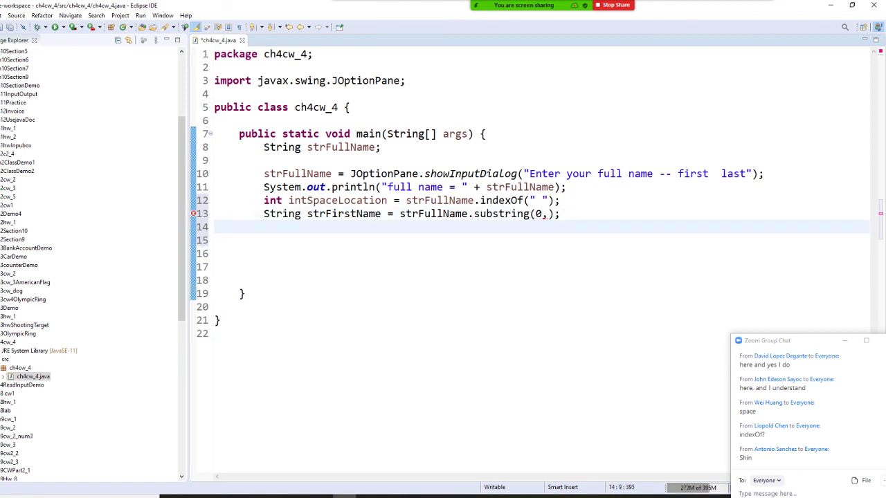
pyautogui.write('String')
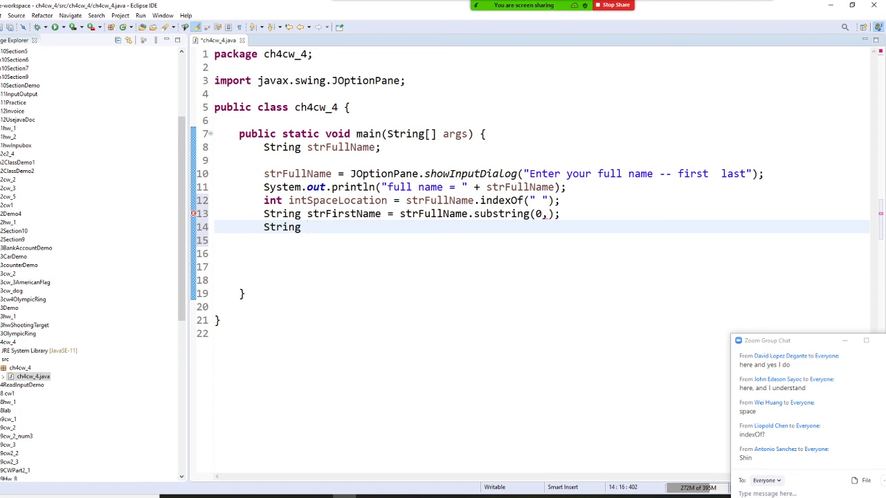
pyautogui.write('strLast')
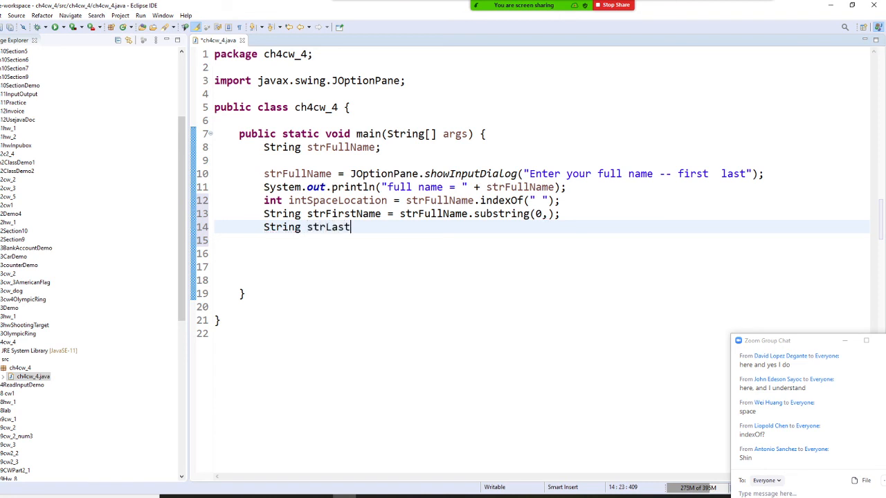
pyautogui.write('Name =')
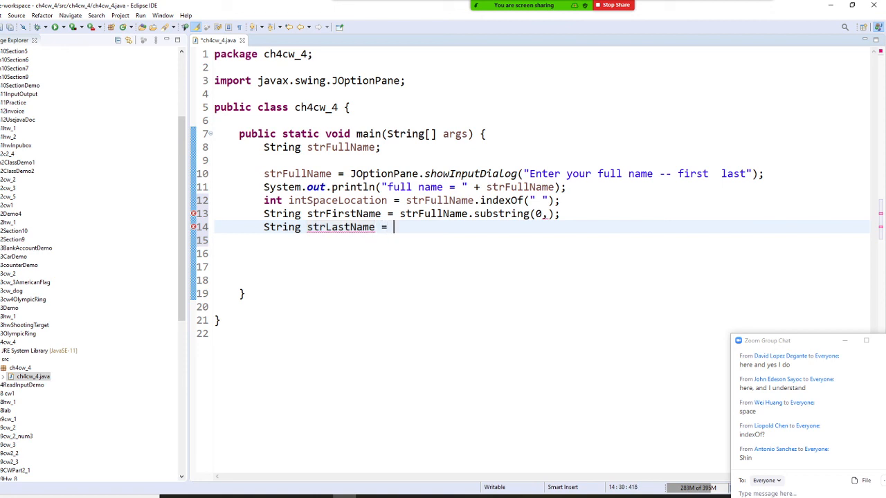
pyautogui.write('strFull')
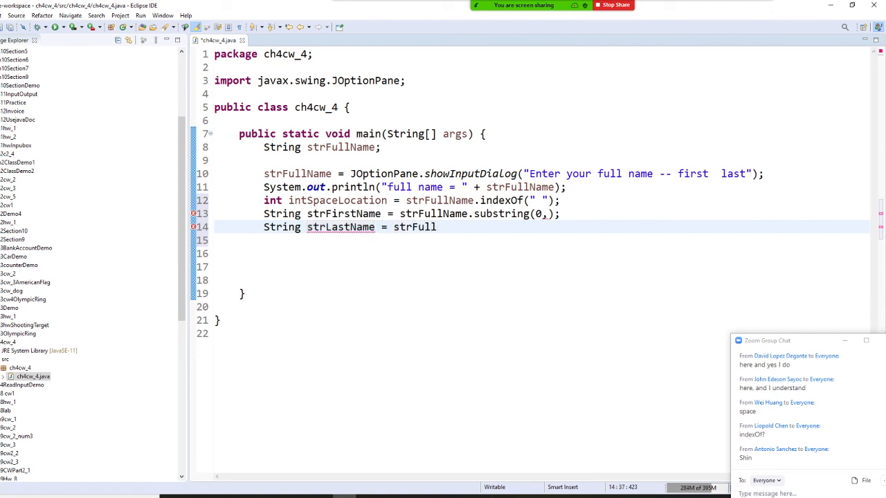
pyautogui.write('.')
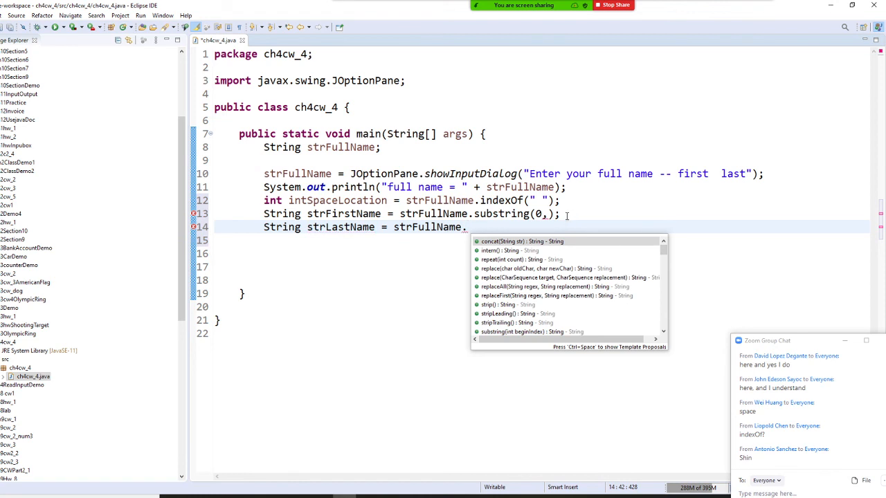
pyautogui.write('substring();')
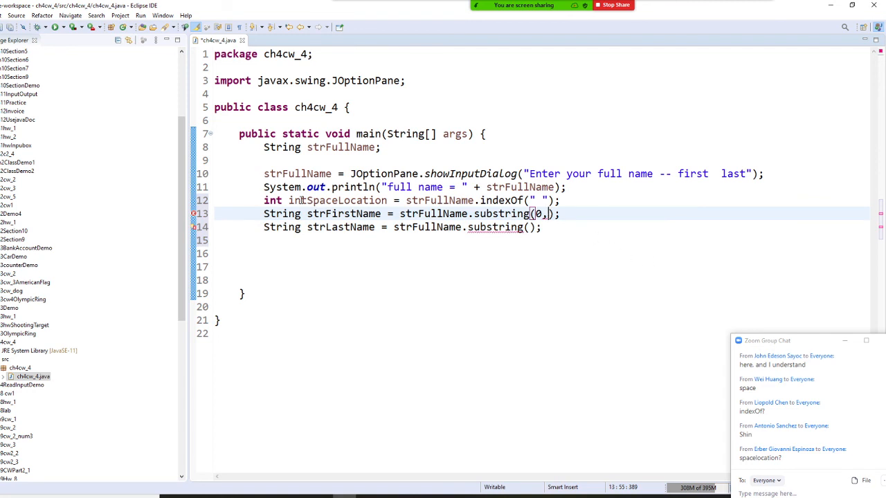
# Fill the first-name substring arguments as (0, intSpaceLocation).
pyautogui.doubleClick(339, 199)
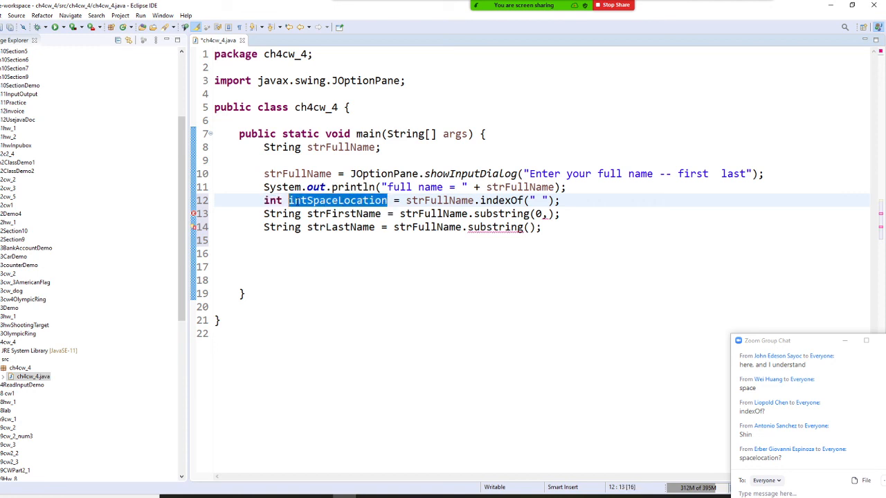
pyautogui.click(545, 213)
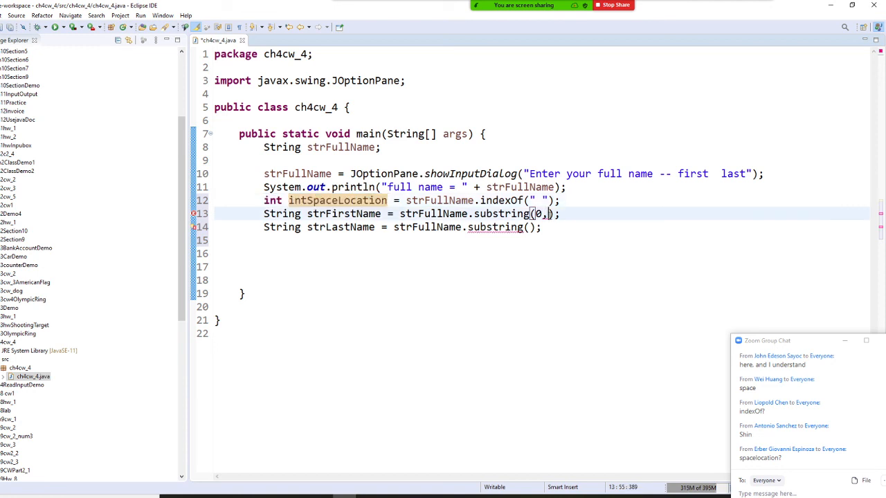
pyautogui.write('intSpaceLocation')
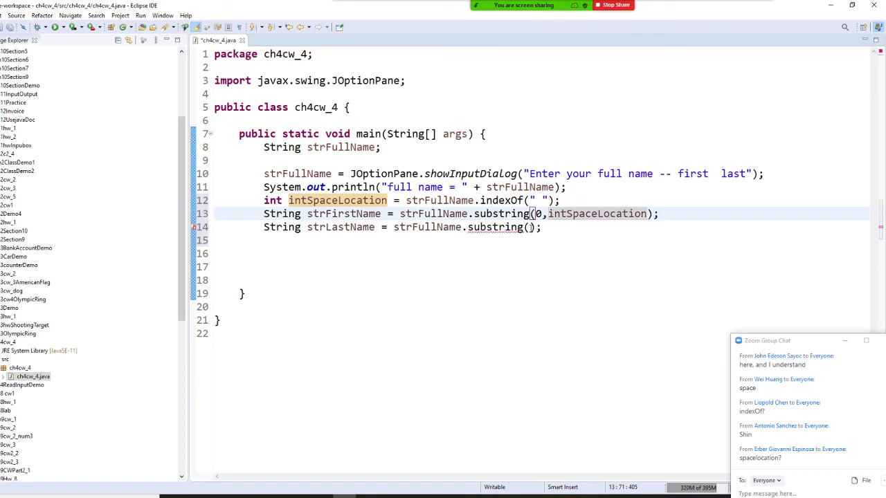
pyautogui.click(531, 227)
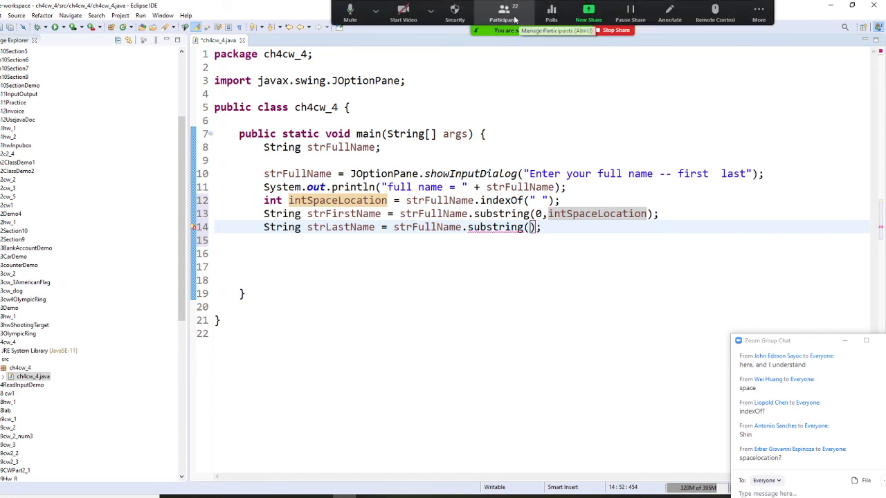
pyautogui.click(504, 13)
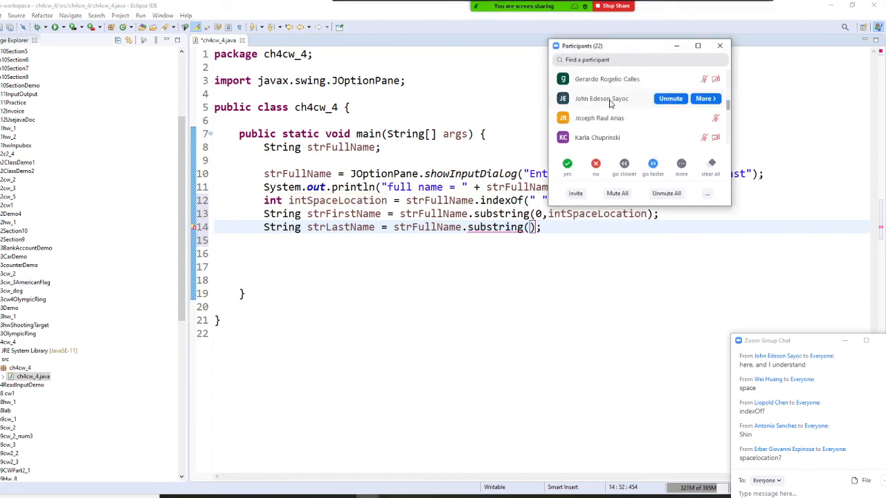
pyautogui.scroll(-3)
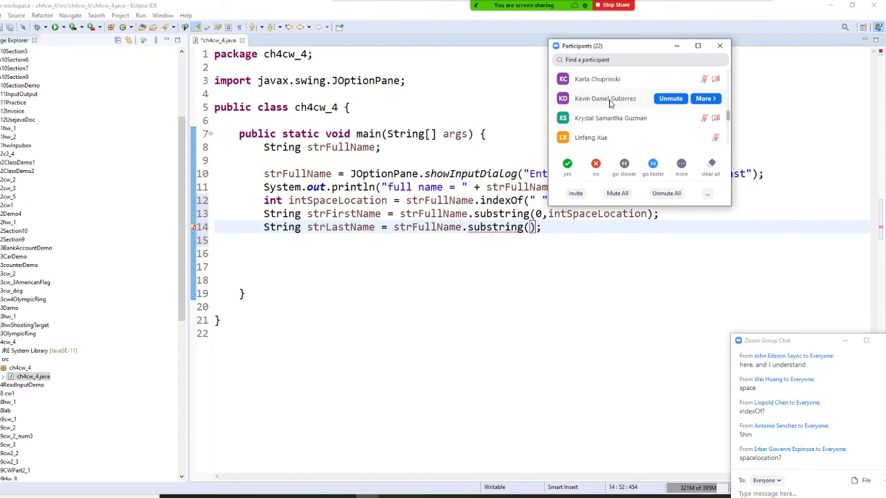
pyautogui.scroll(-3)
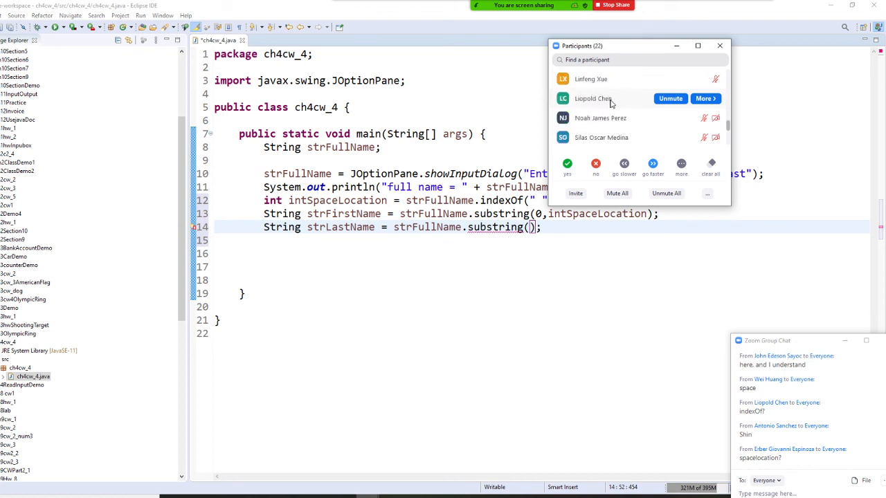
pyautogui.click(571, 241)
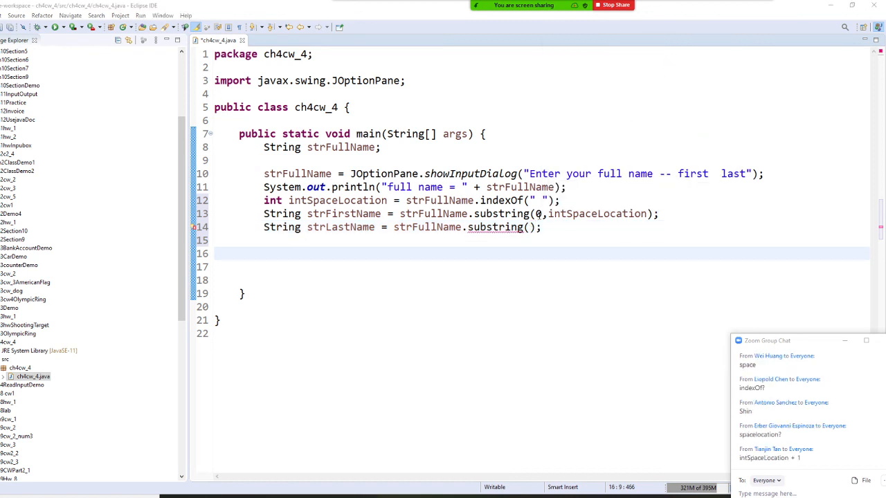
# Make the last-name substring start at intSpaceLocation+1.
pyautogui.click(532, 227)
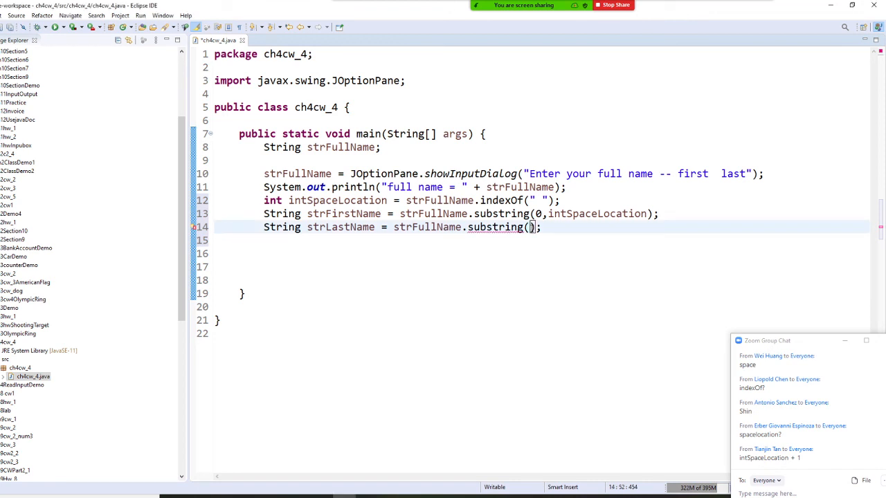
pyautogui.write('intSpaceLocation+1')
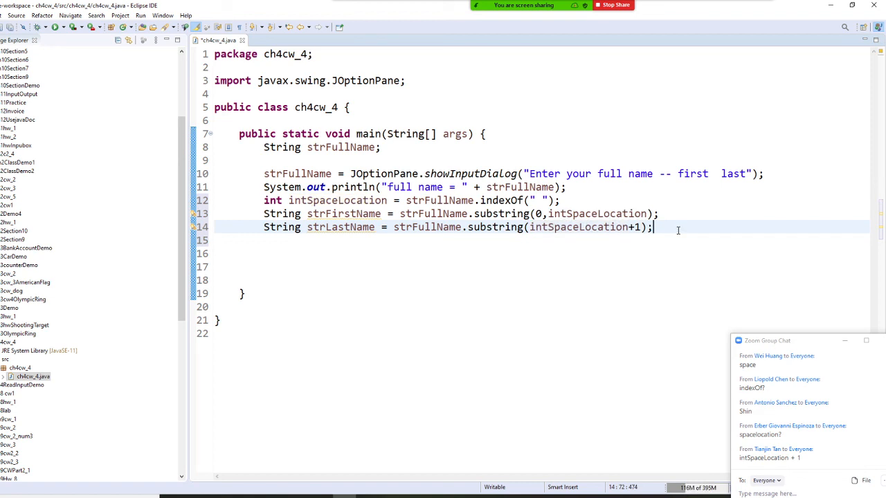
# Add System.out.println(strFirstName + " Your last name is " + strLastName); using content assist.
pyautogui.write('sys')
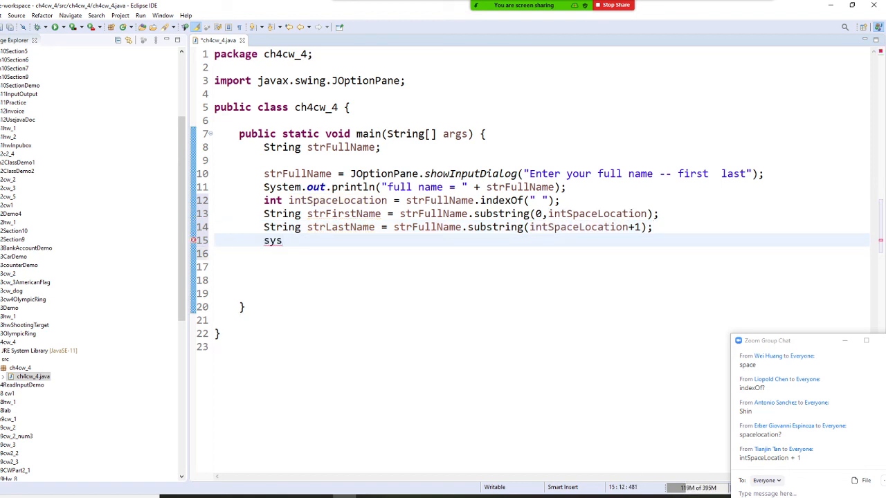
pyautogui.write('sys')
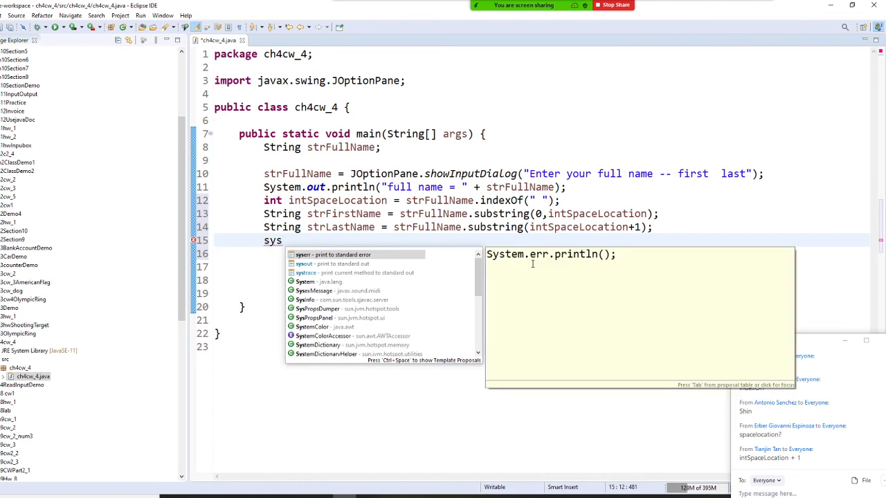
pyautogui.click(304, 263)
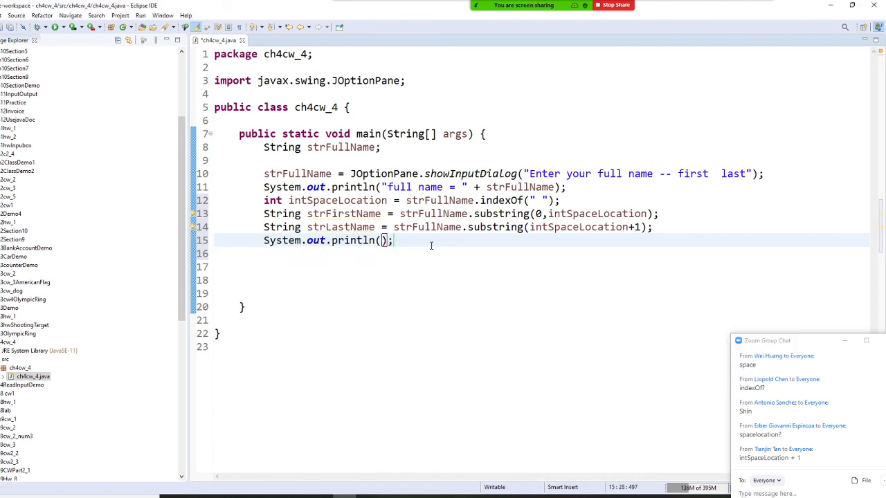
pyautogui.write('s')
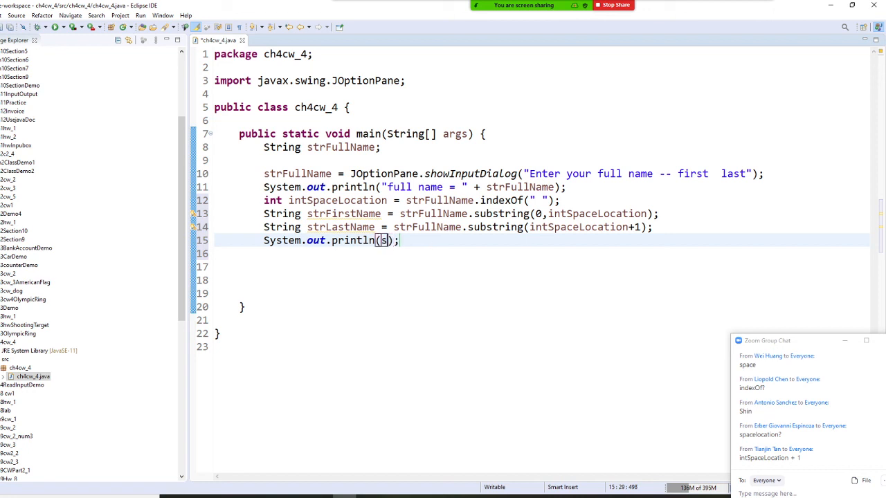
pyautogui.write('trFirstName + " Your')
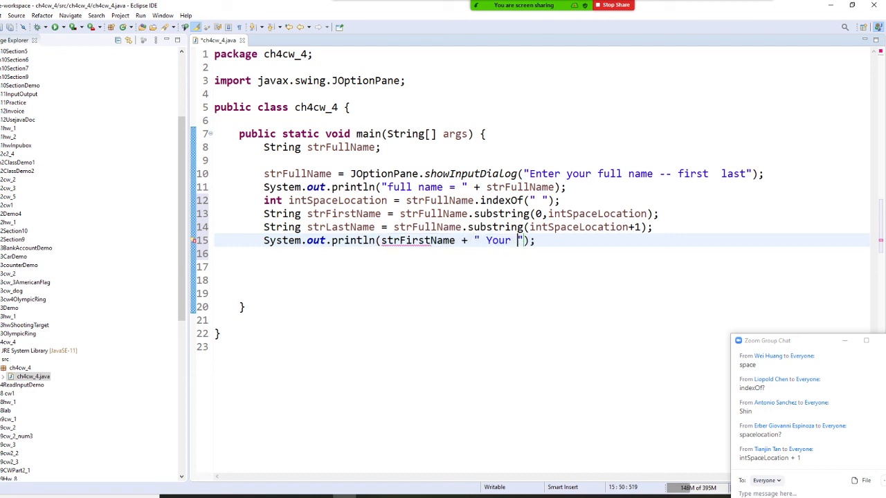
pyautogui.write('last name is')
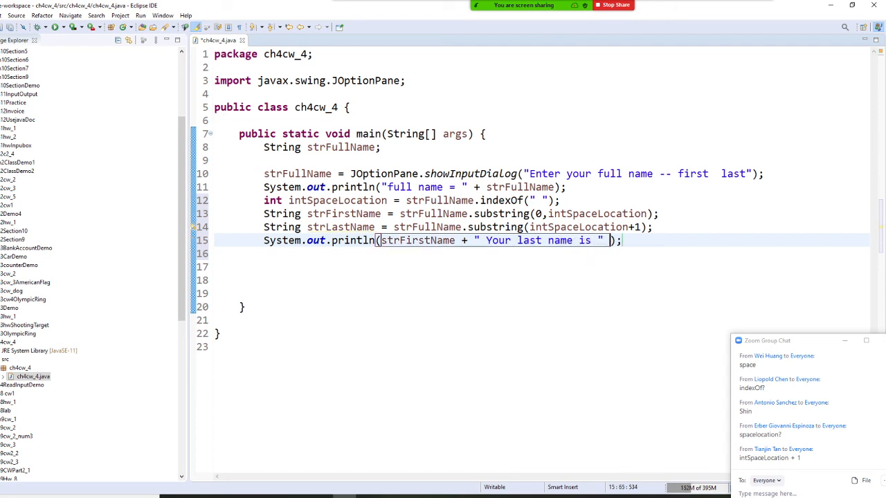
pyautogui.write('+')
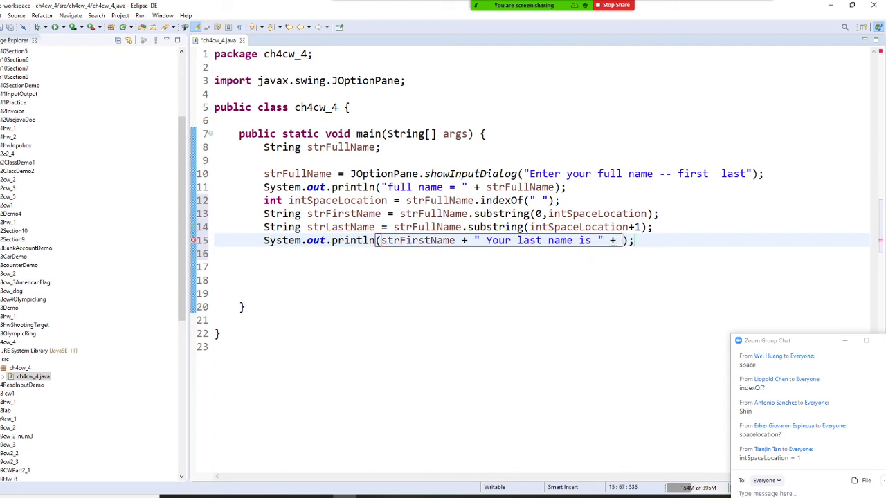
pyautogui.write('strLas')
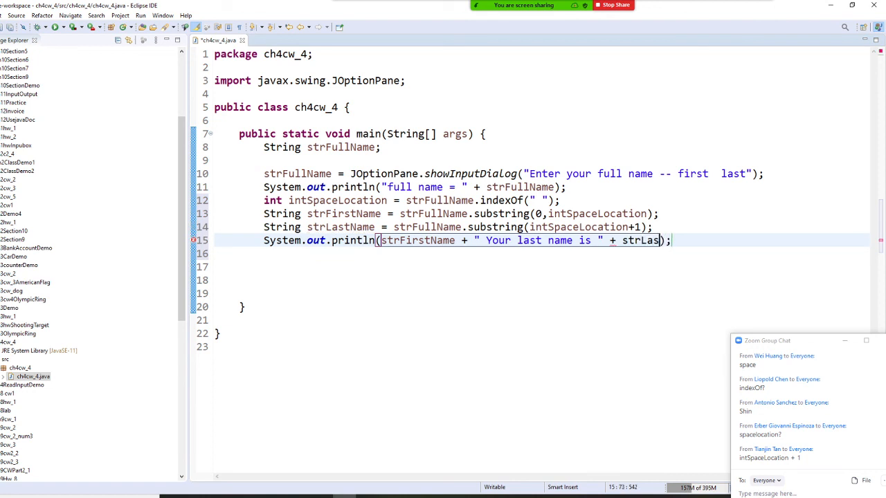
pyautogui.write('tName')
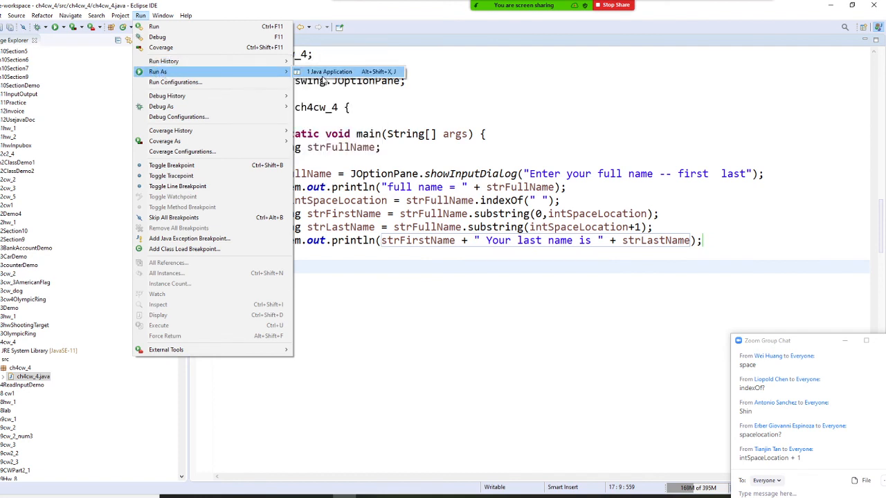
# Run as Java Application, save, enter a full name ('Anton...nchez') and view the console output.
pyautogui.click(329, 72)
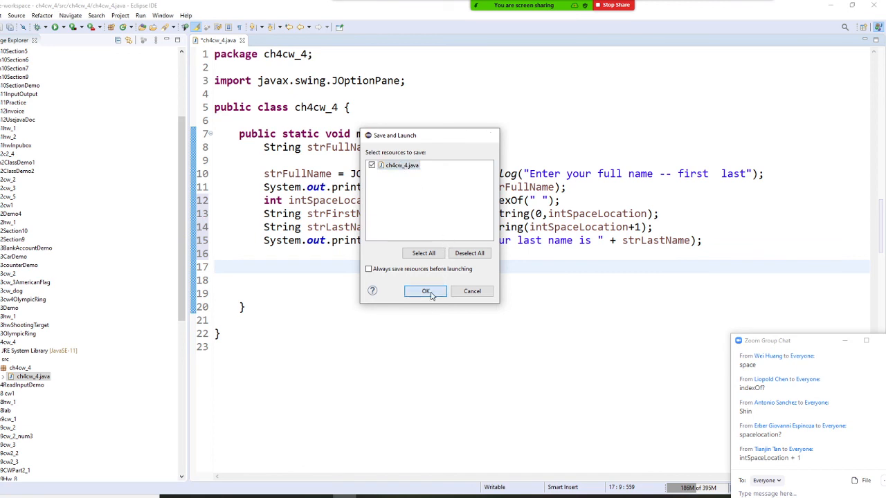
pyautogui.click(427, 291)
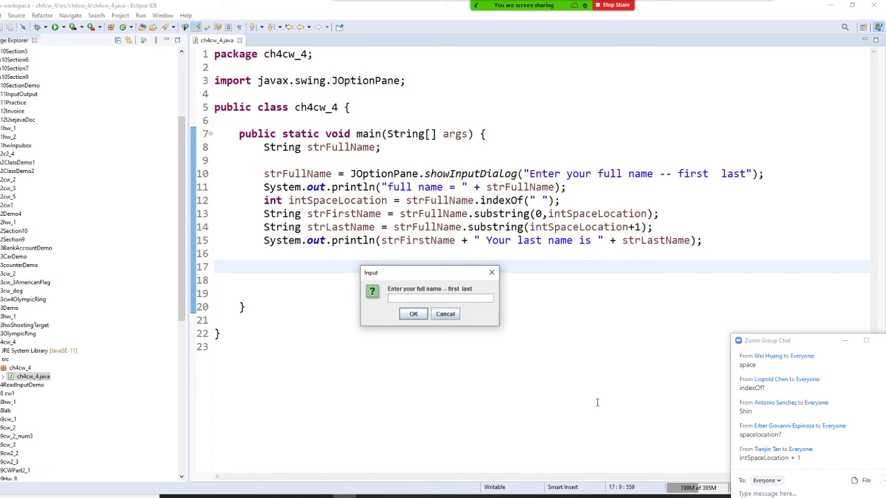
pyautogui.write('Antonio Sa')
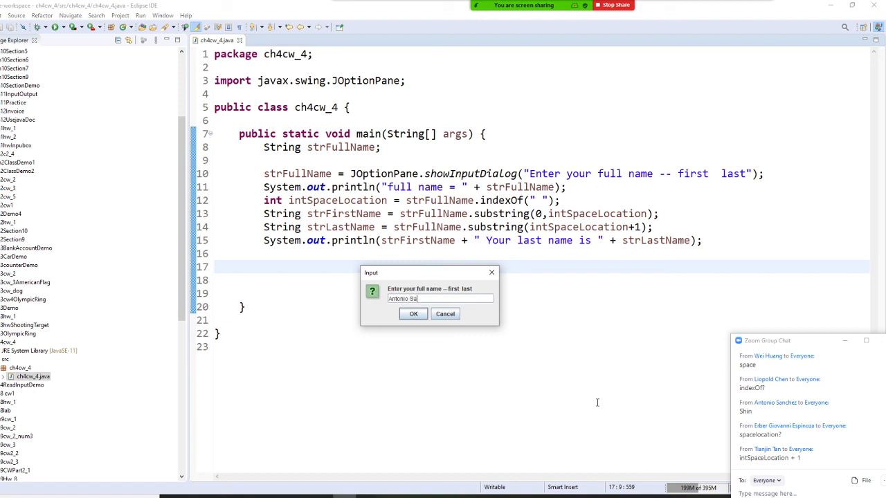
pyautogui.write('nchez')
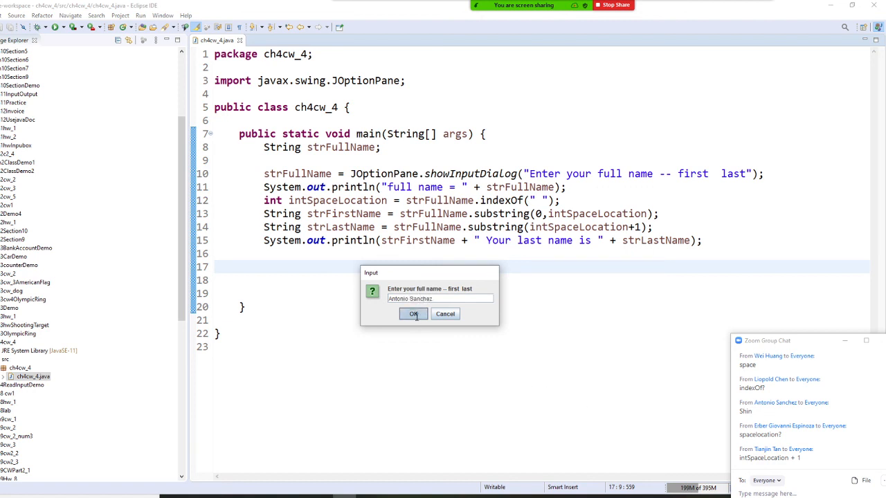
pyautogui.click(414, 313)
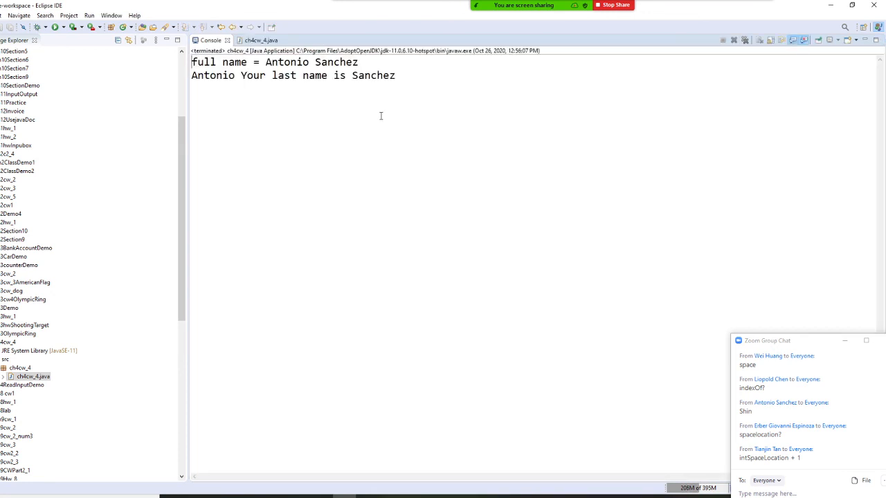
pyautogui.moveTo(329, 88)
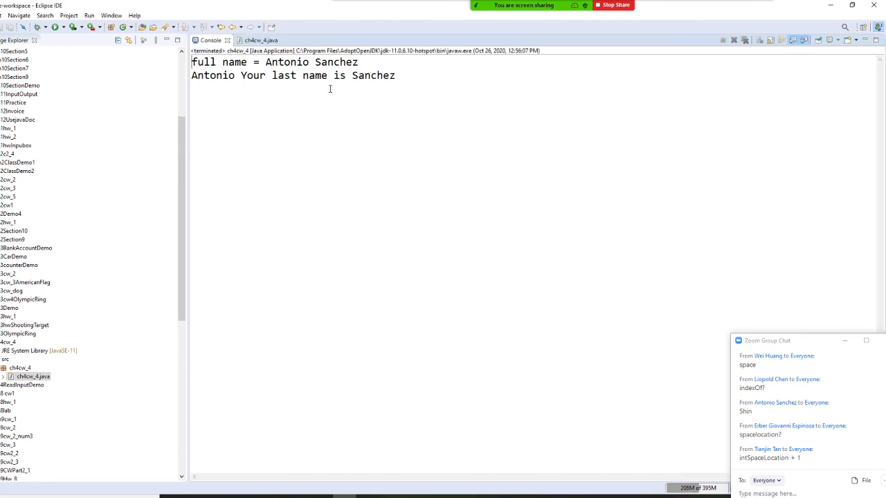
pyautogui.click(261, 41)
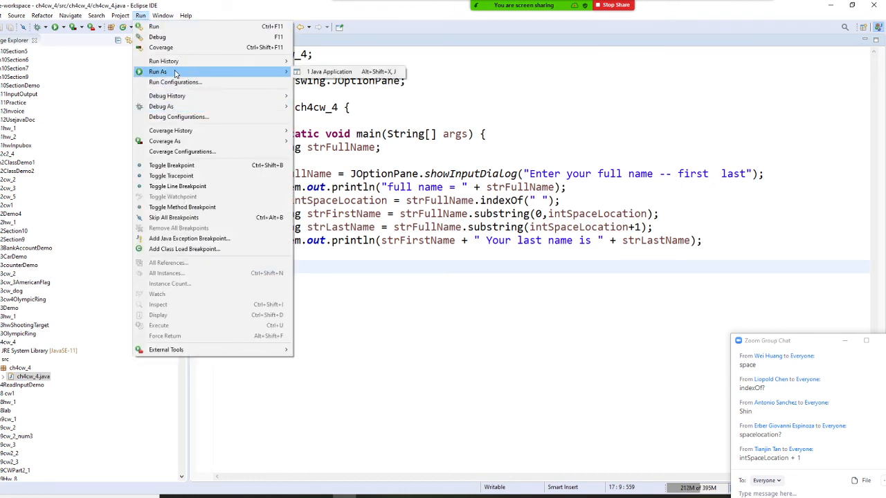
pyautogui.click(330, 72)
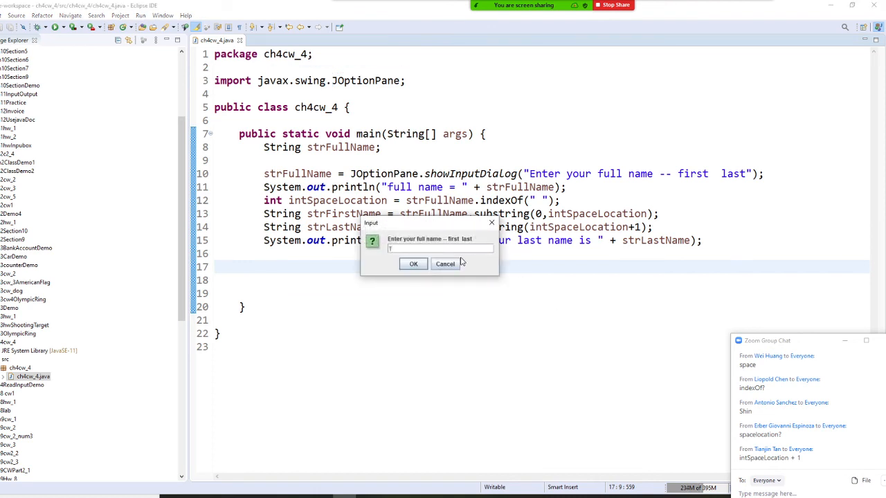
pyautogui.write('Tianj')
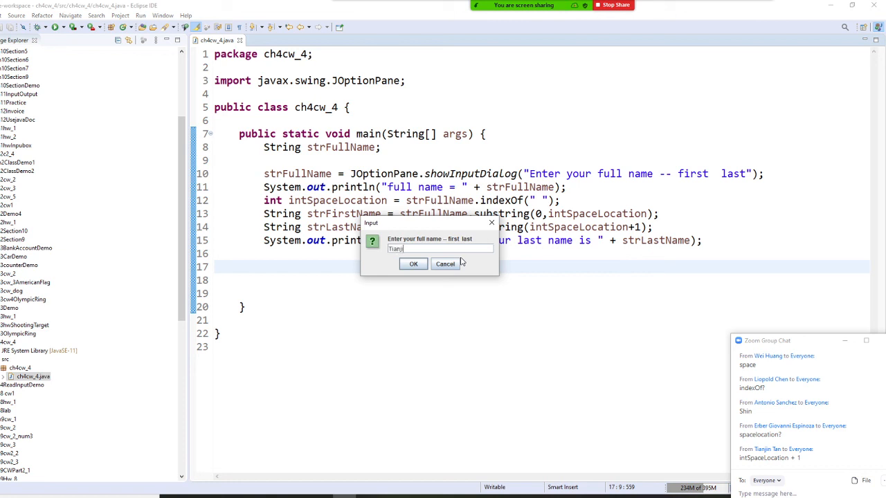
pyautogui.write('jin Tan')
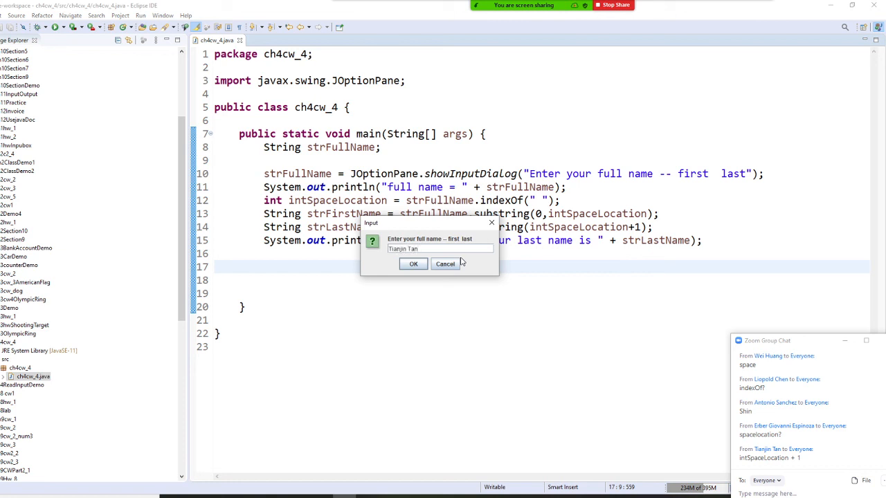
pyautogui.click(412, 263)
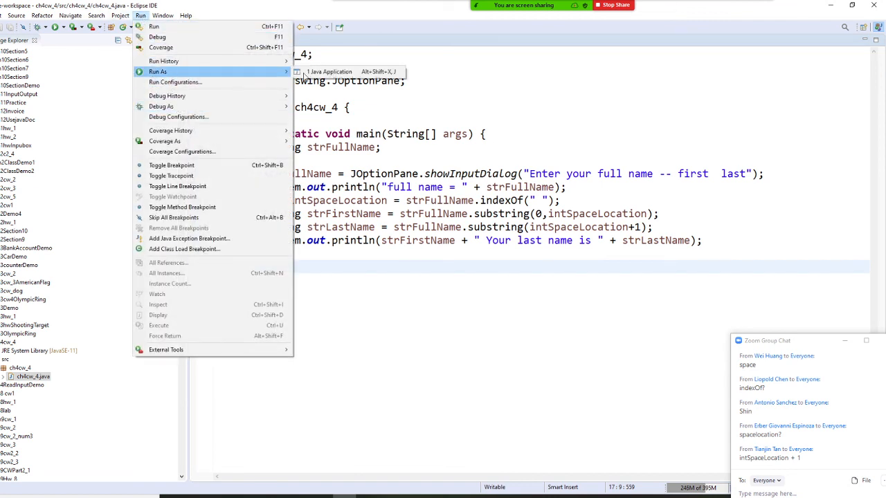
# Run a third time with an 'Espinoza' full name, check the console, and return to the source.
pyautogui.click(329, 72)
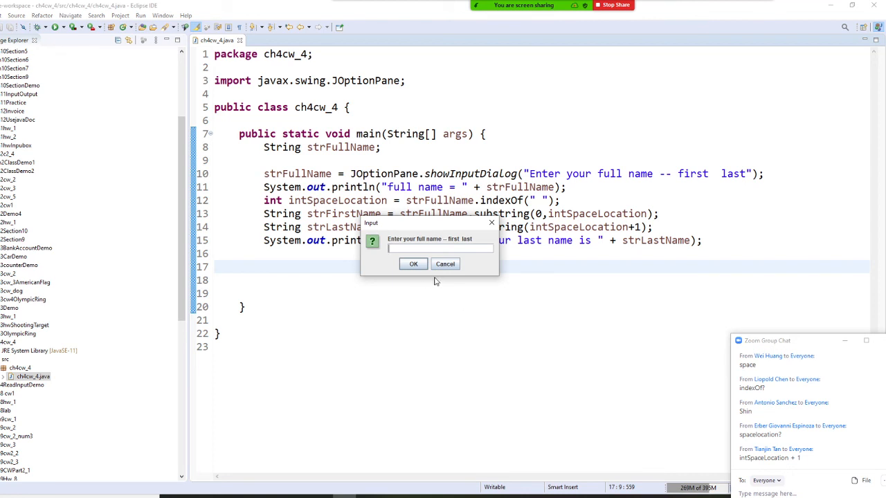
pyautogui.write('Erber')
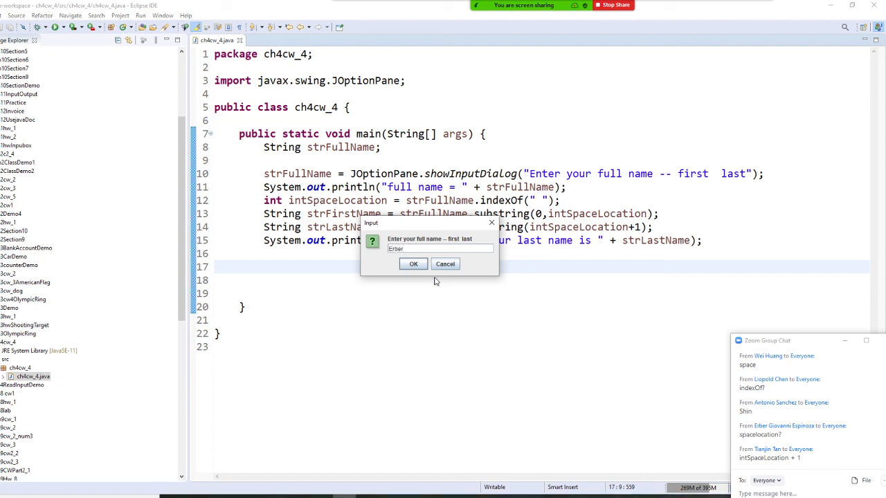
pyautogui.write('Es')
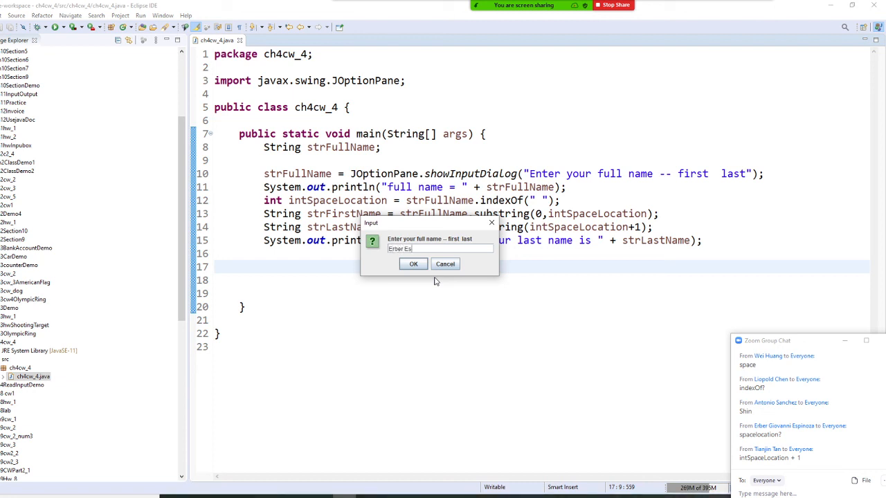
pyautogui.write('pinoza')
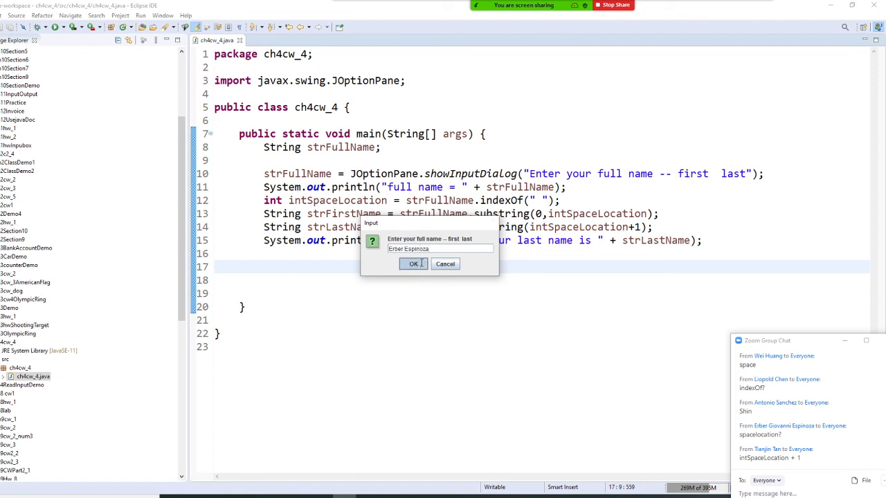
pyautogui.click(413, 263)
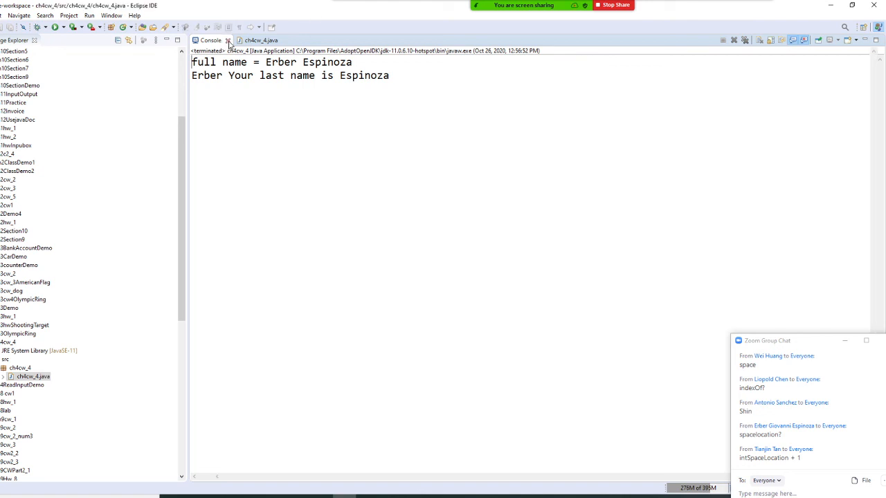
pyautogui.click(261, 40)
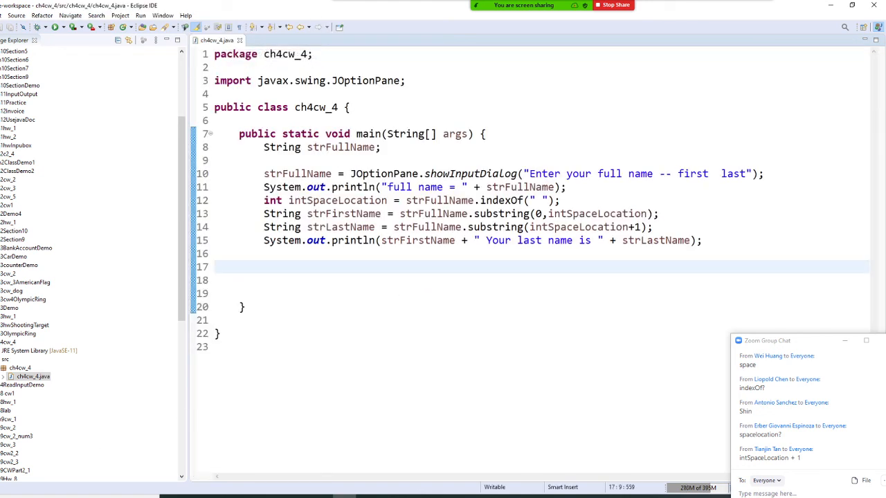